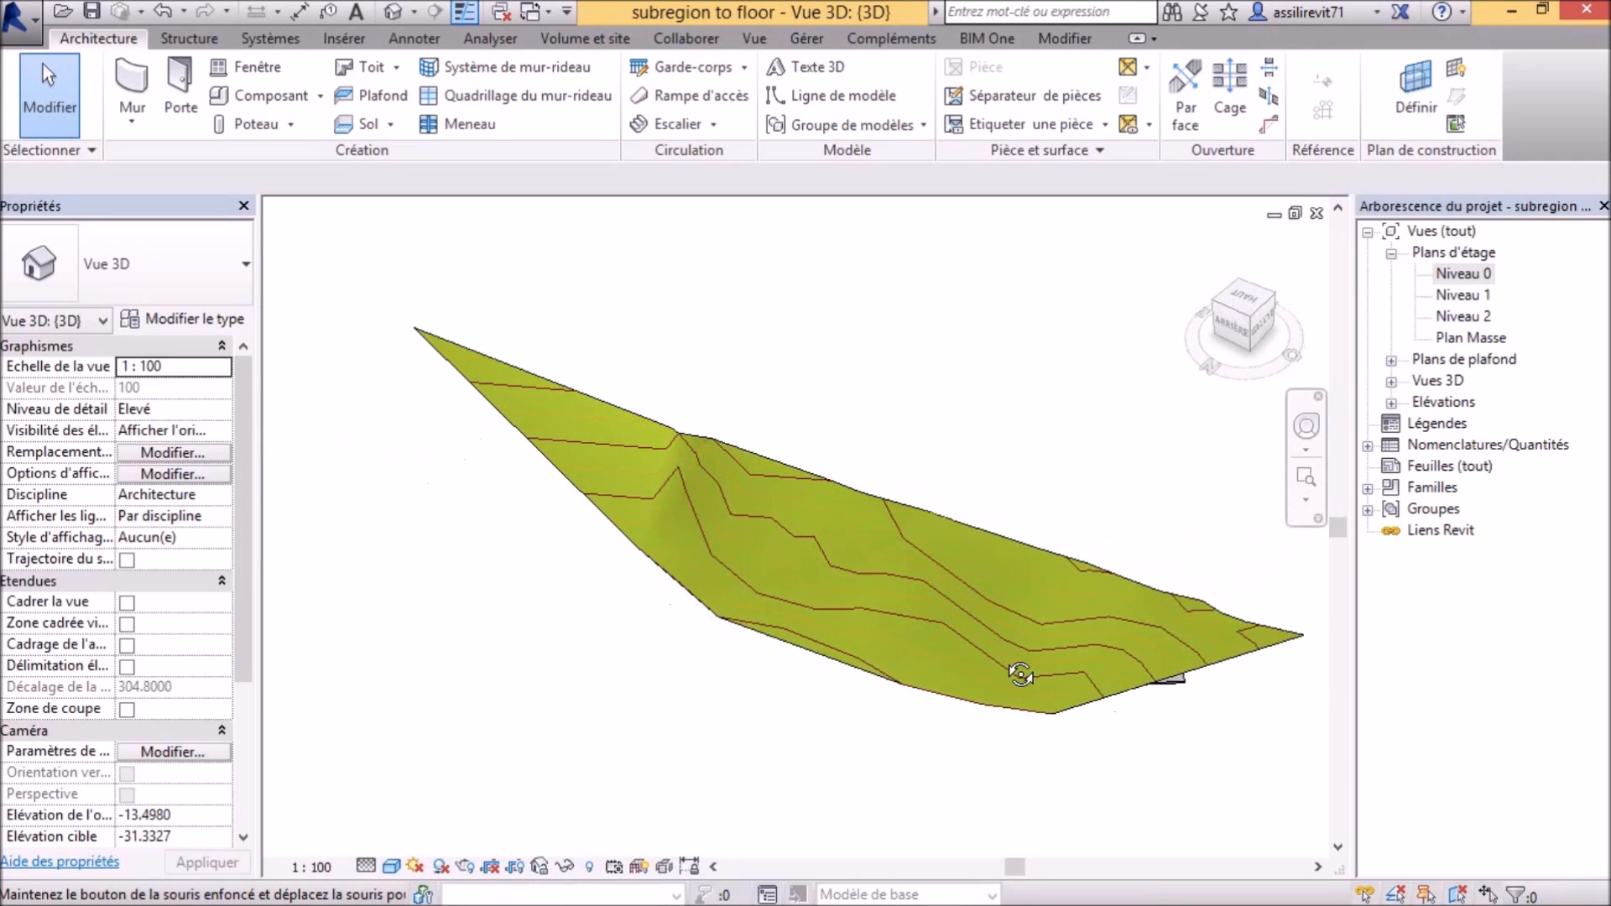
# - Orbit the 3D view to inspect the topography sitting above the curved floor slab
pyautogui.moveTo(1022, 675); pyautogui.dragTo(626, 510)
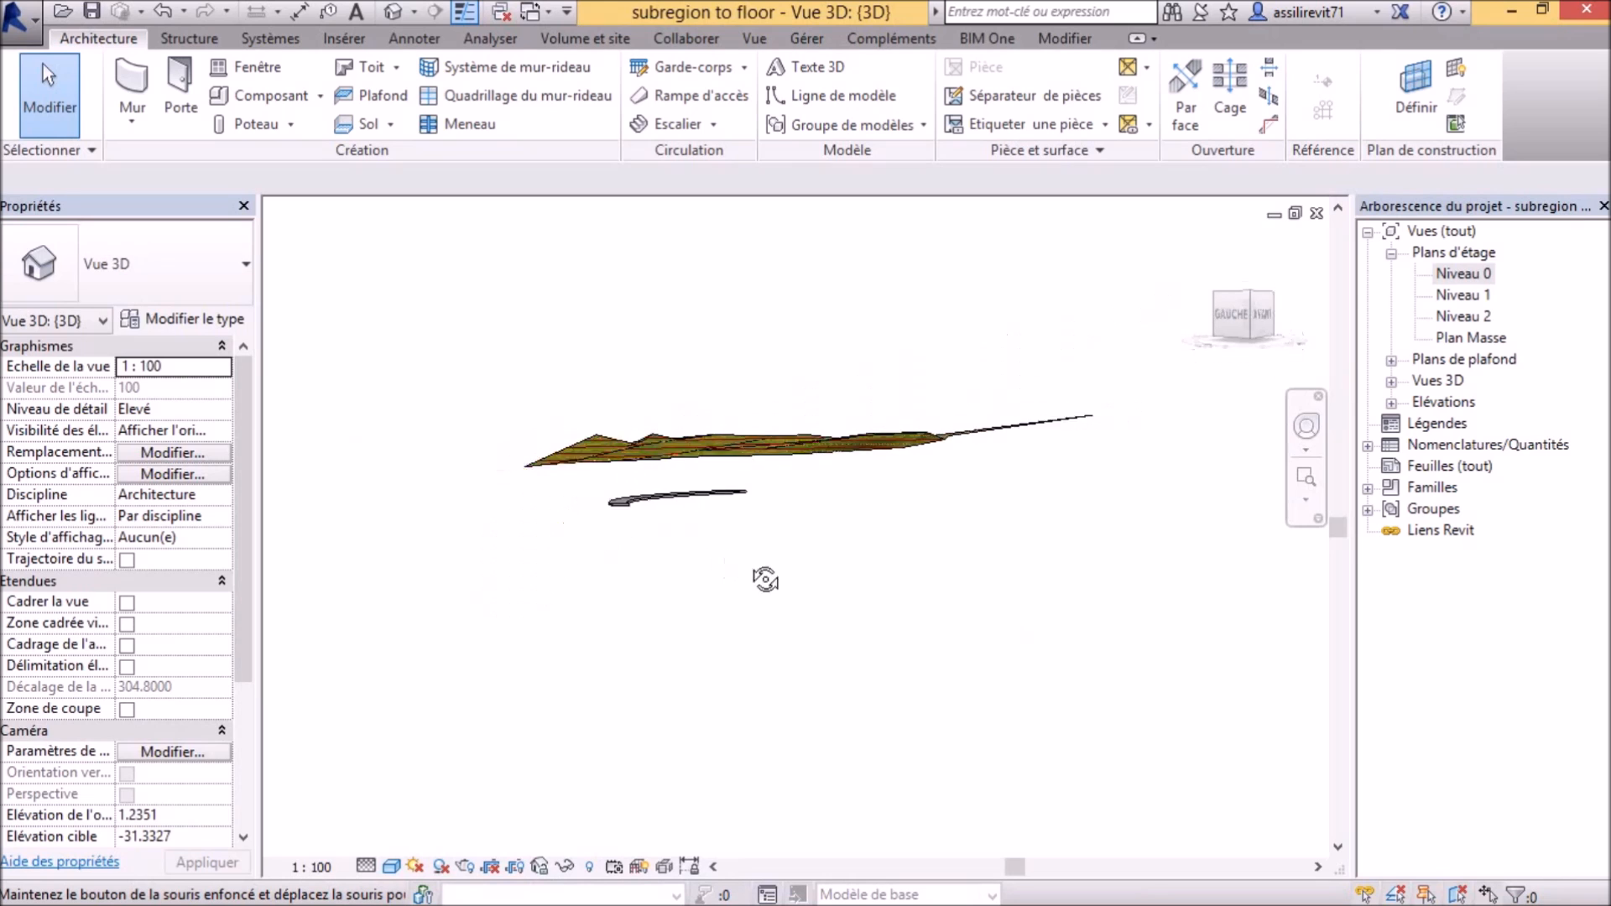
pyautogui.moveTo(766, 579); pyautogui.dragTo(697, 525)
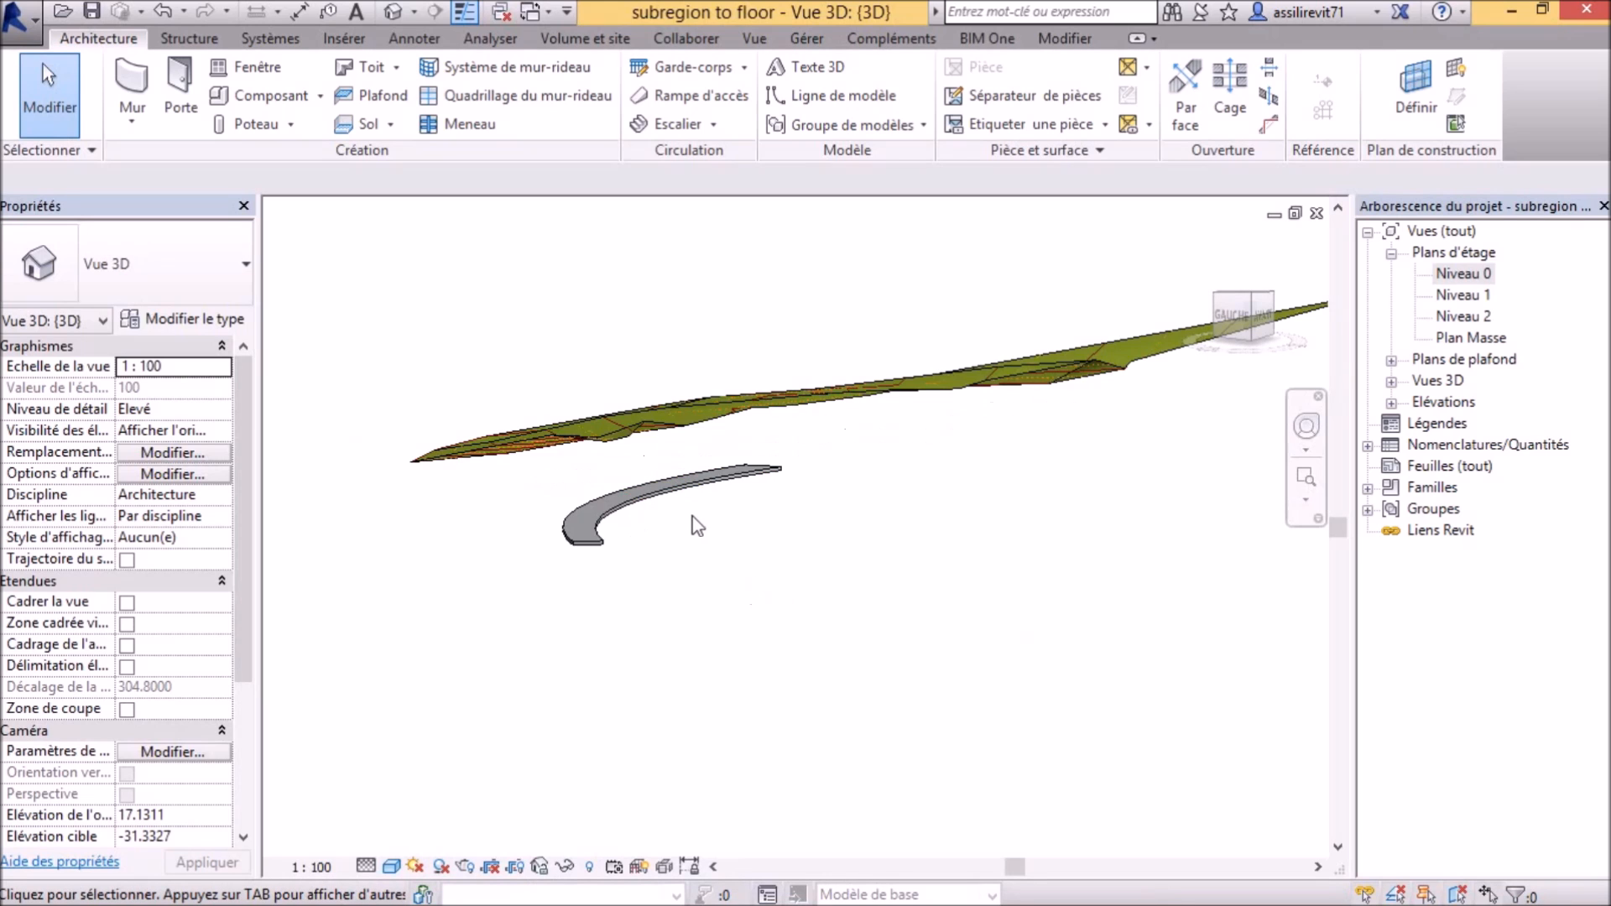
pyautogui.moveTo(693, 524); pyautogui.dragTo(866, 529)
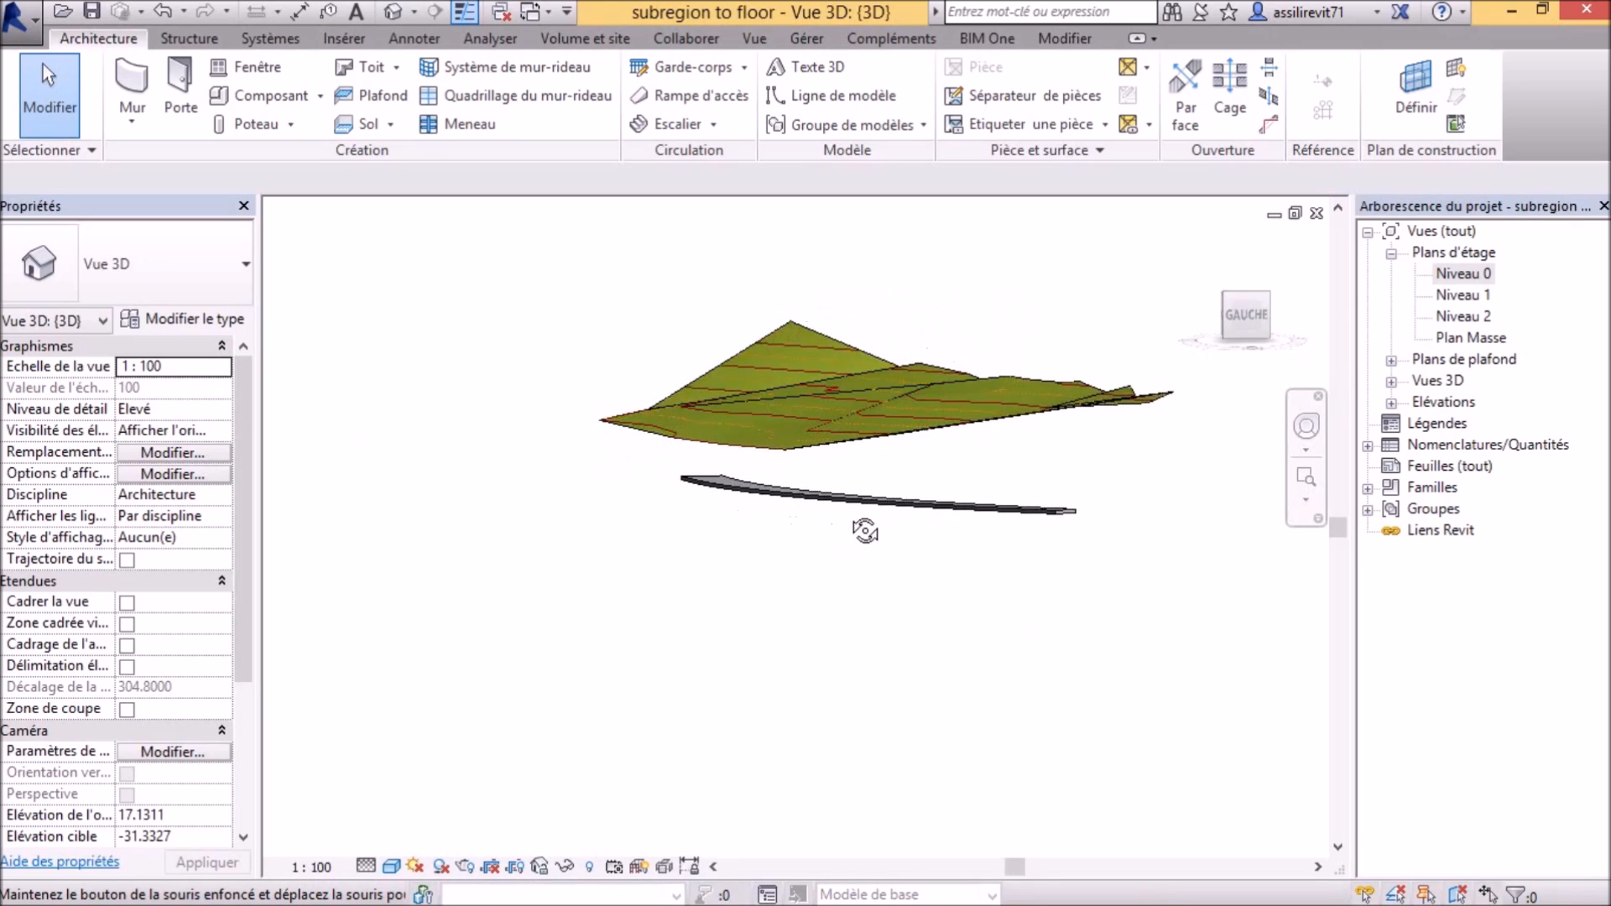
pyautogui.moveTo(866, 532); pyautogui.dragTo(793, 618)
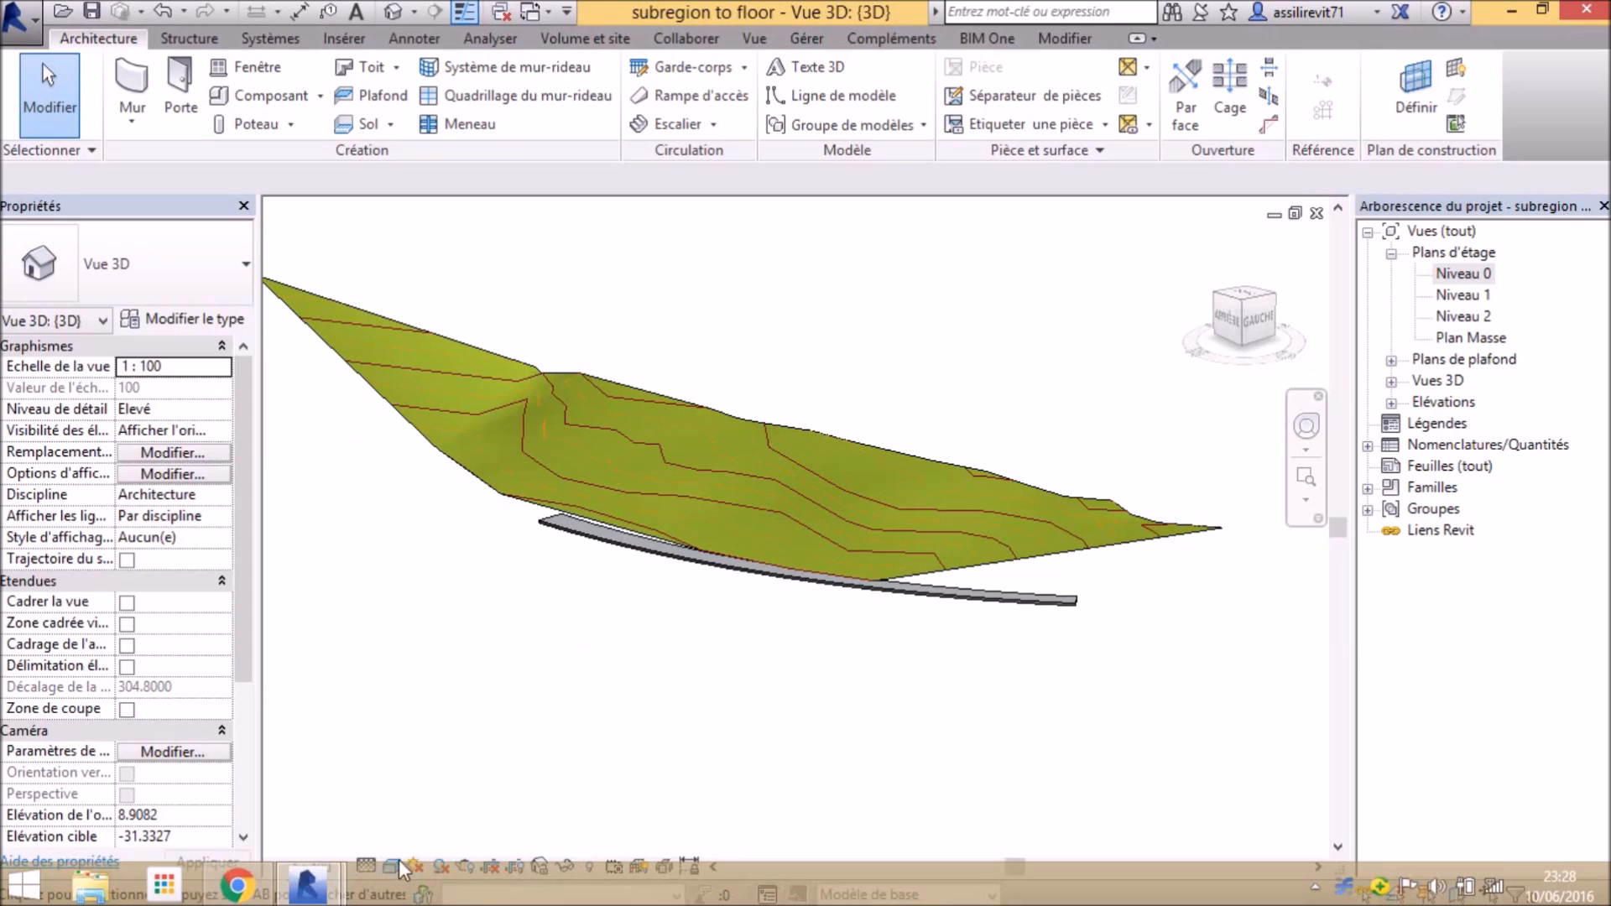
pyautogui.moveTo(410, 758)
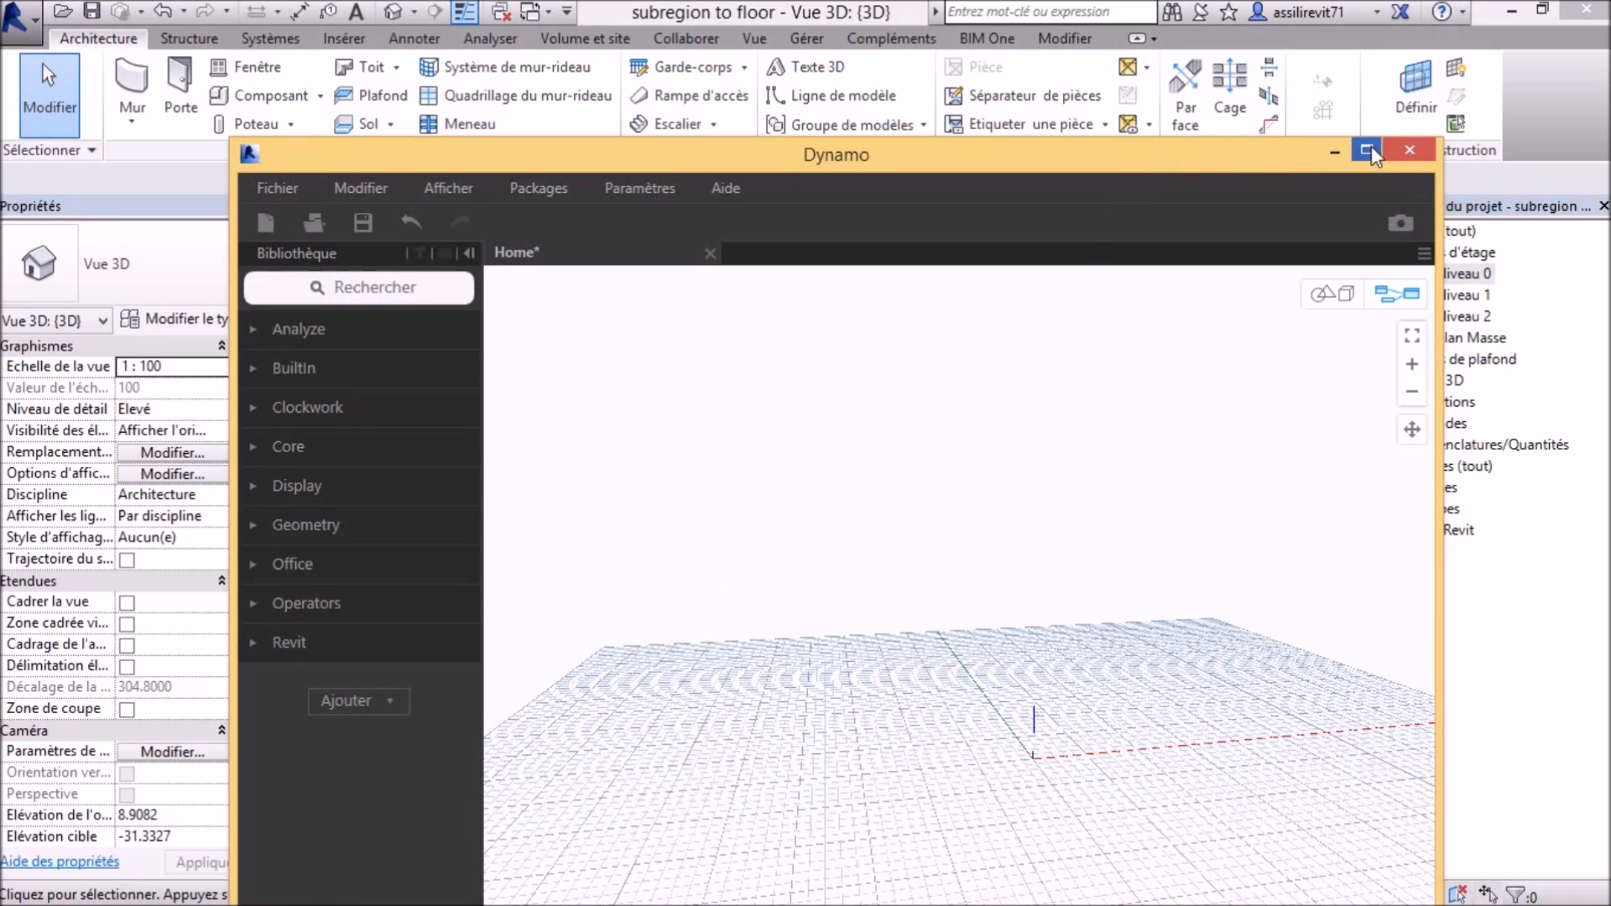
# - Maximize Dynamo and show the library's Ajouter options for importing a library or package
pyautogui.click(1366, 149)
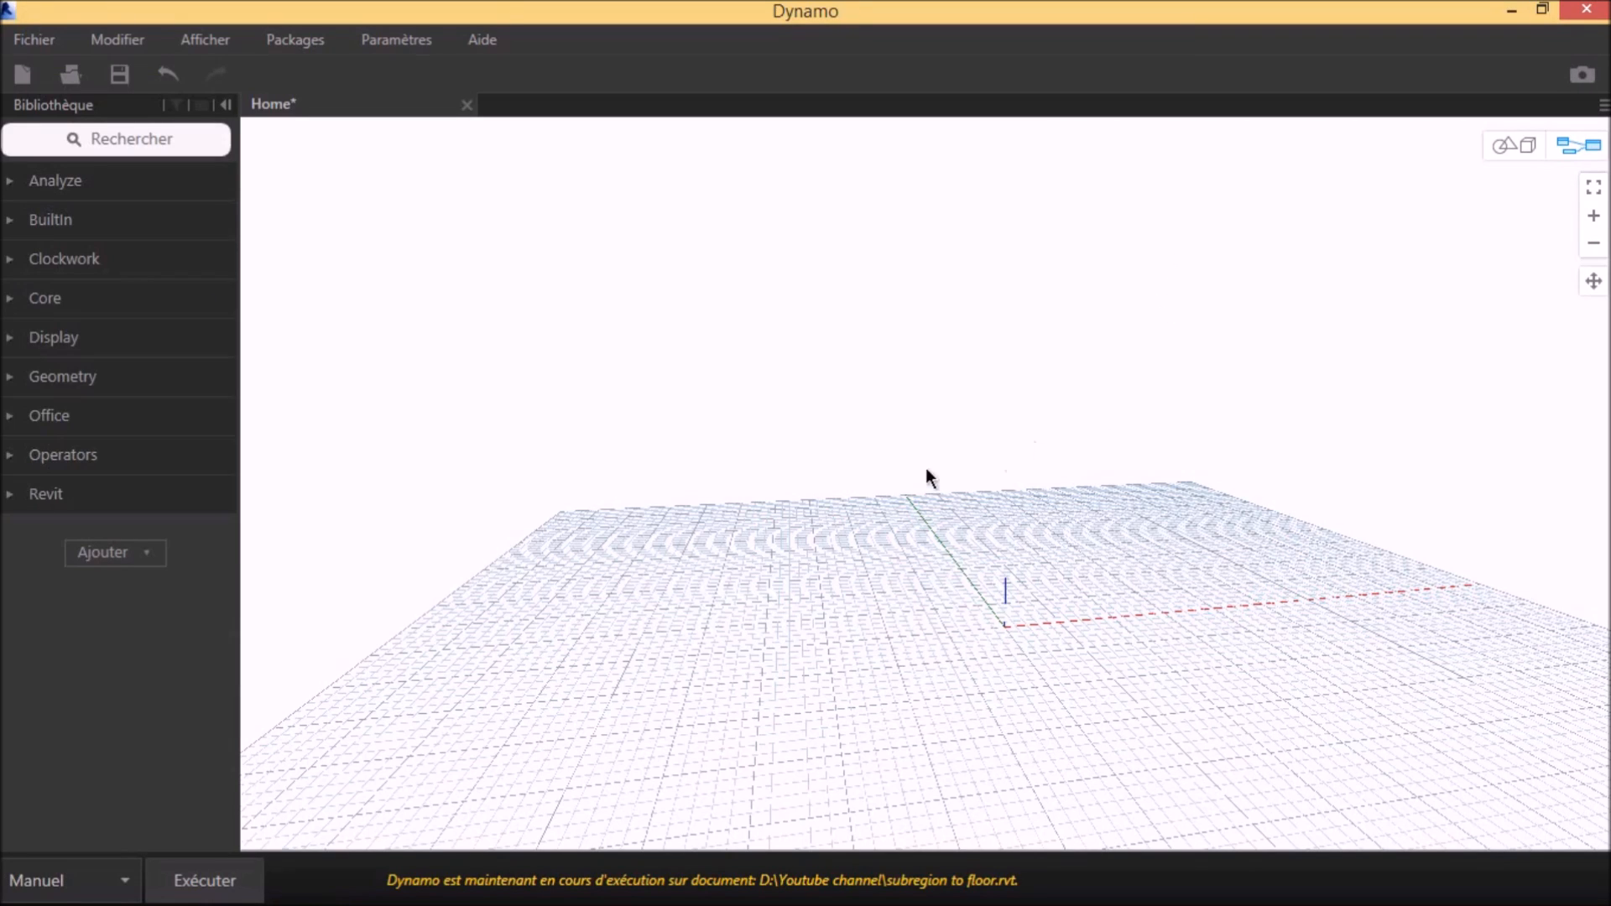
pyautogui.moveTo(186, 251)
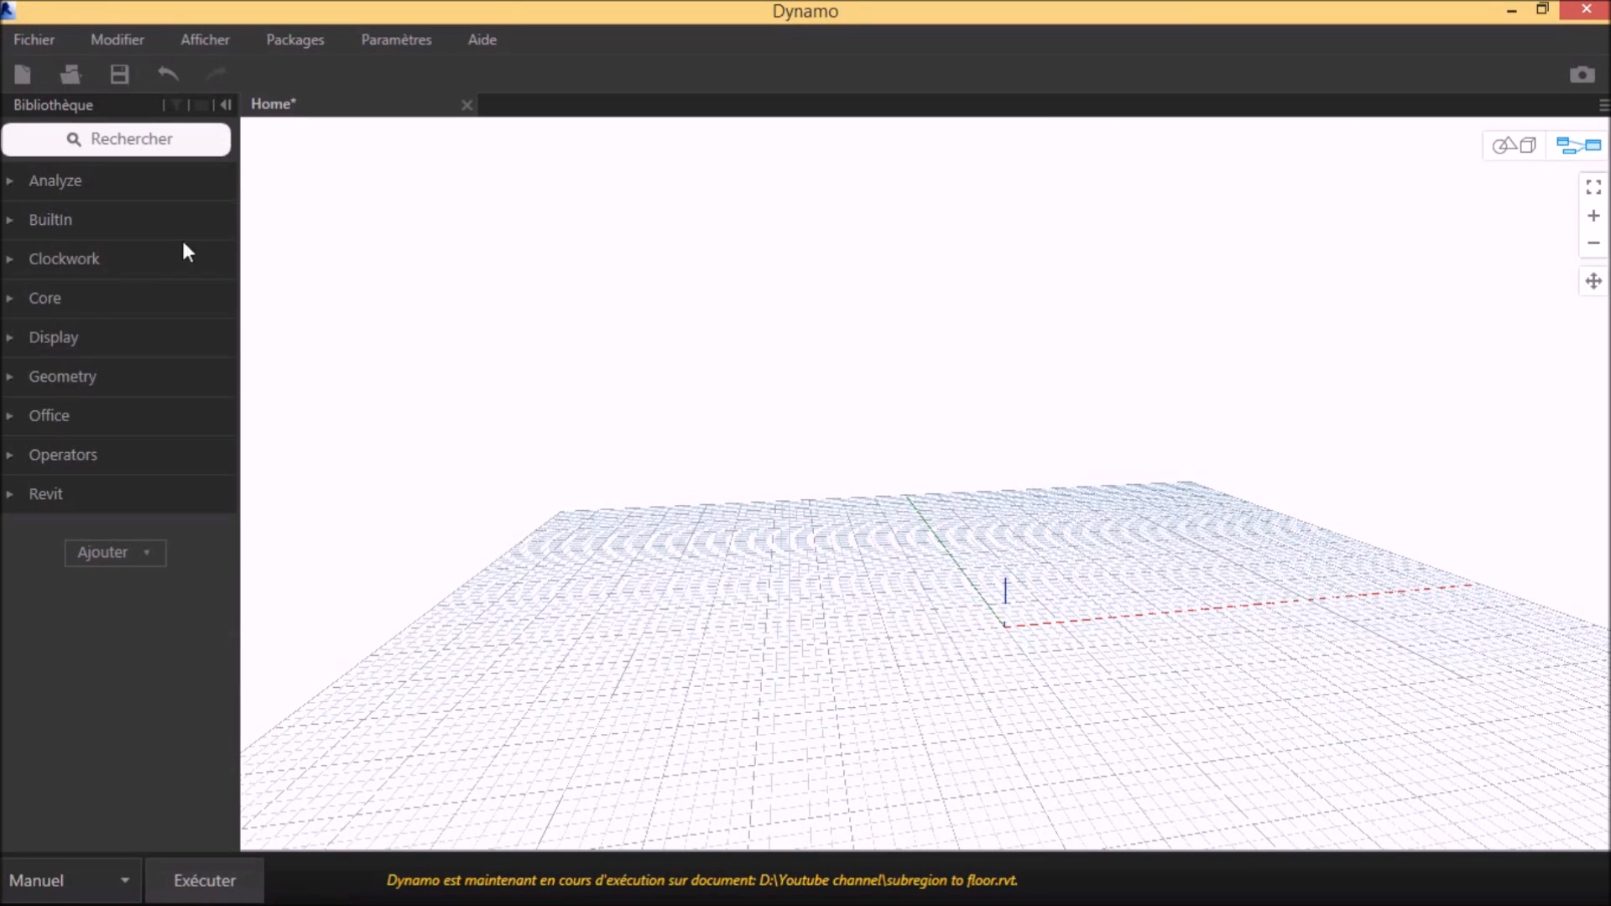
pyautogui.click(115, 139)
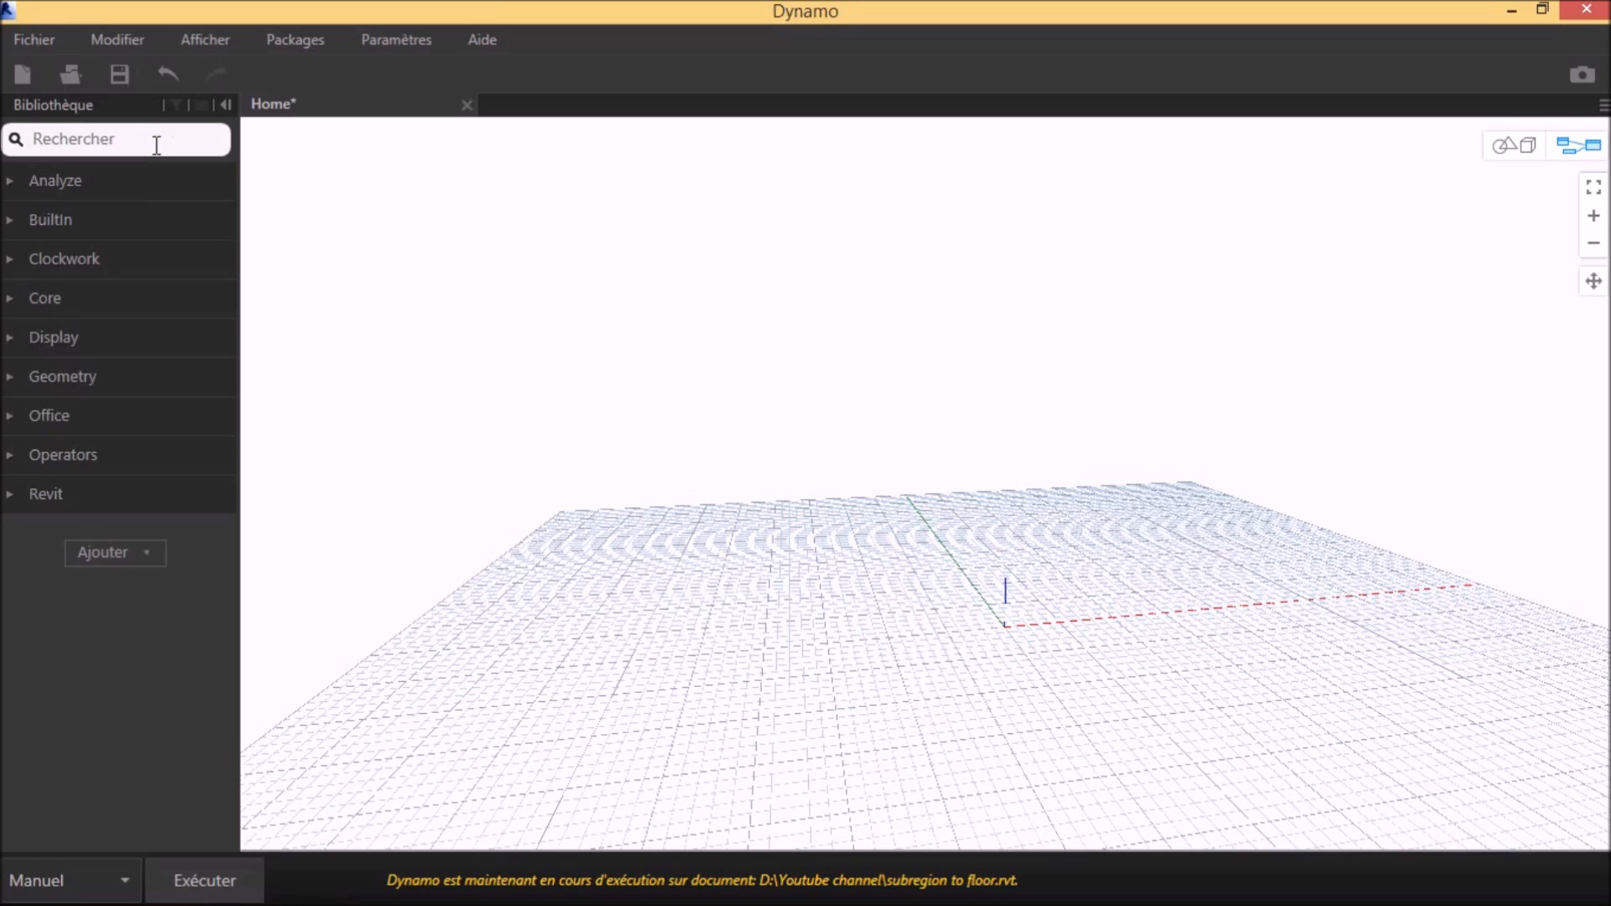
pyautogui.moveTo(117, 552)
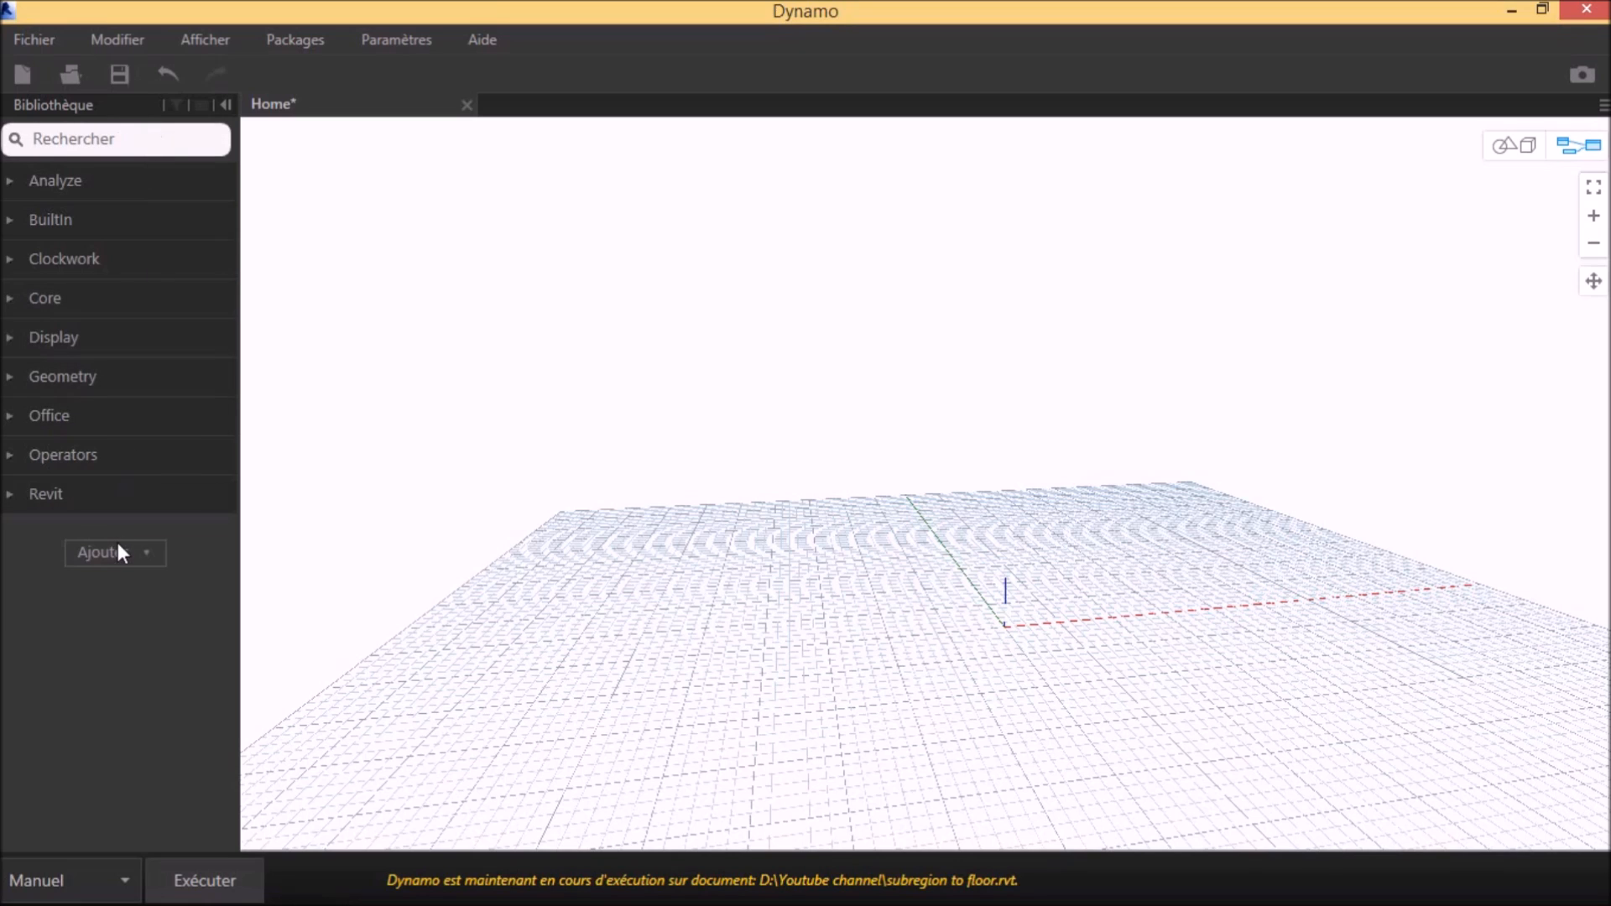
pyautogui.click(102, 552)
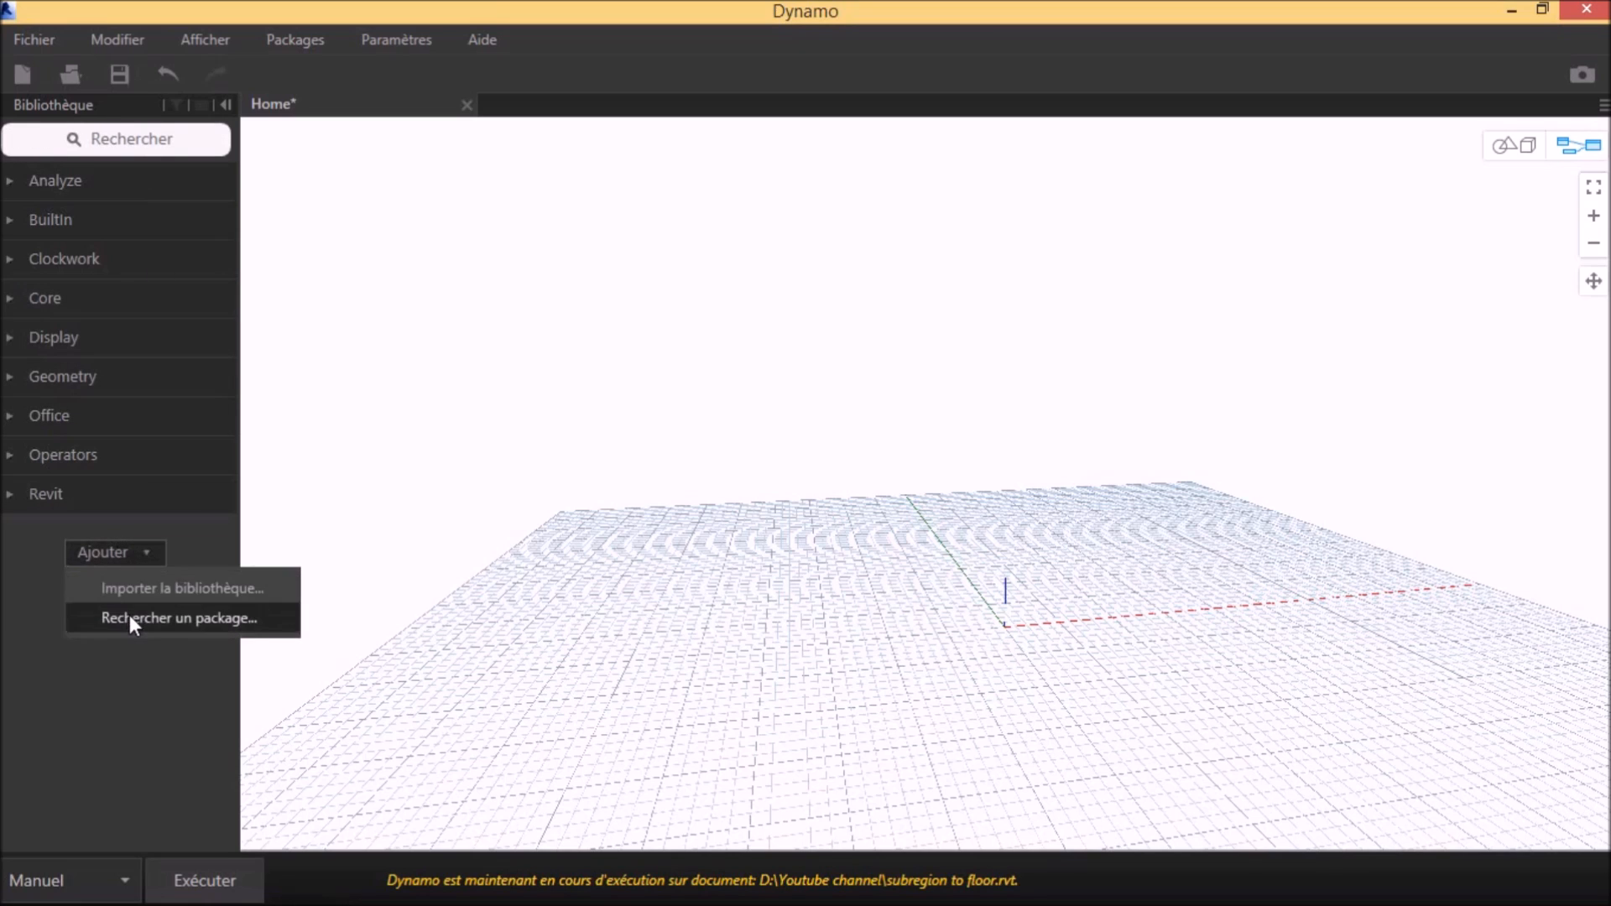
pyautogui.click(178, 617)
pyautogui.write('clockwork')
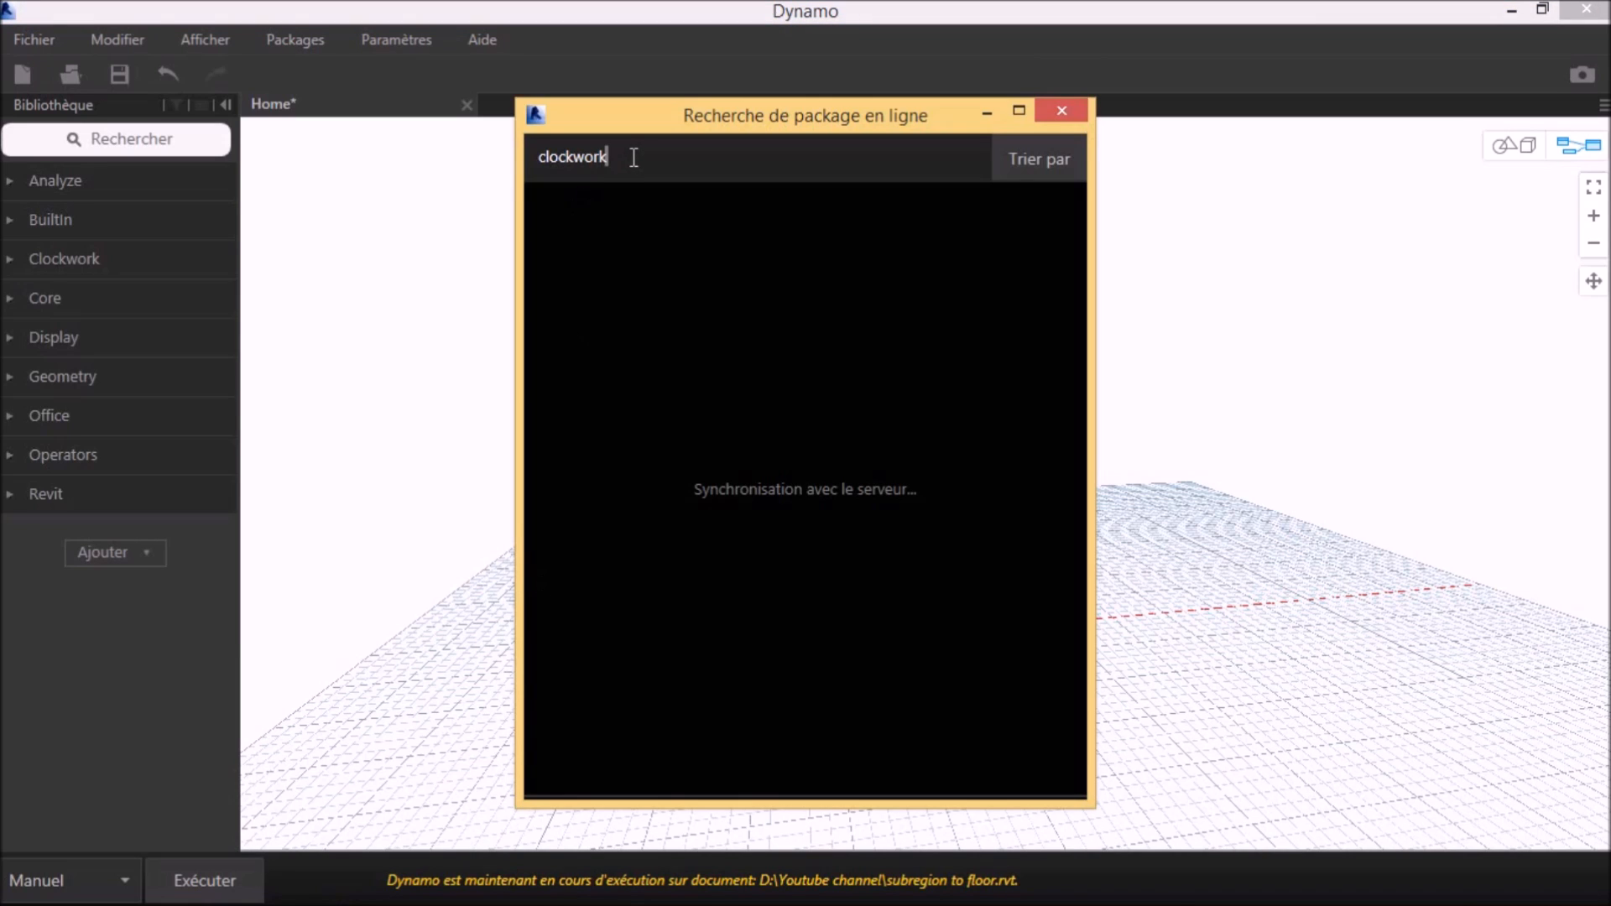
pyautogui.doubleClick(572, 156)
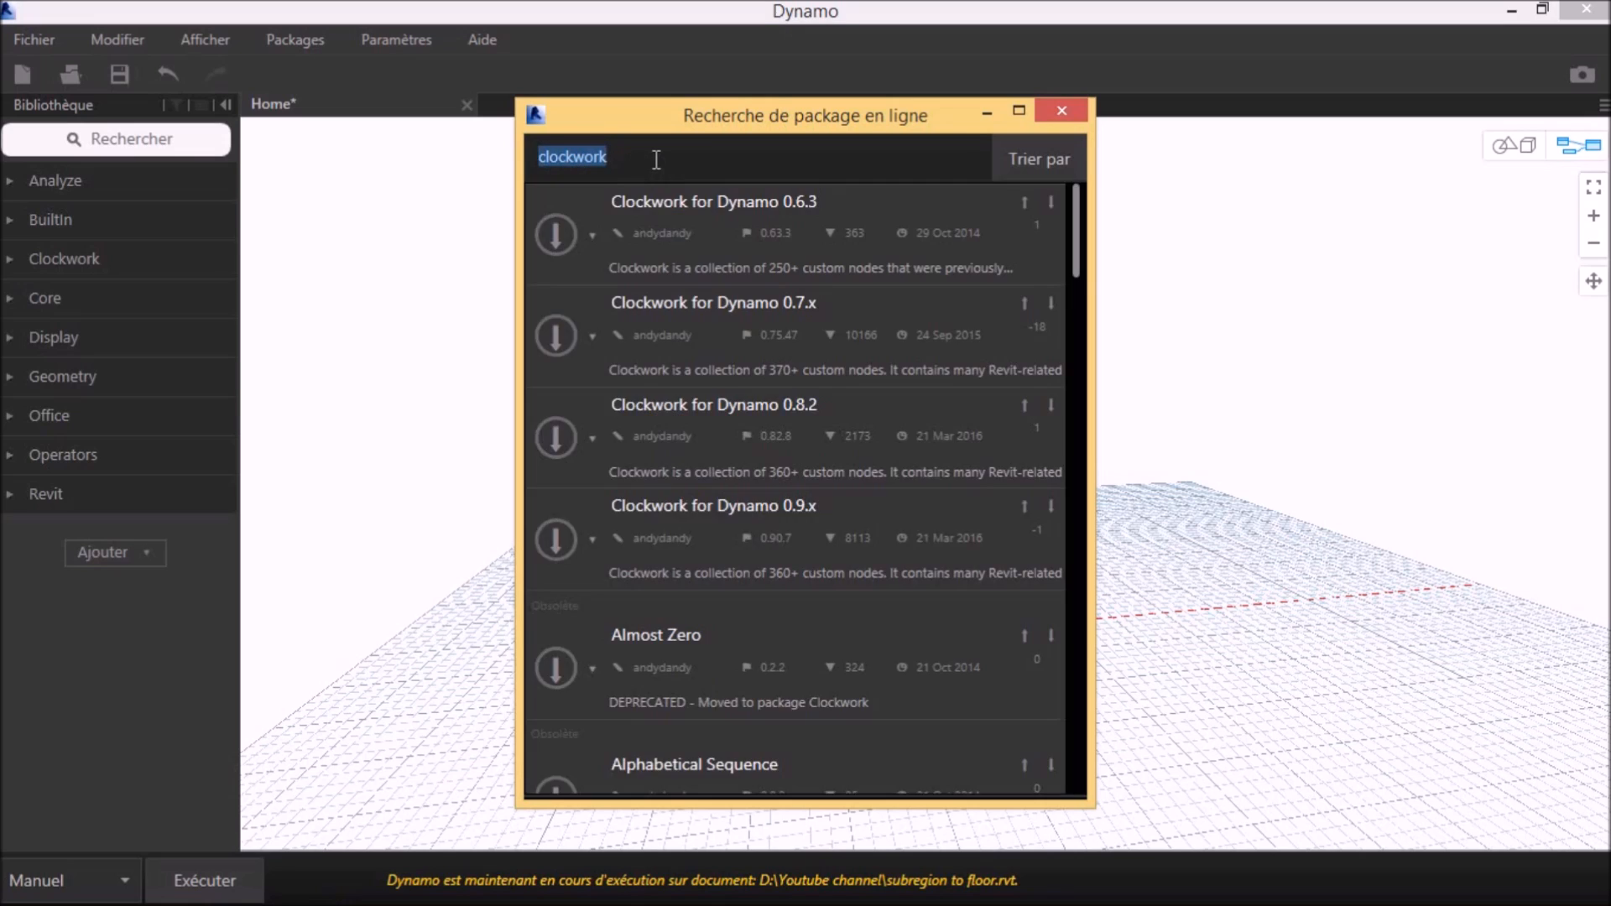
pyautogui.moveTo(772, 485)
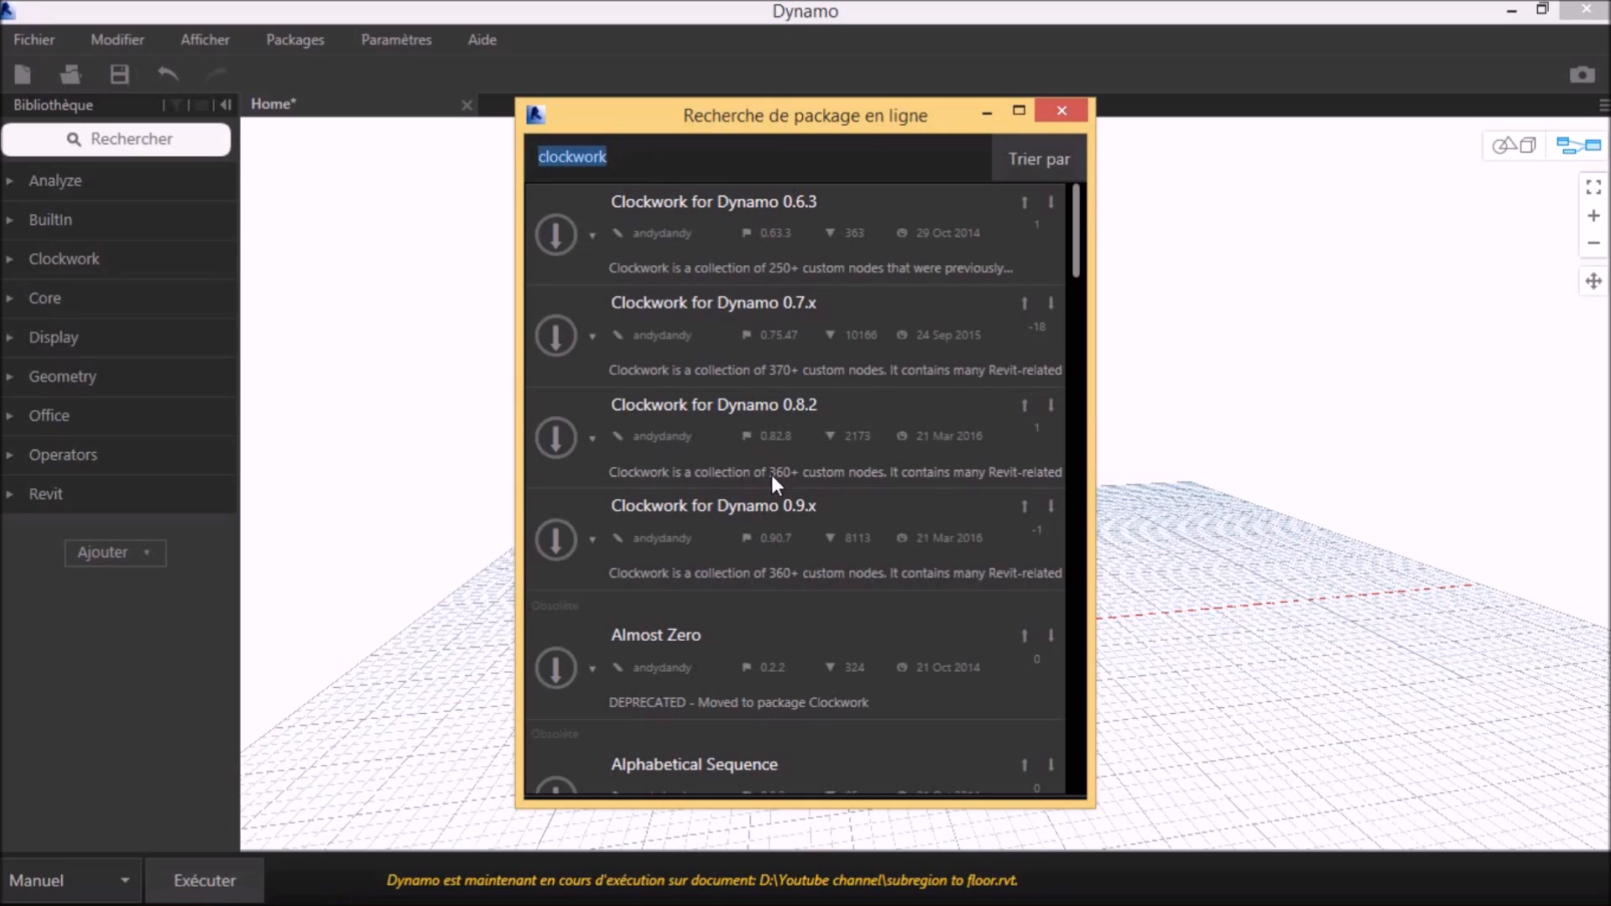
pyautogui.moveTo(803, 493)
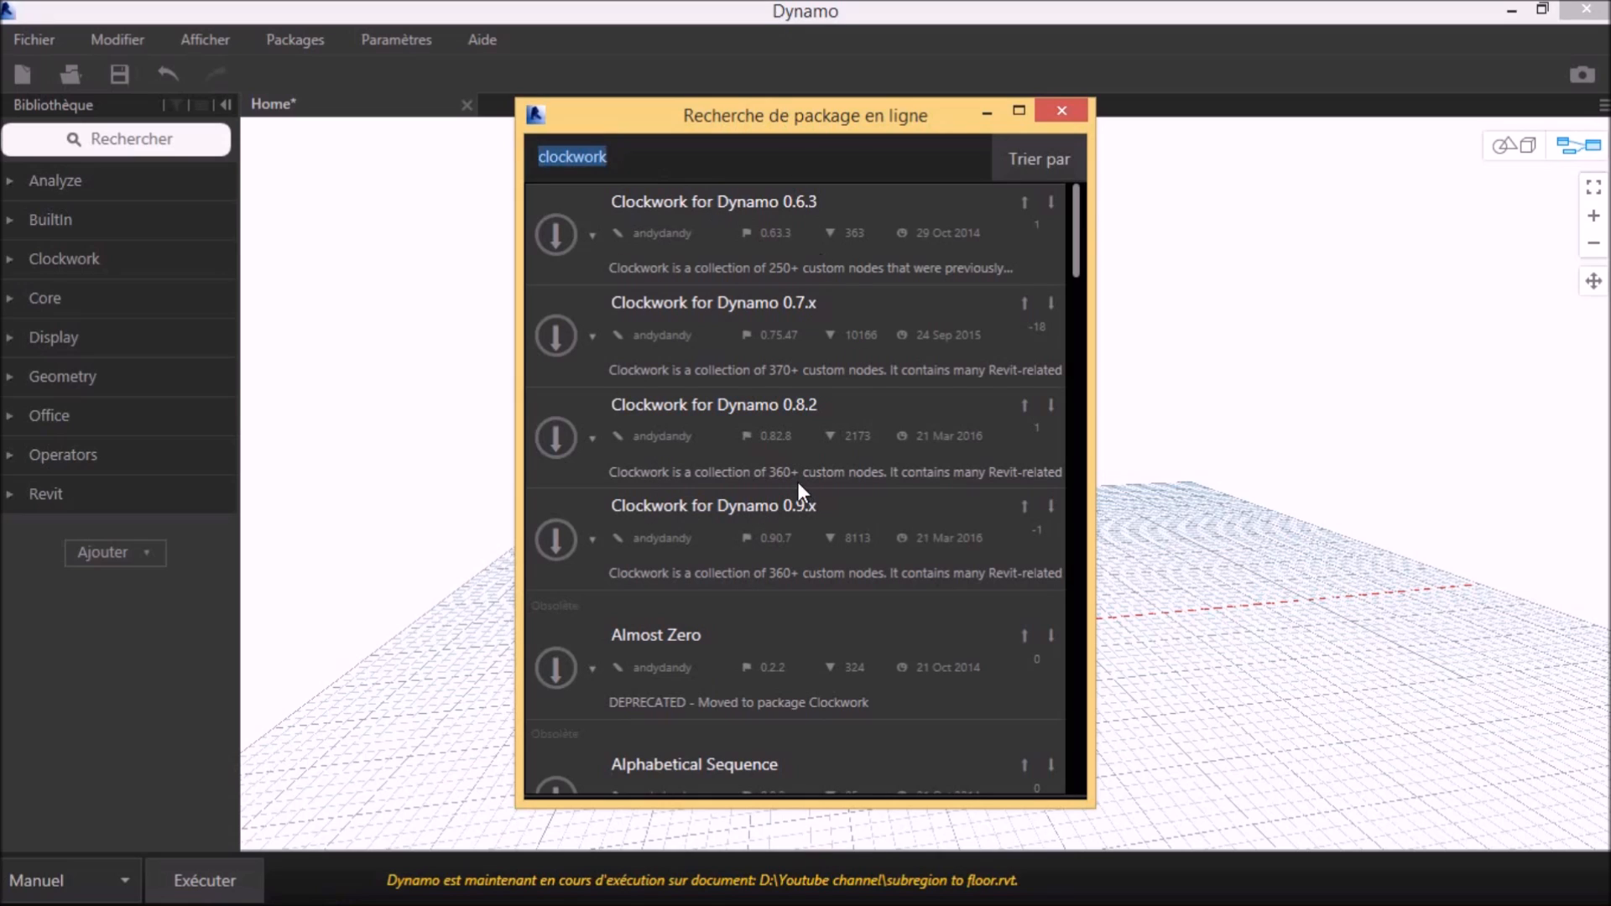
pyautogui.moveTo(645, 422)
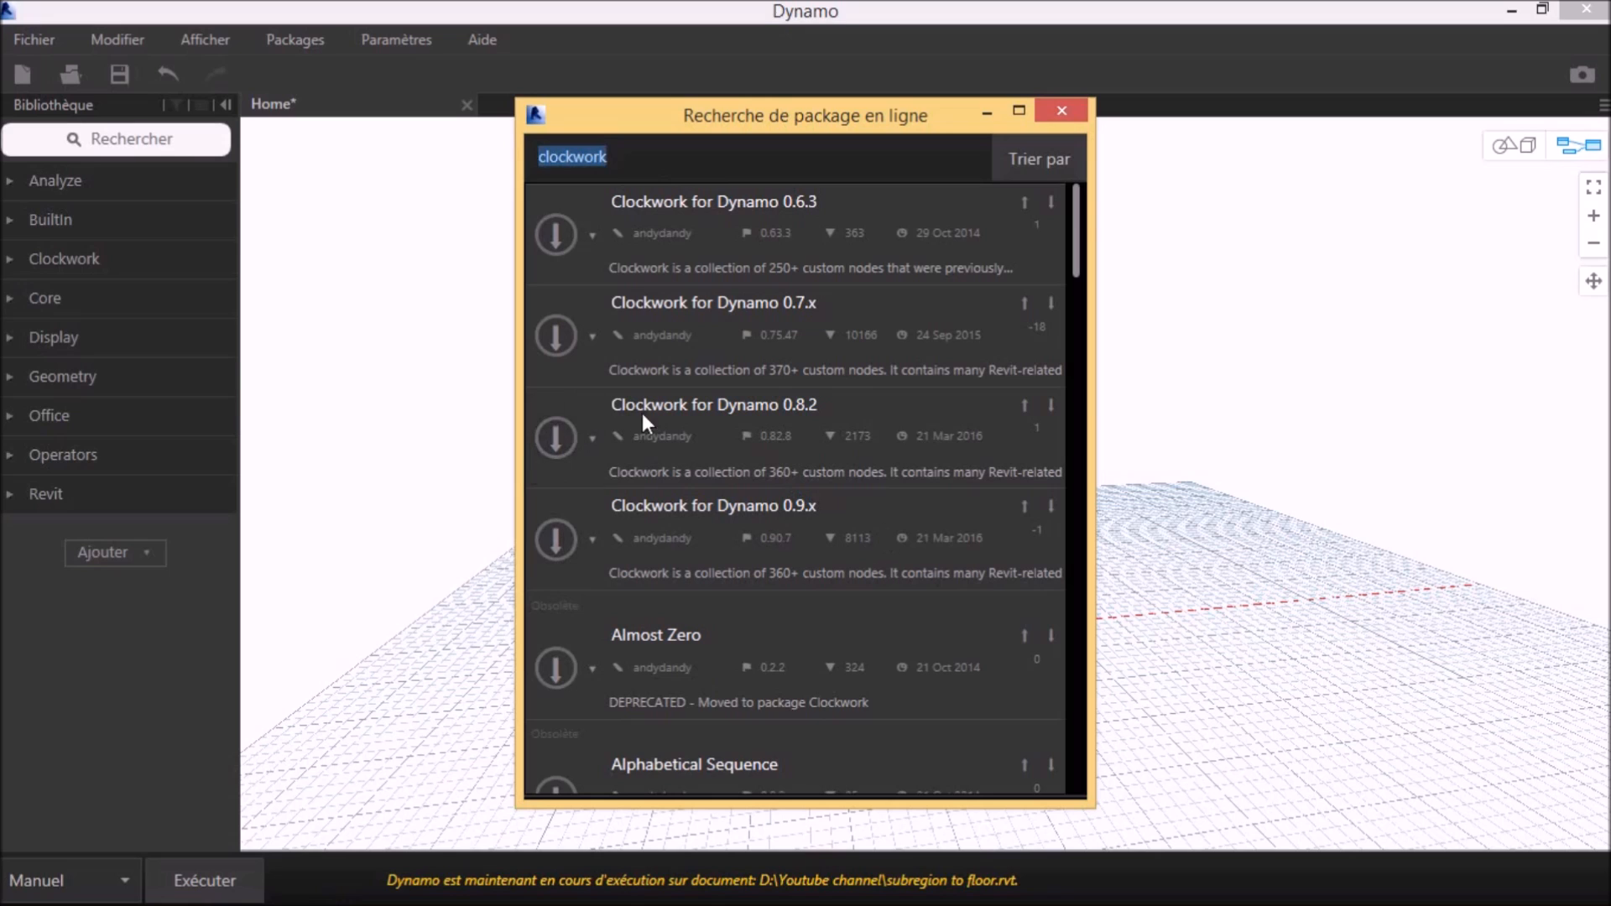
pyautogui.click(713, 404)
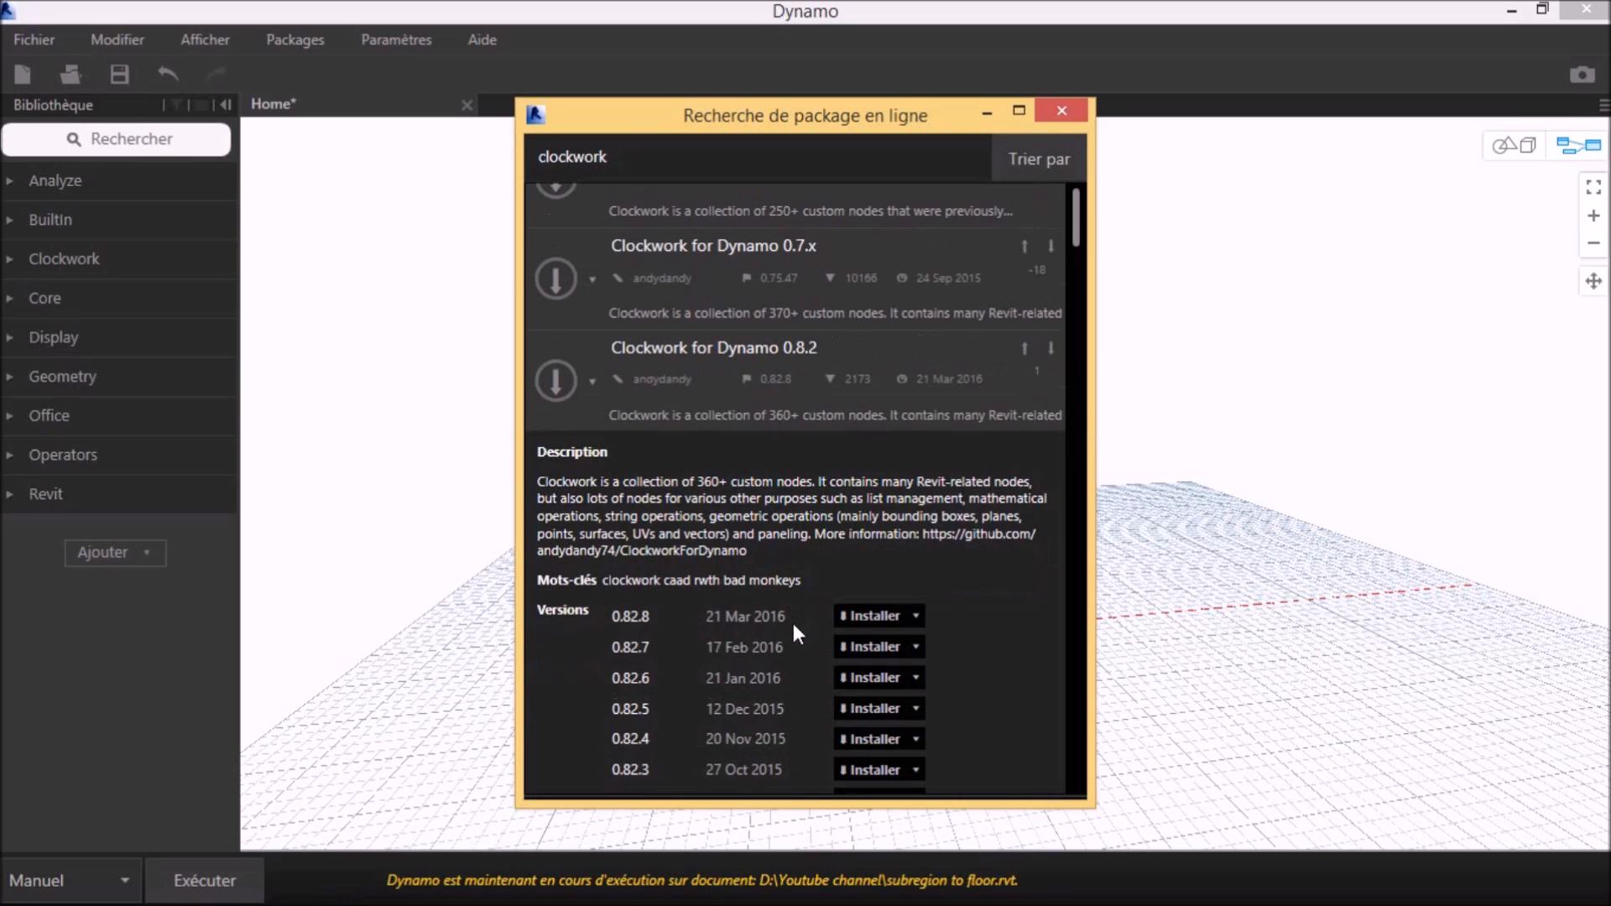
pyautogui.scroll(-3)
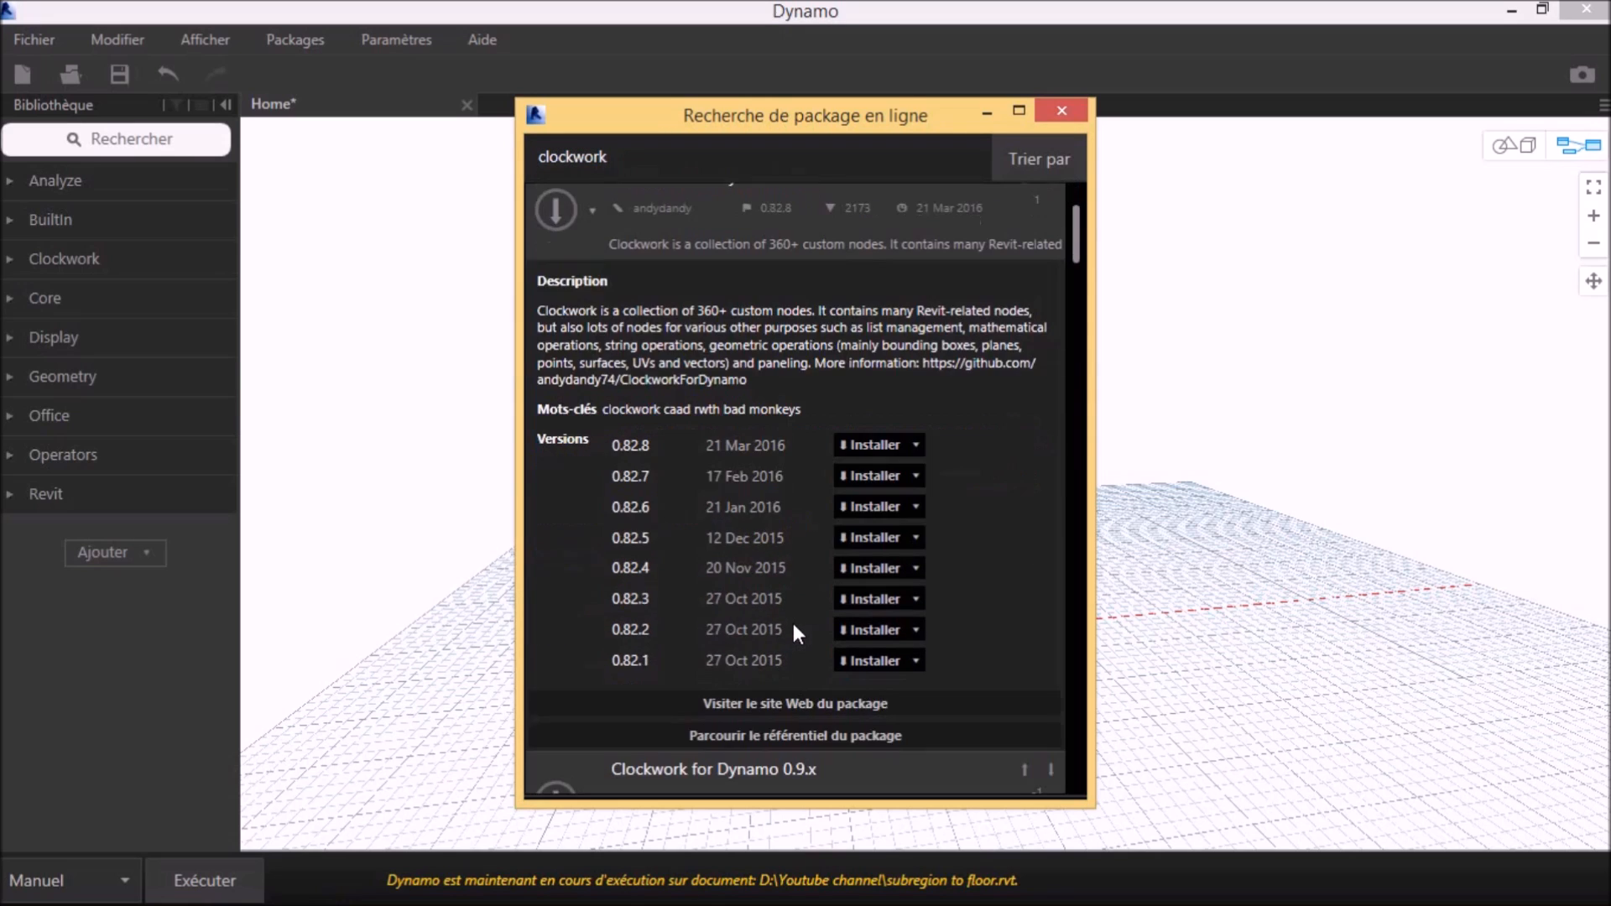
pyautogui.click(1061, 111)
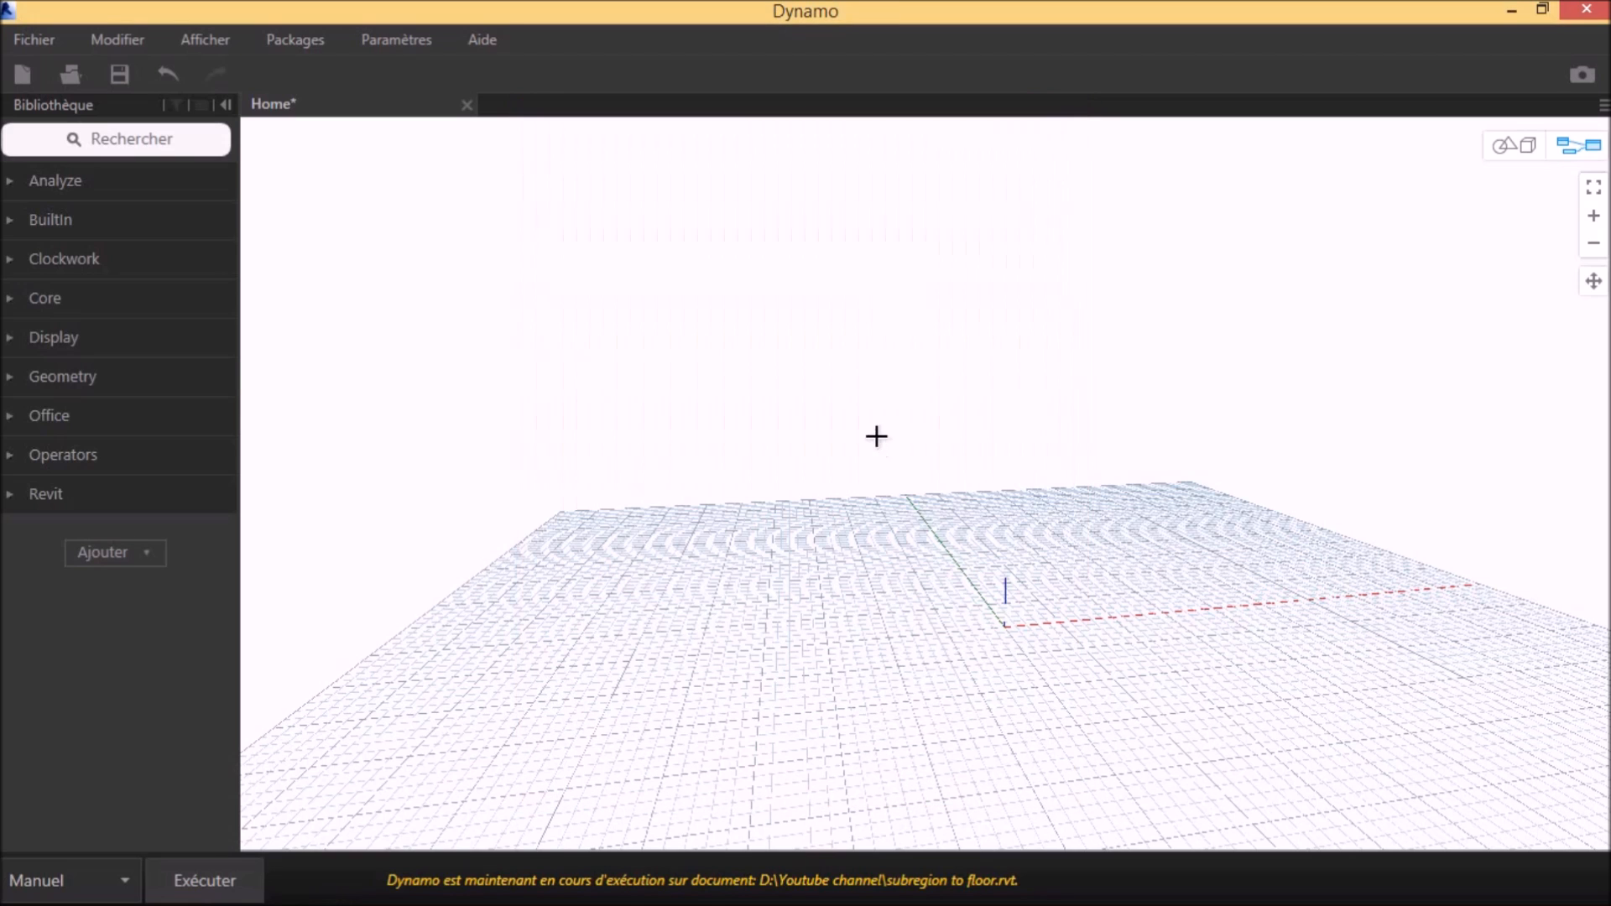
# - Search the canvas for 'floor slab' to find the Floor.SlabShapeByPoints node
pyautogui.rightClick(876, 436)
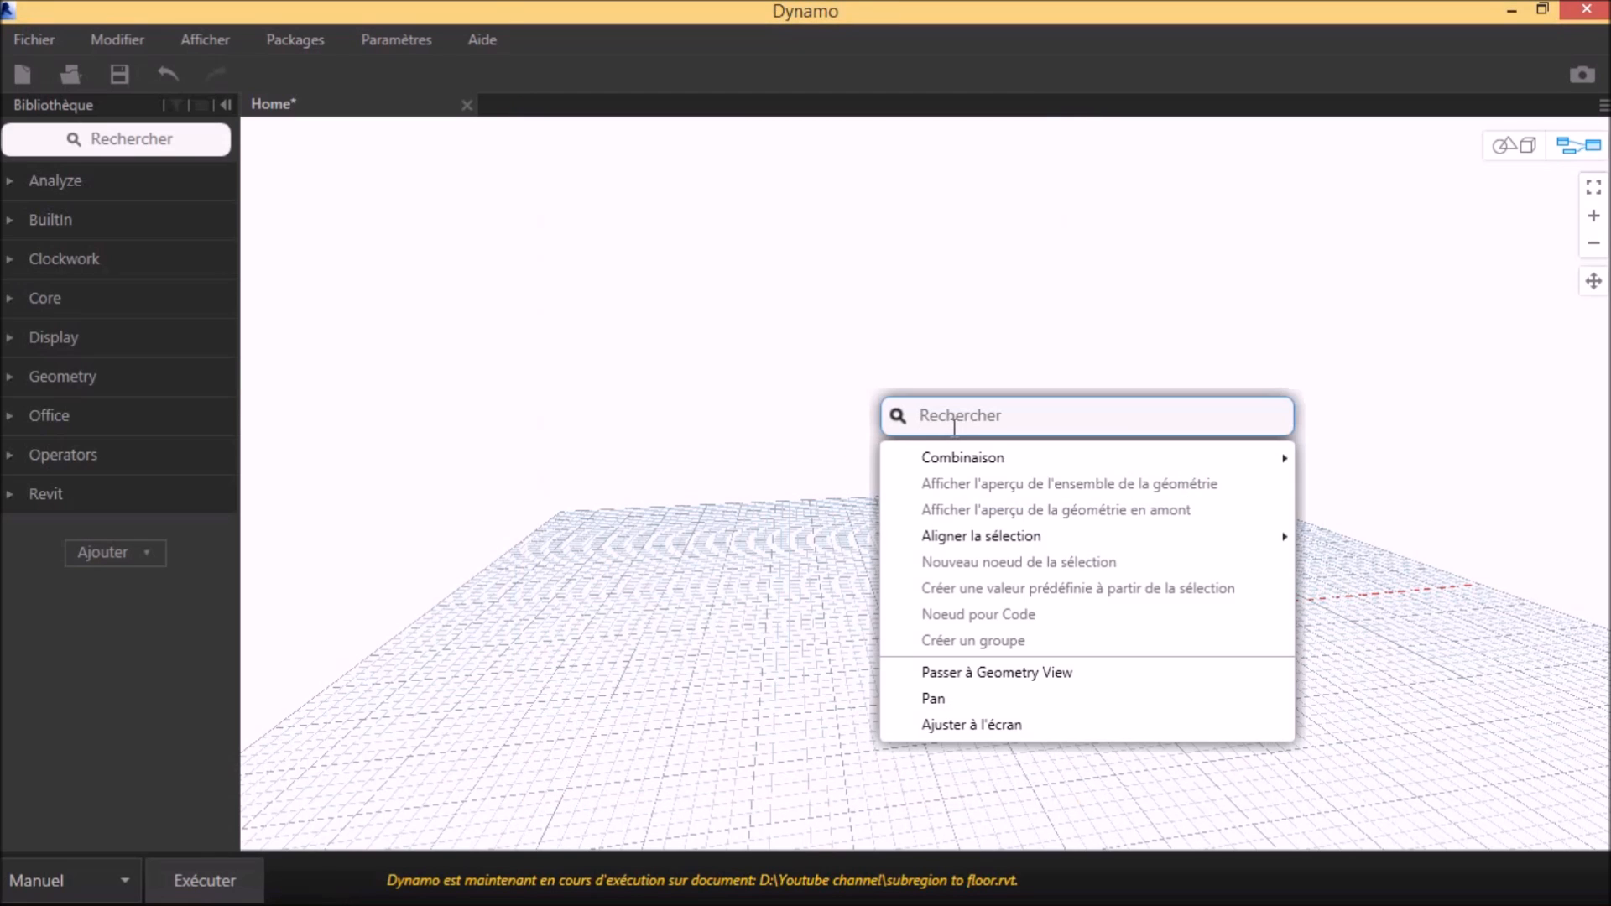
pyautogui.write('floor slab')
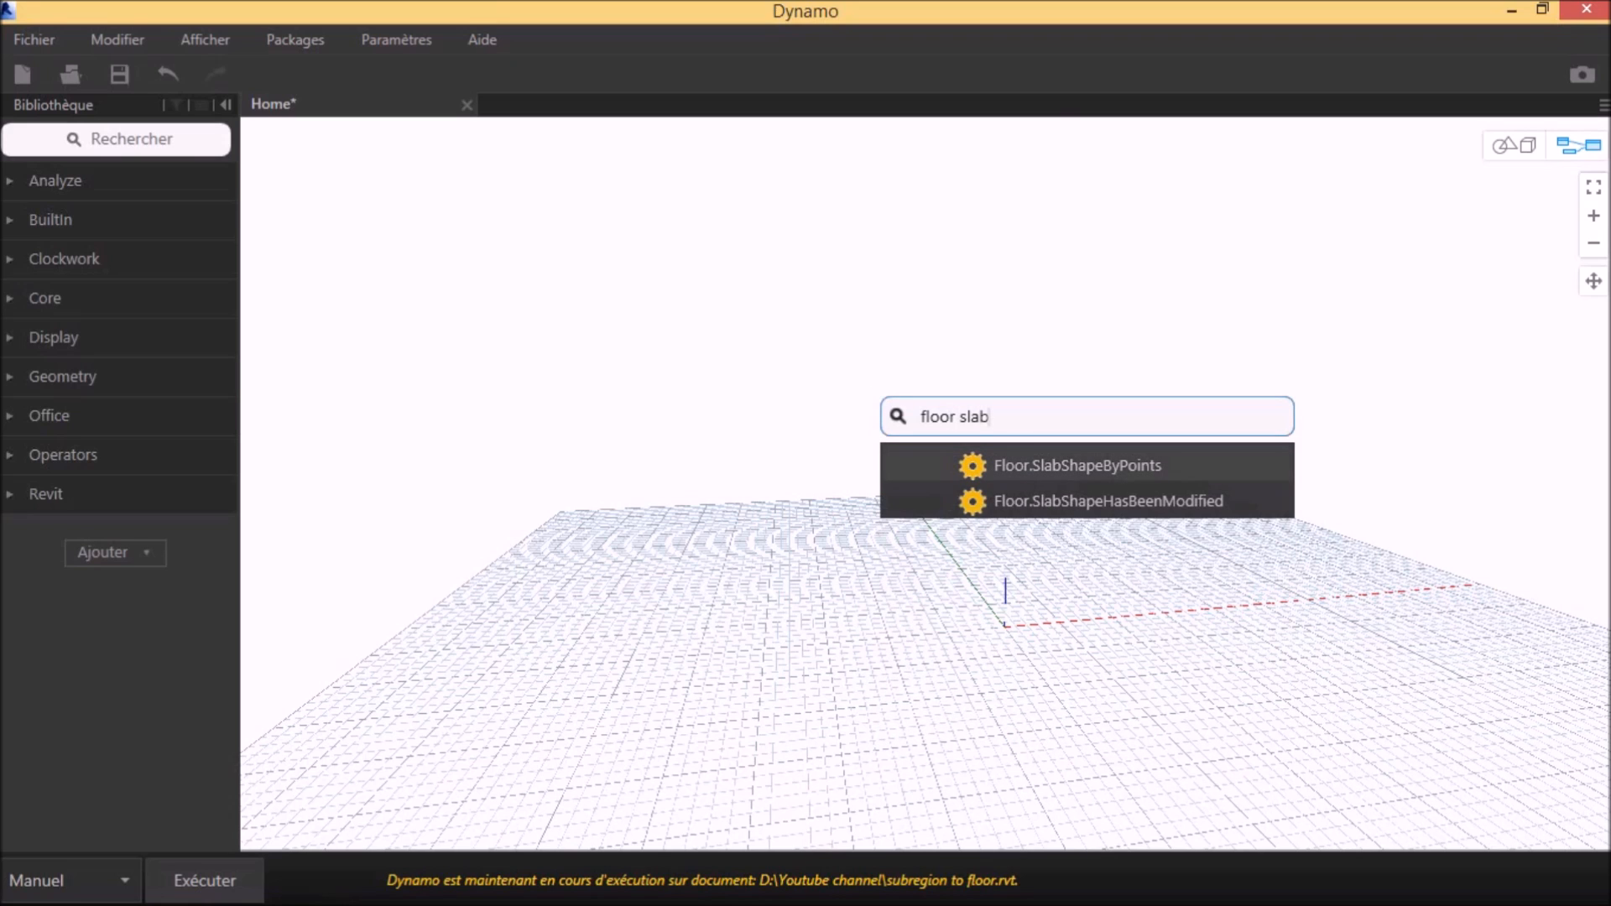
pyautogui.moveTo(1078, 465)
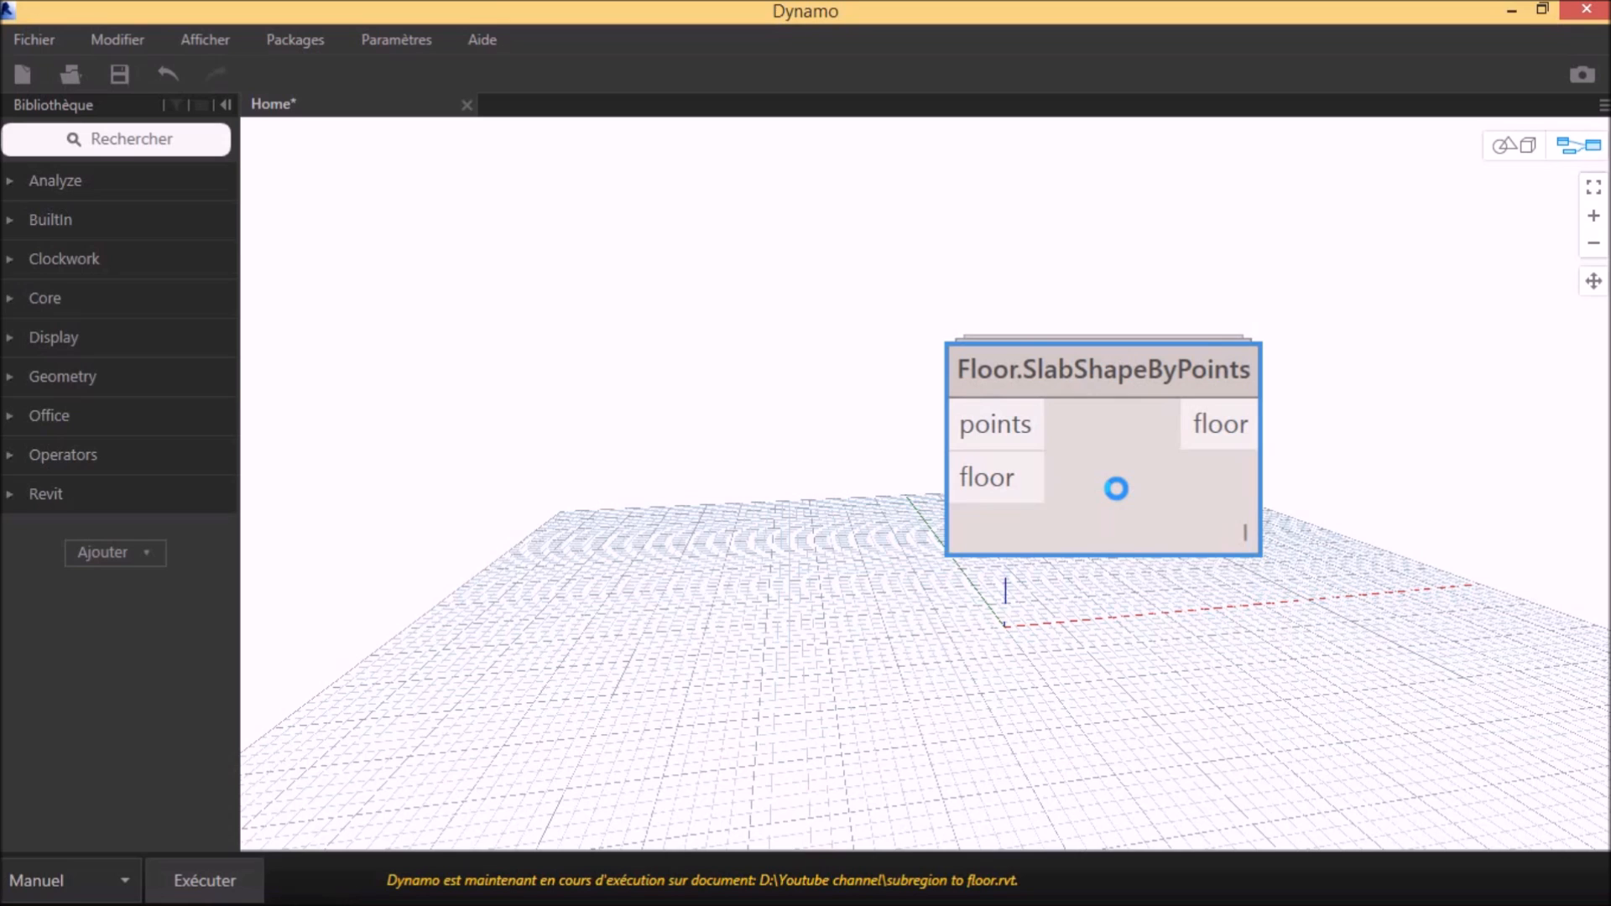
# - Open the Floor.SlabShapeByPoints custom node to view its Python Script definition
pyautogui.doubleClick(1101, 369)
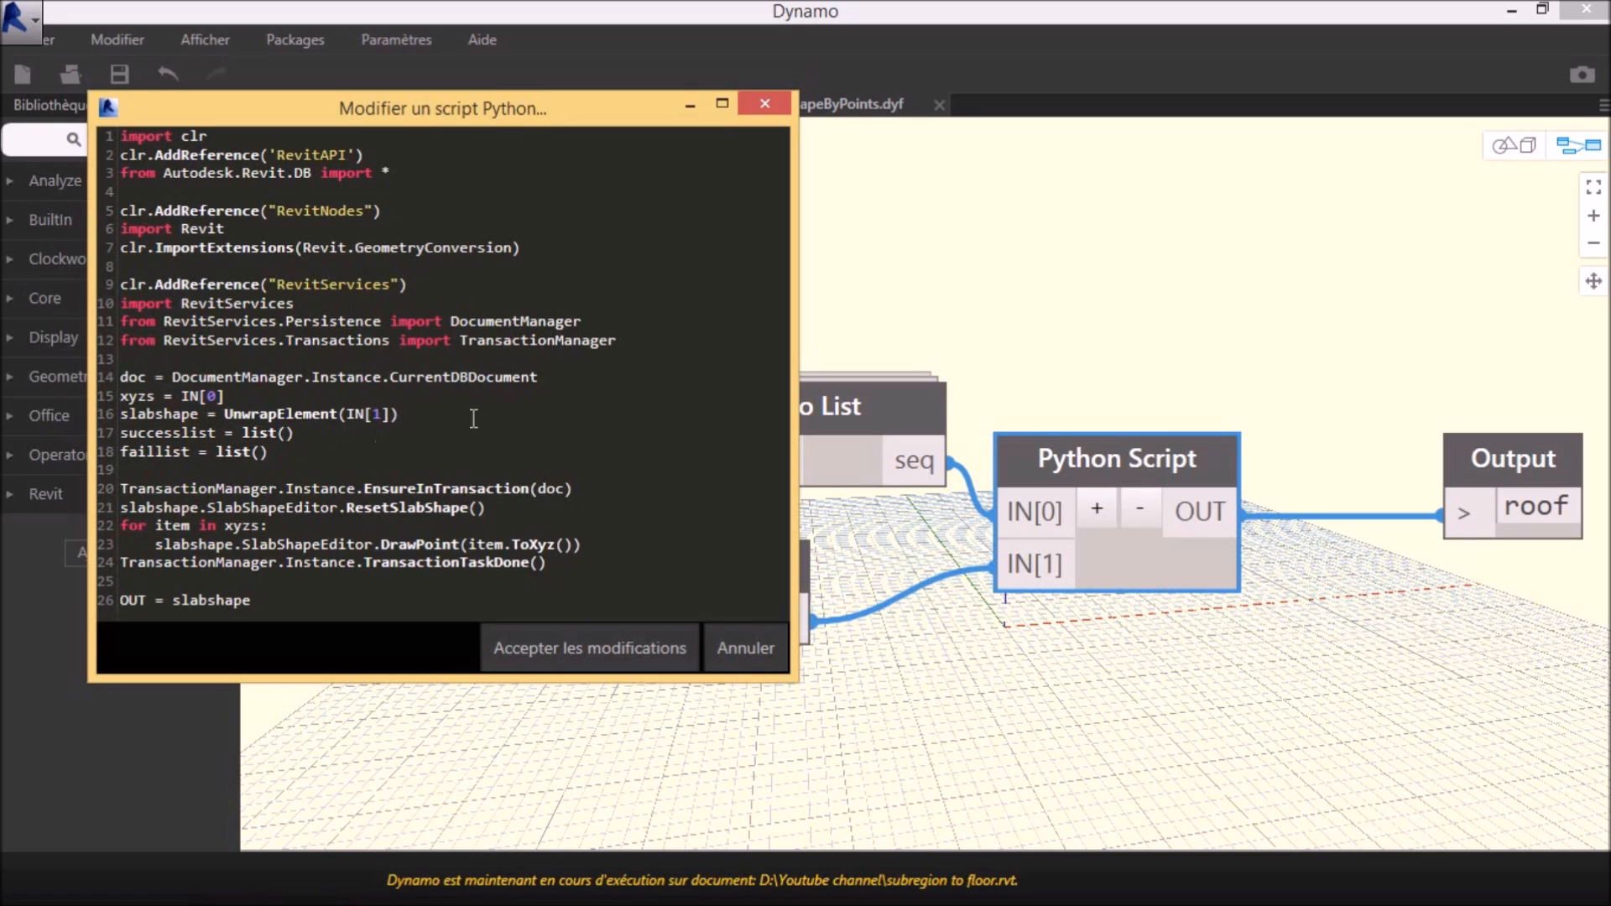
pyautogui.moveTo(614, 319)
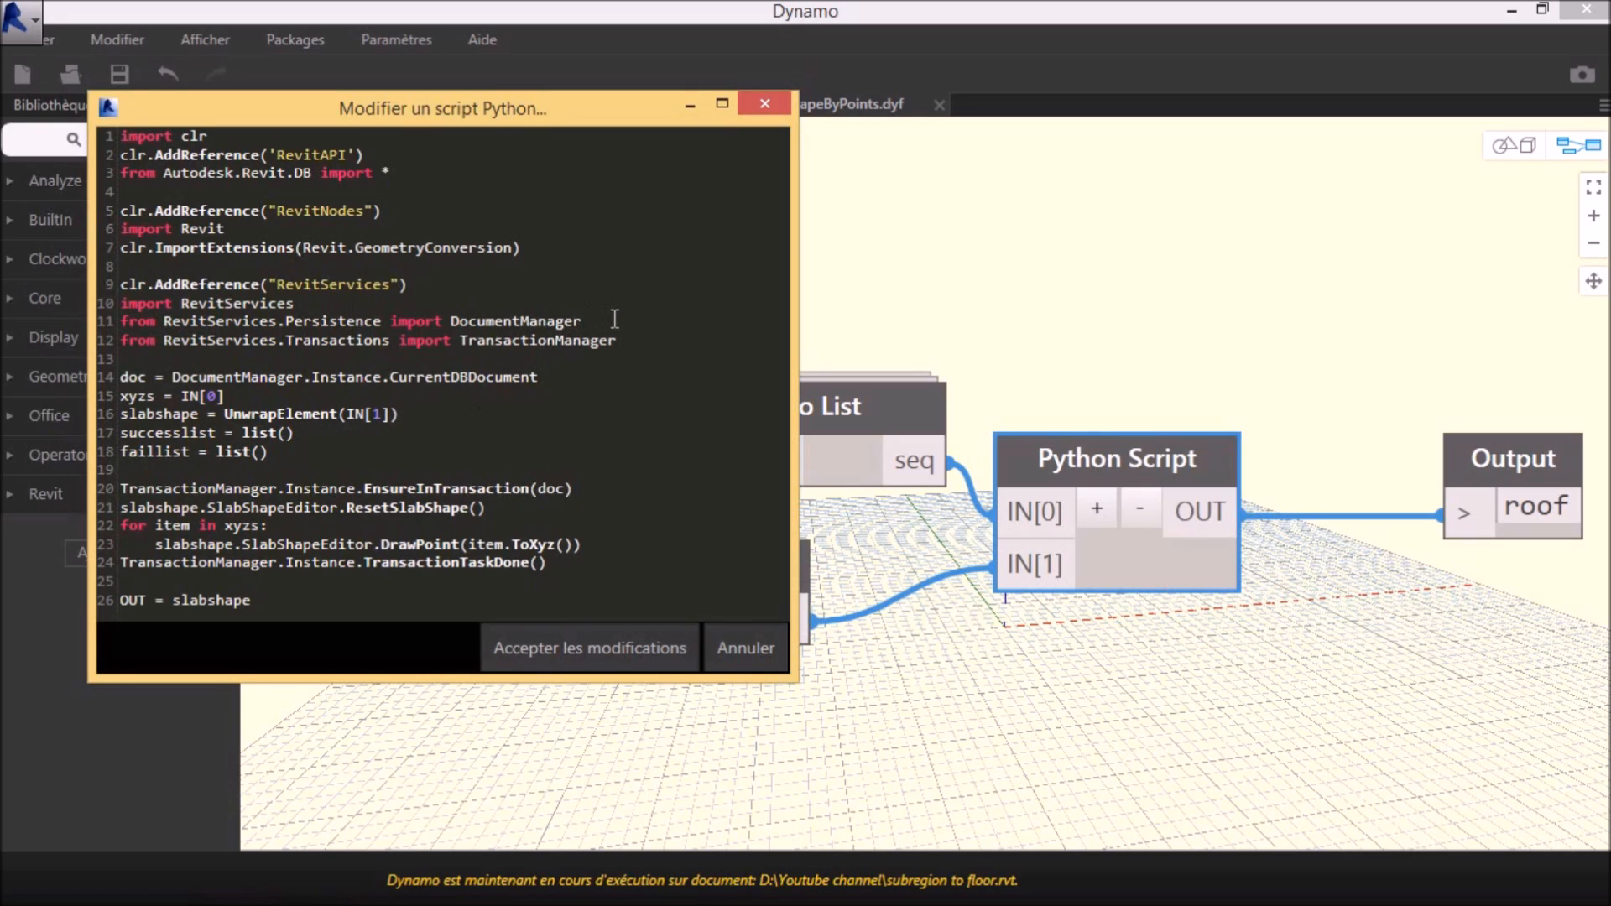
pyautogui.moveTo(657, 401)
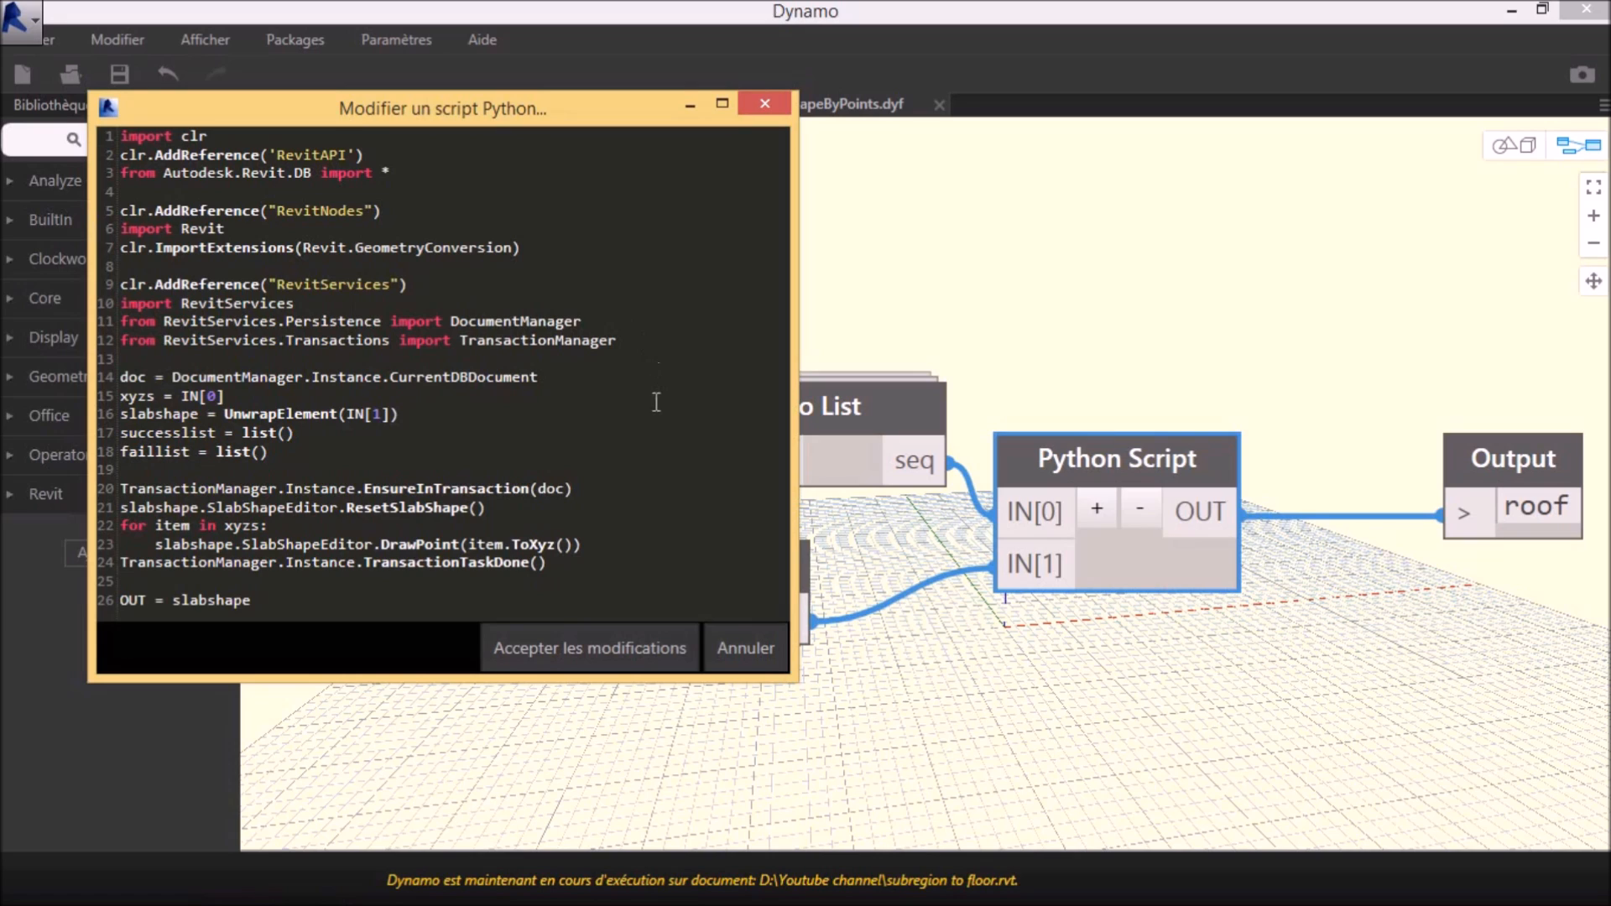
pyautogui.moveTo(461, 464)
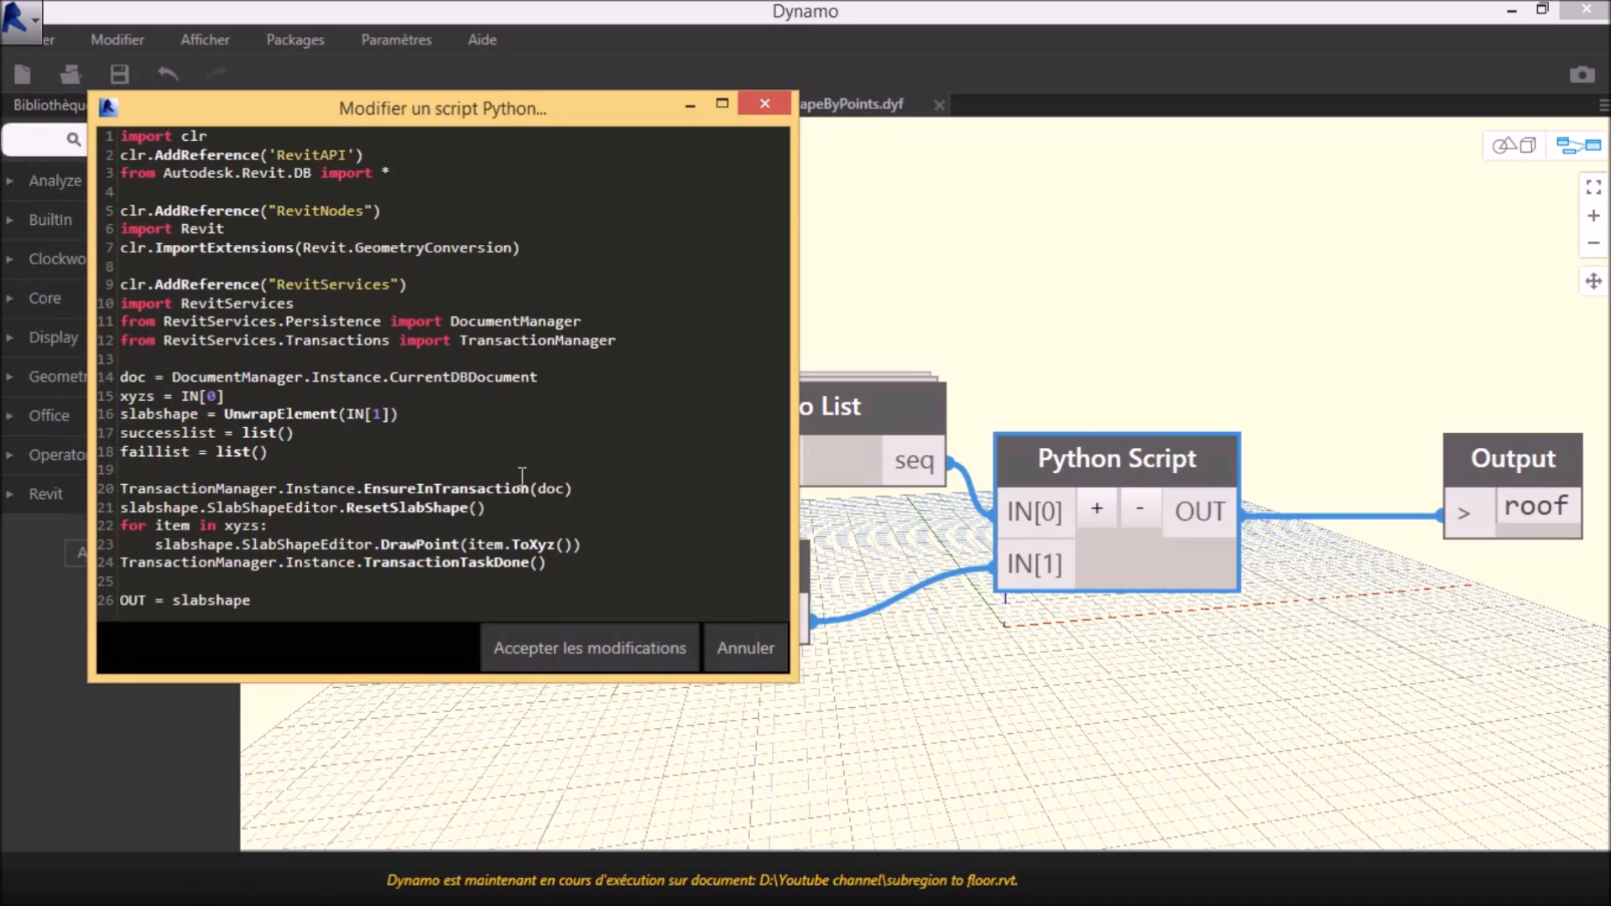
pyautogui.moveTo(565, 539)
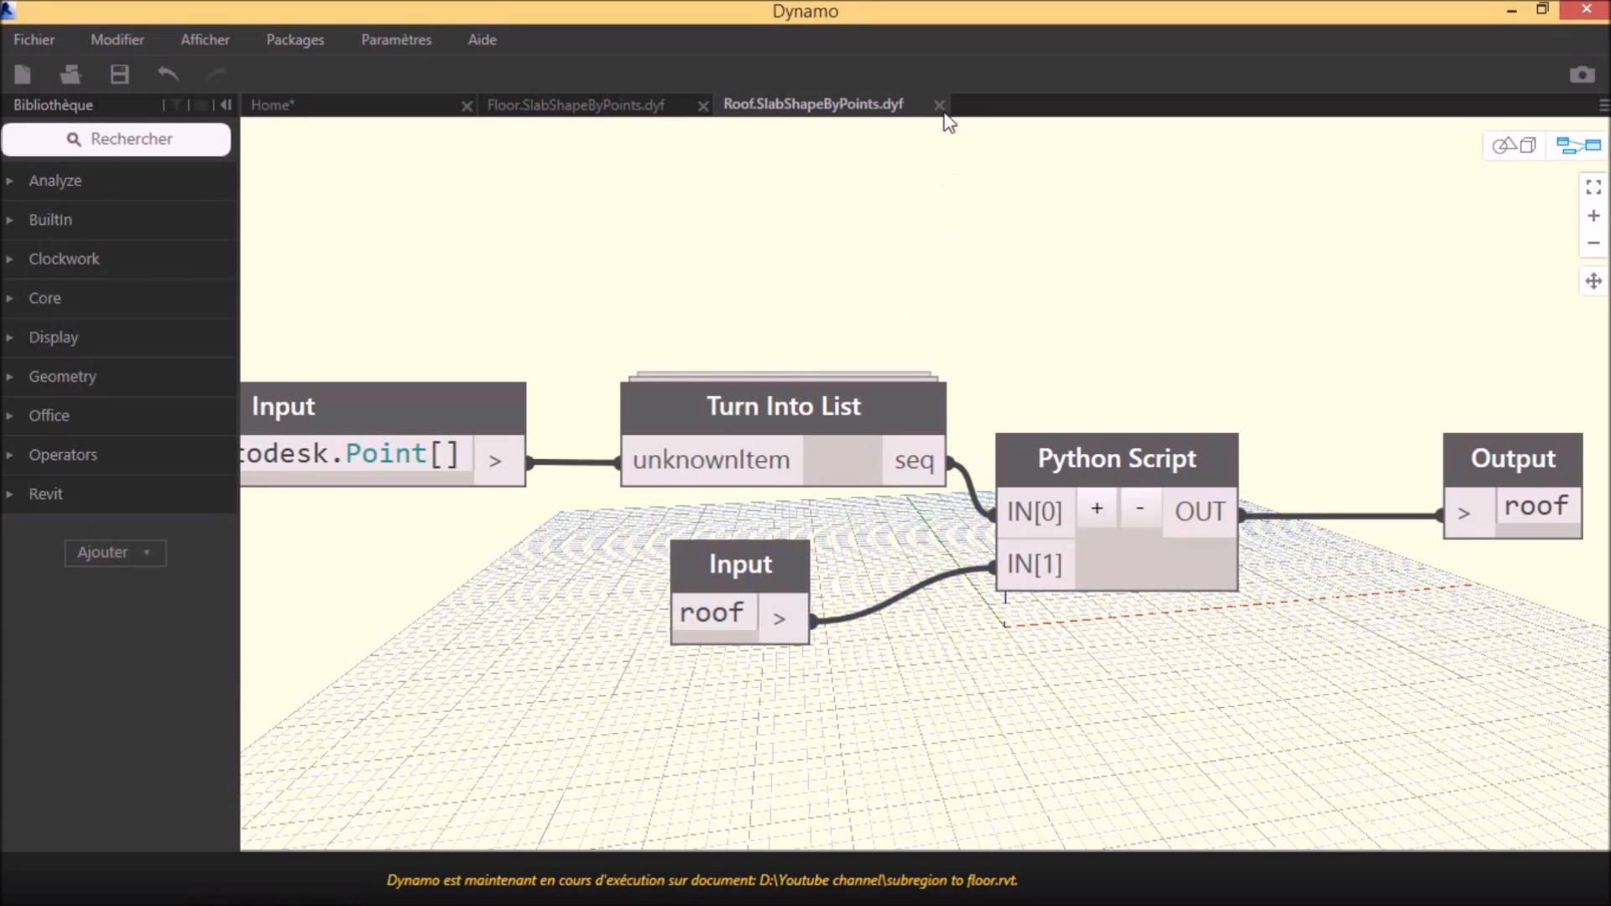
# - Return to Home and add a Select Model Element node, placed at the upper left
pyautogui.click(936, 104)
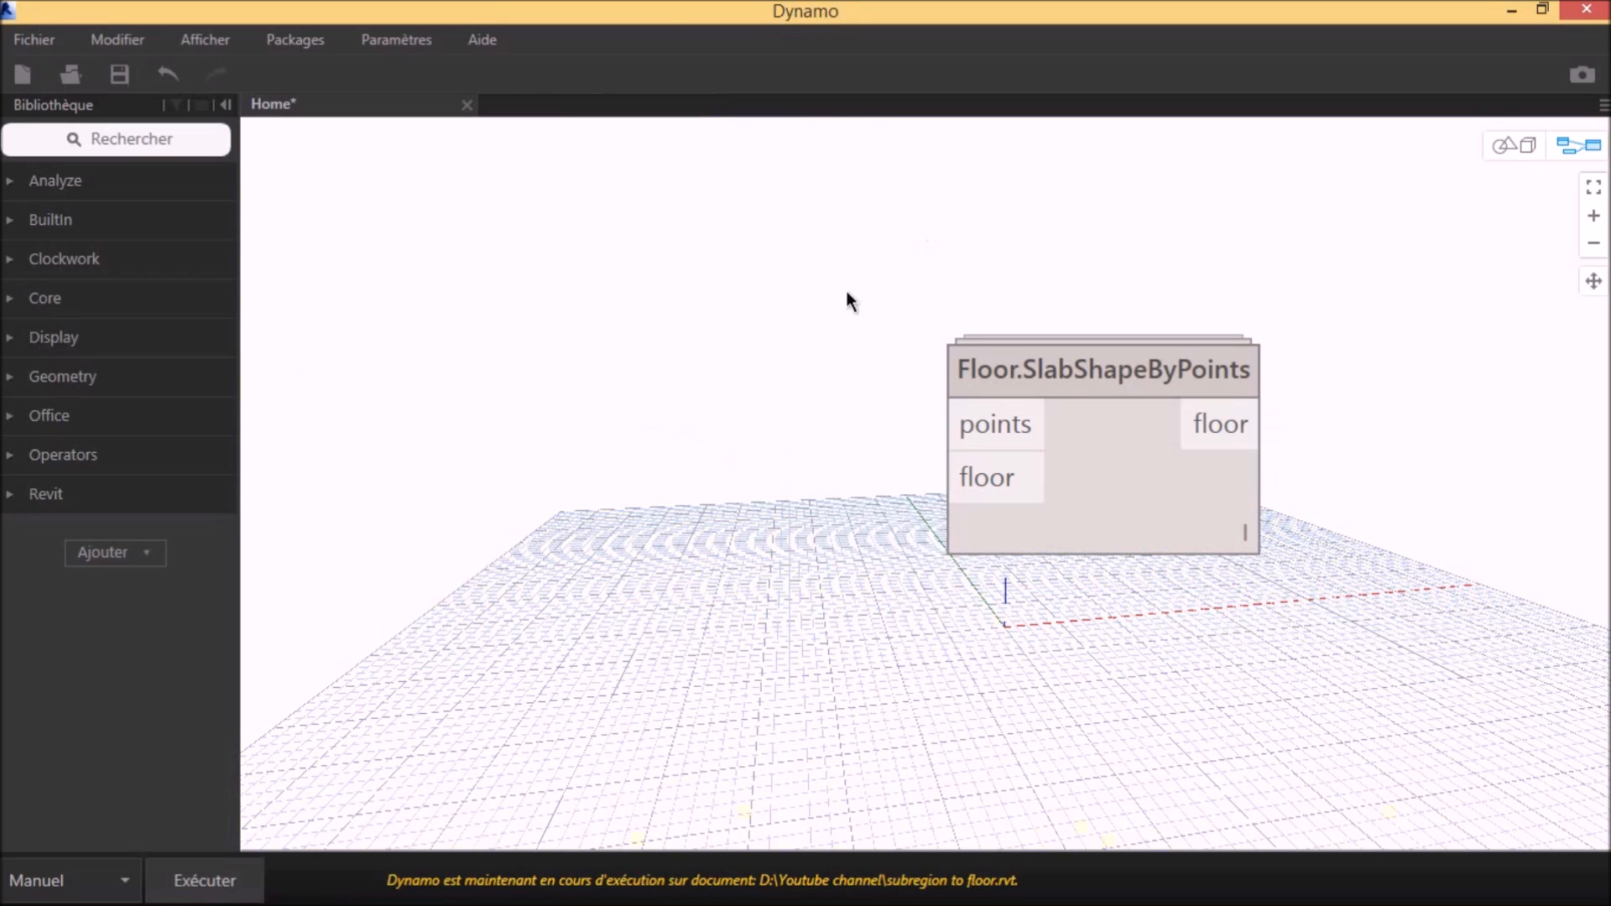
pyautogui.rightClick(848, 300)
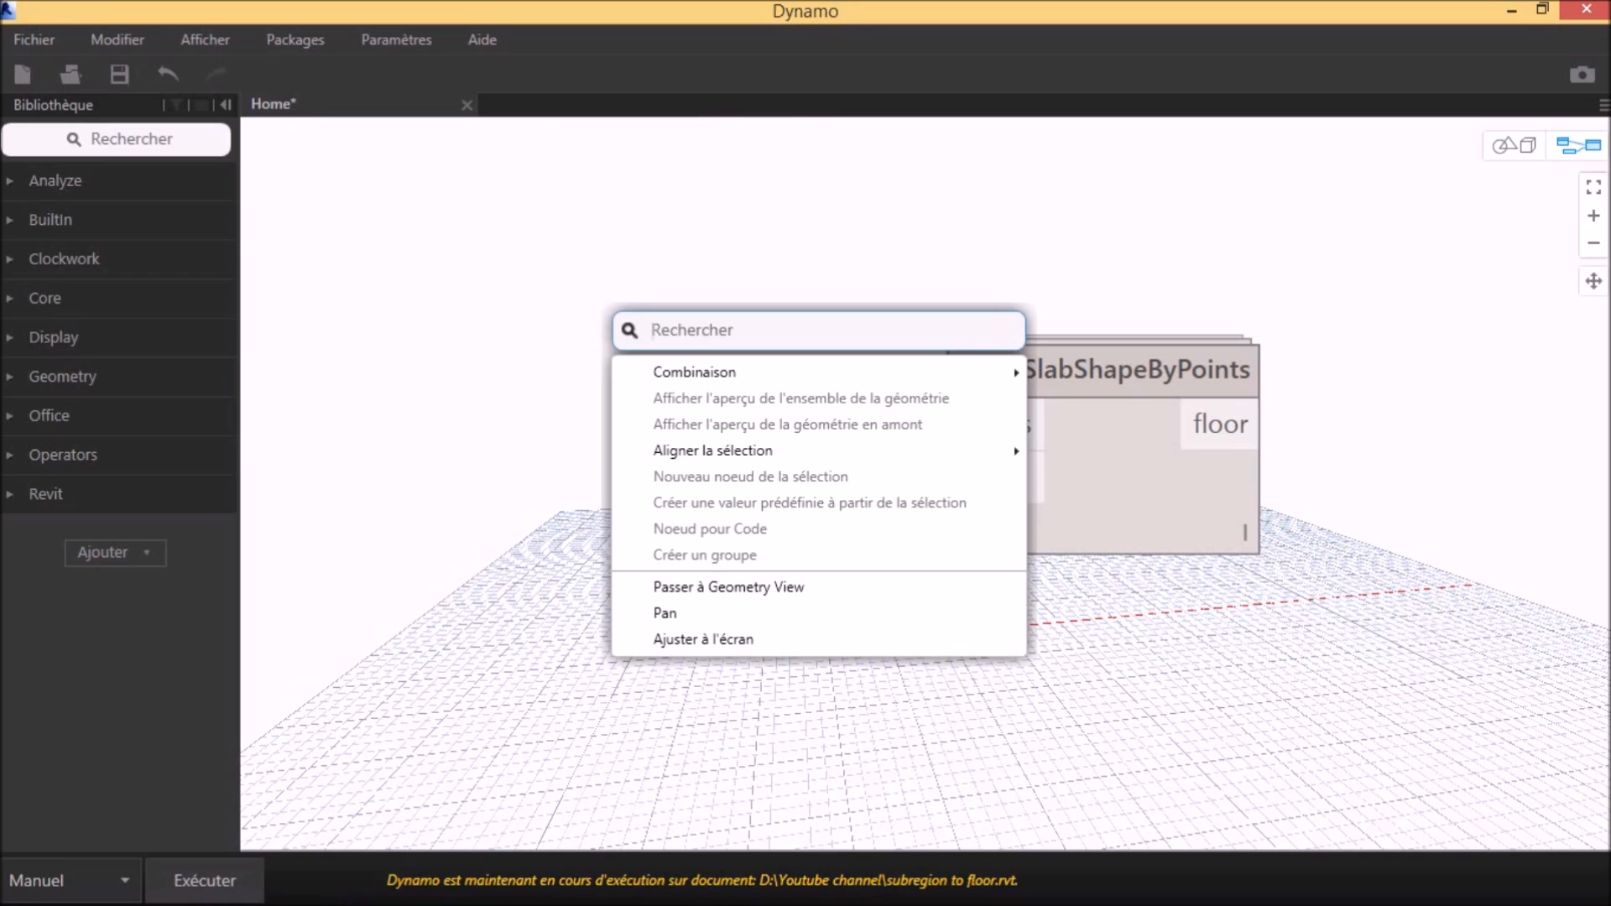
pyautogui.write('select model element')
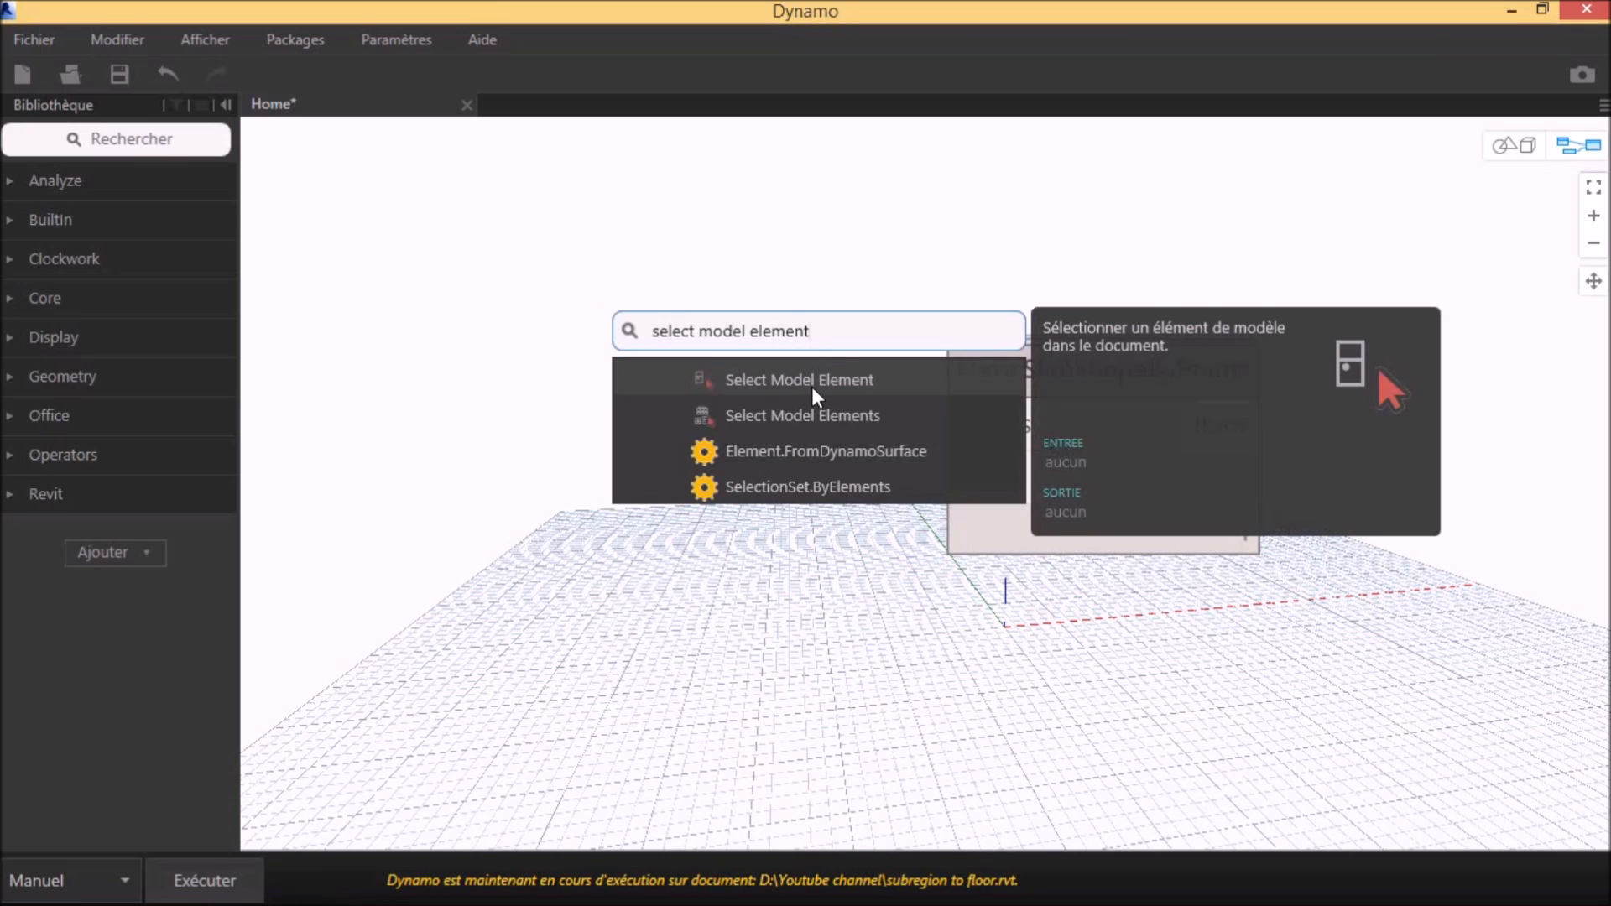
pyautogui.moveTo(972, 386)
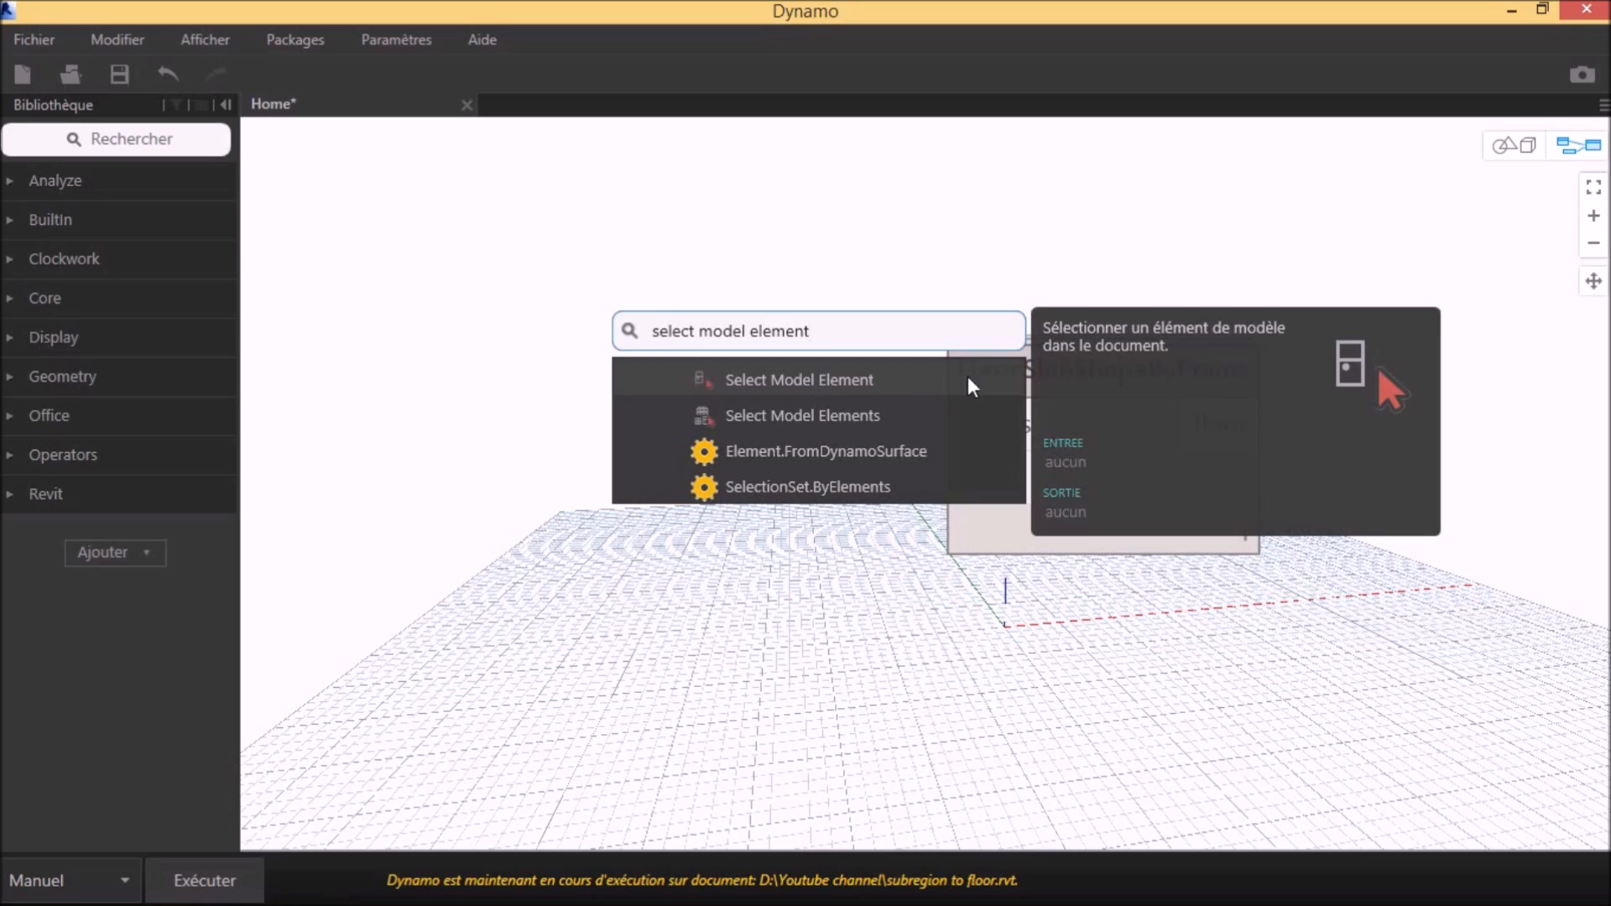
pyautogui.click(799, 379)
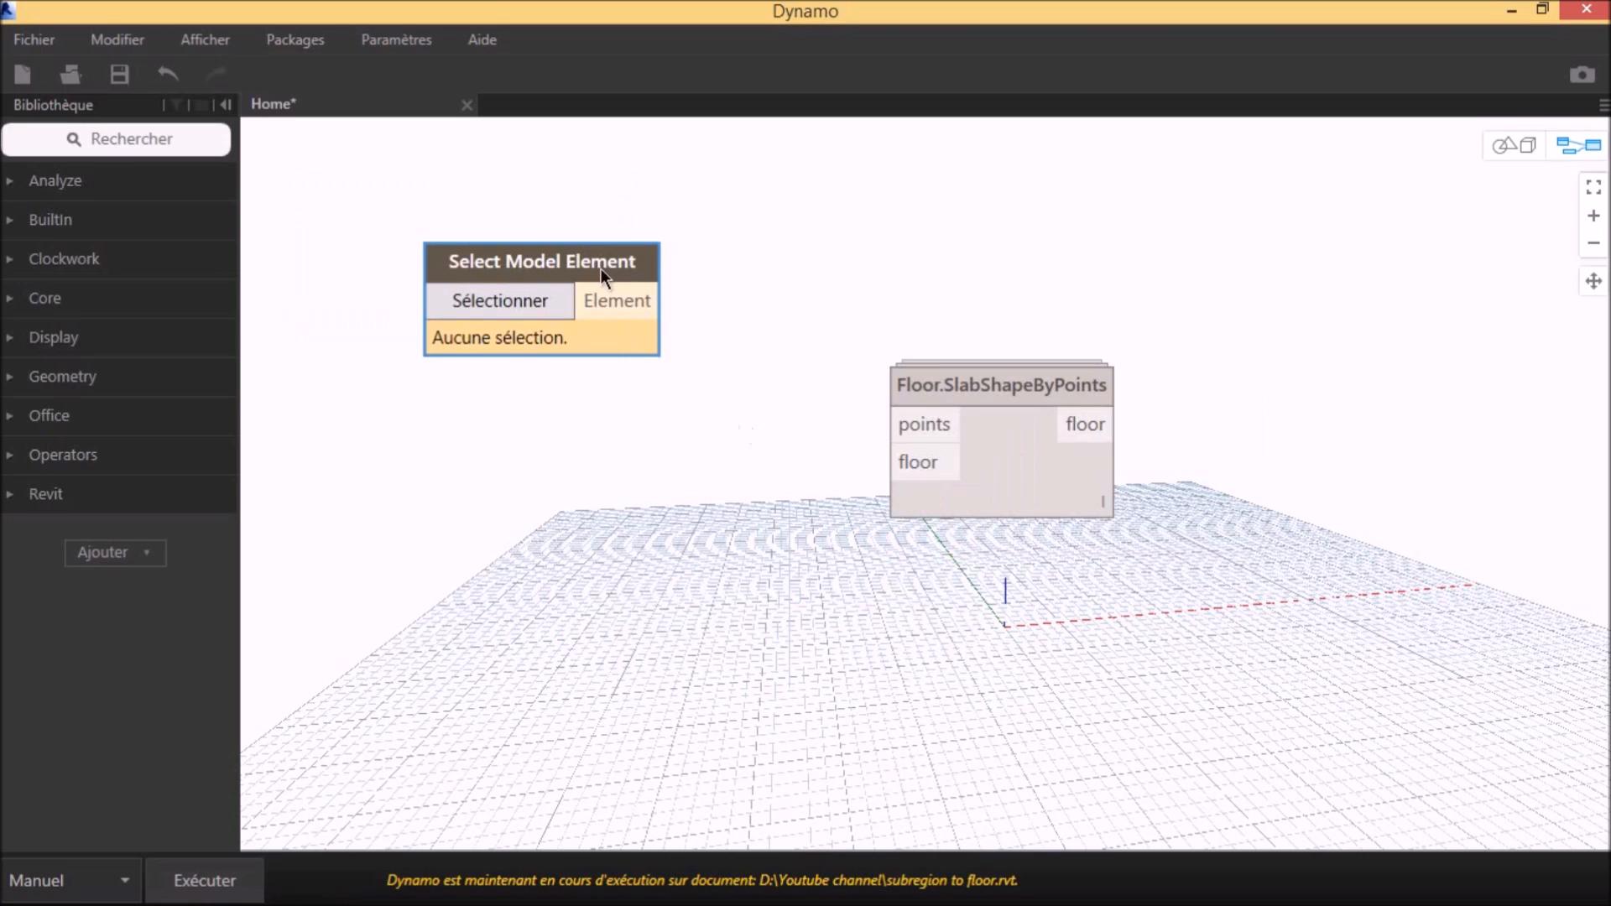
pyautogui.moveTo(542, 262); pyautogui.dragTo(432, 245)
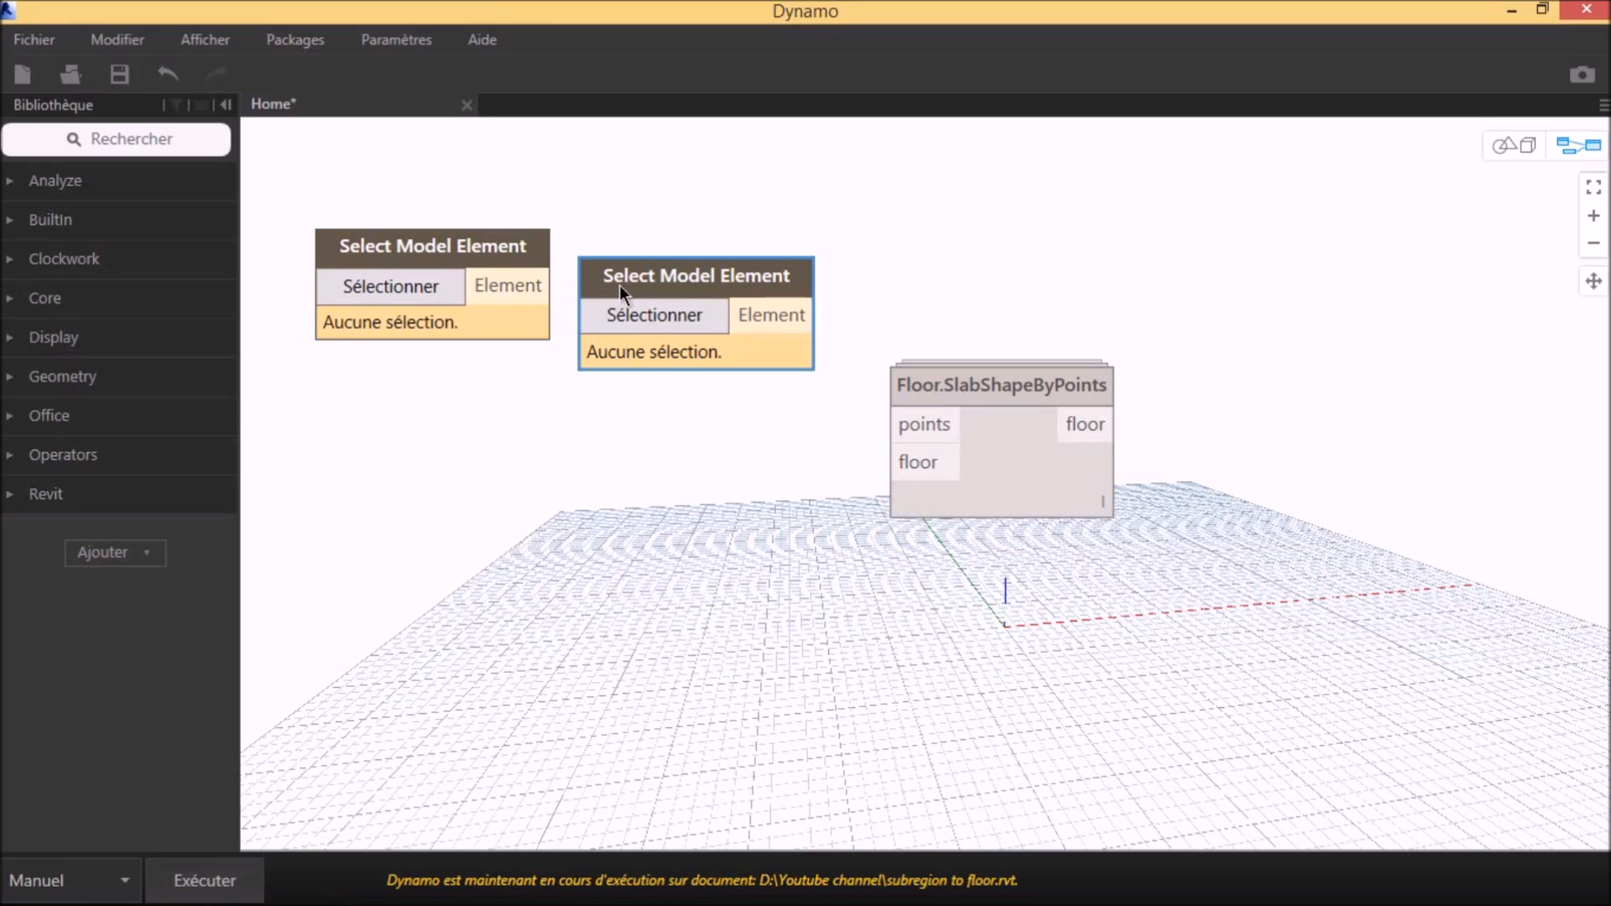
# - Move the second selection node down and add a Topography.Points node
pyautogui.moveTo(695, 275); pyautogui.dragTo(411, 624)
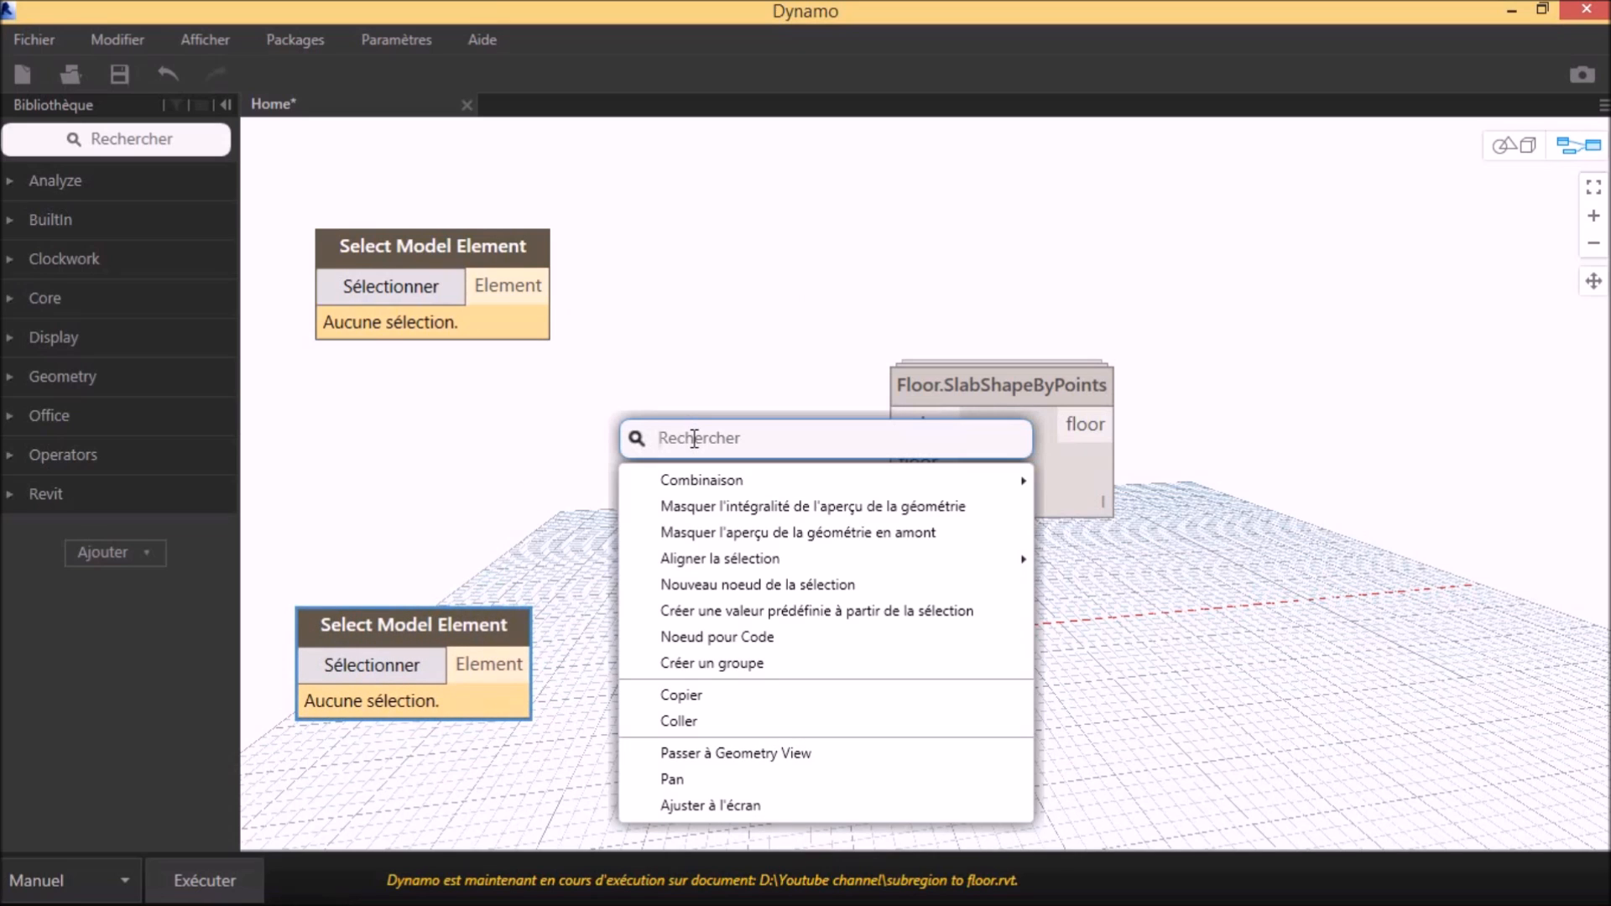
pyautogui.write('t')
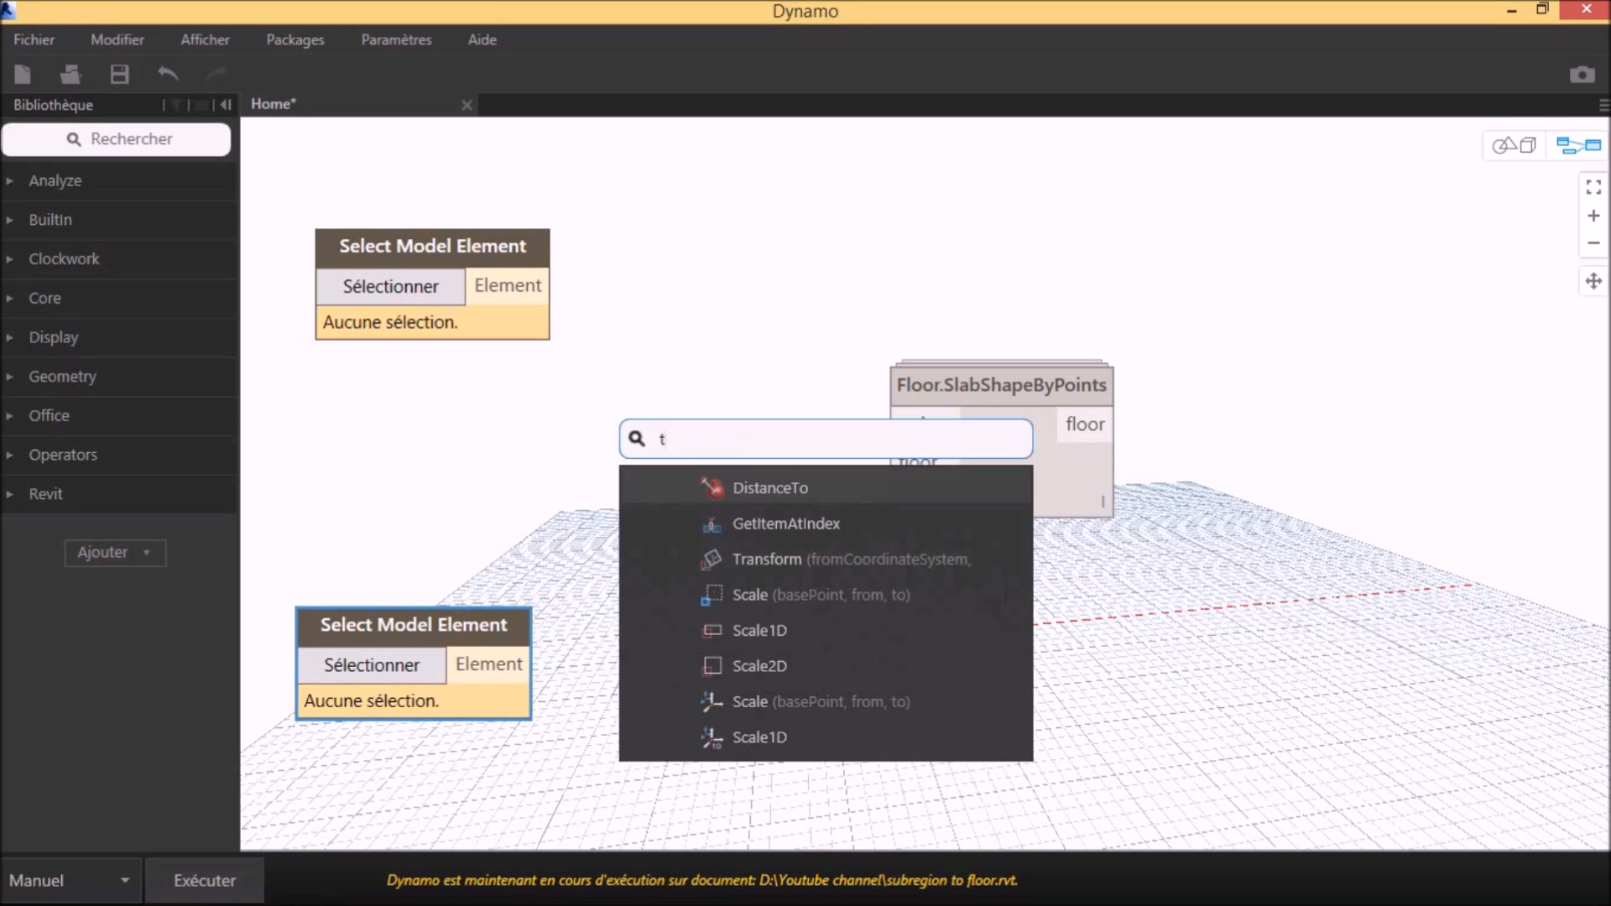
pyautogui.write('opograp')
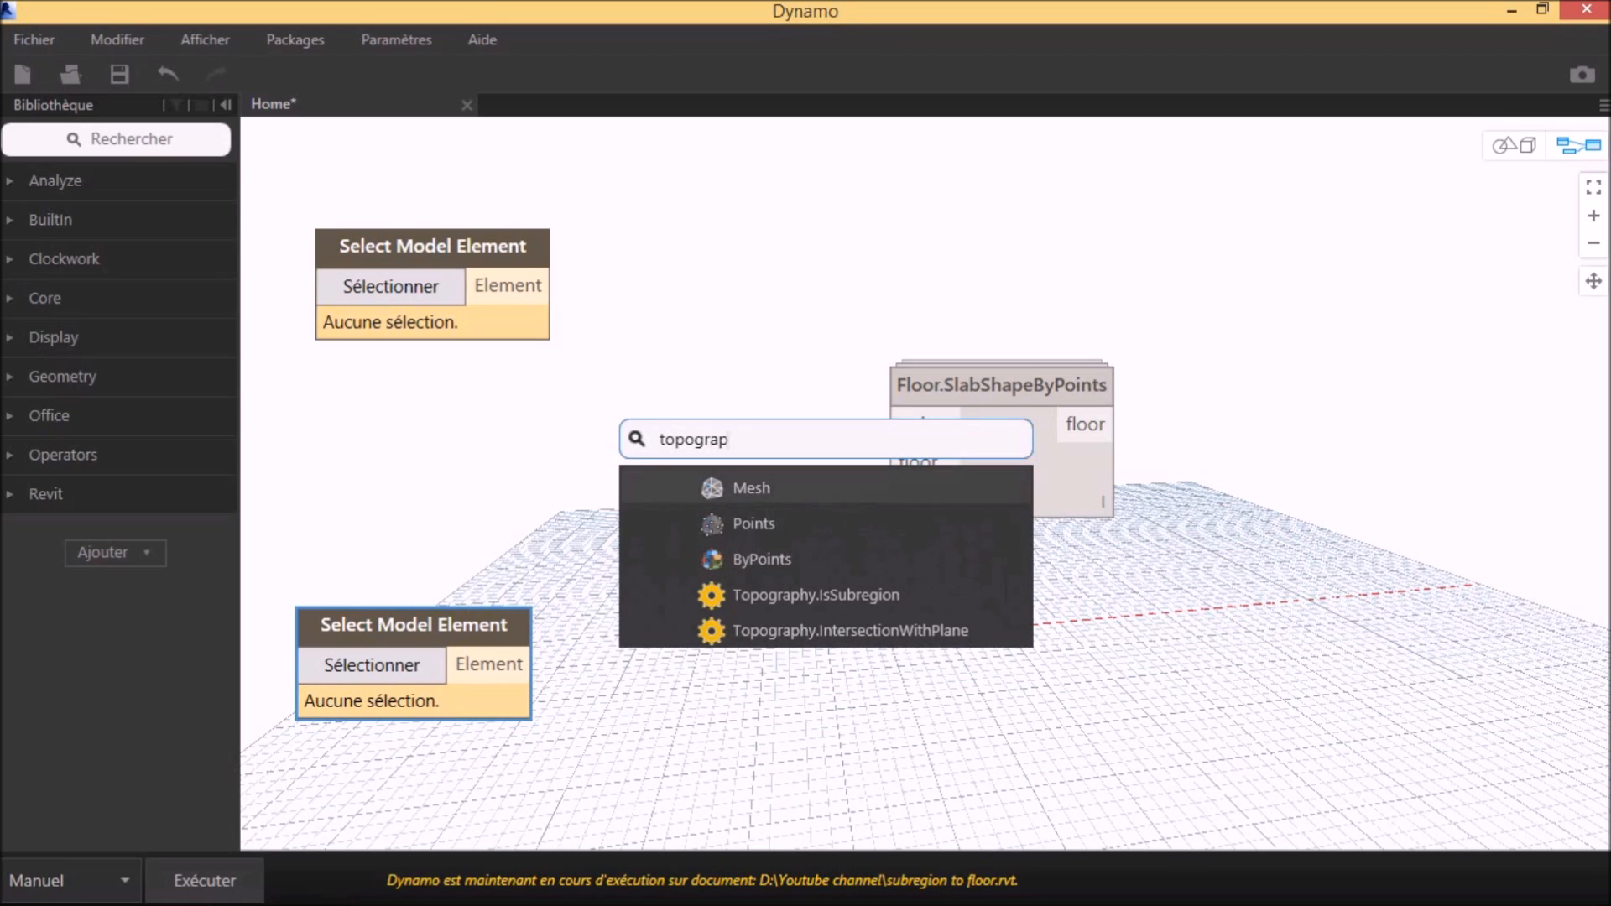
pyautogui.write('h')
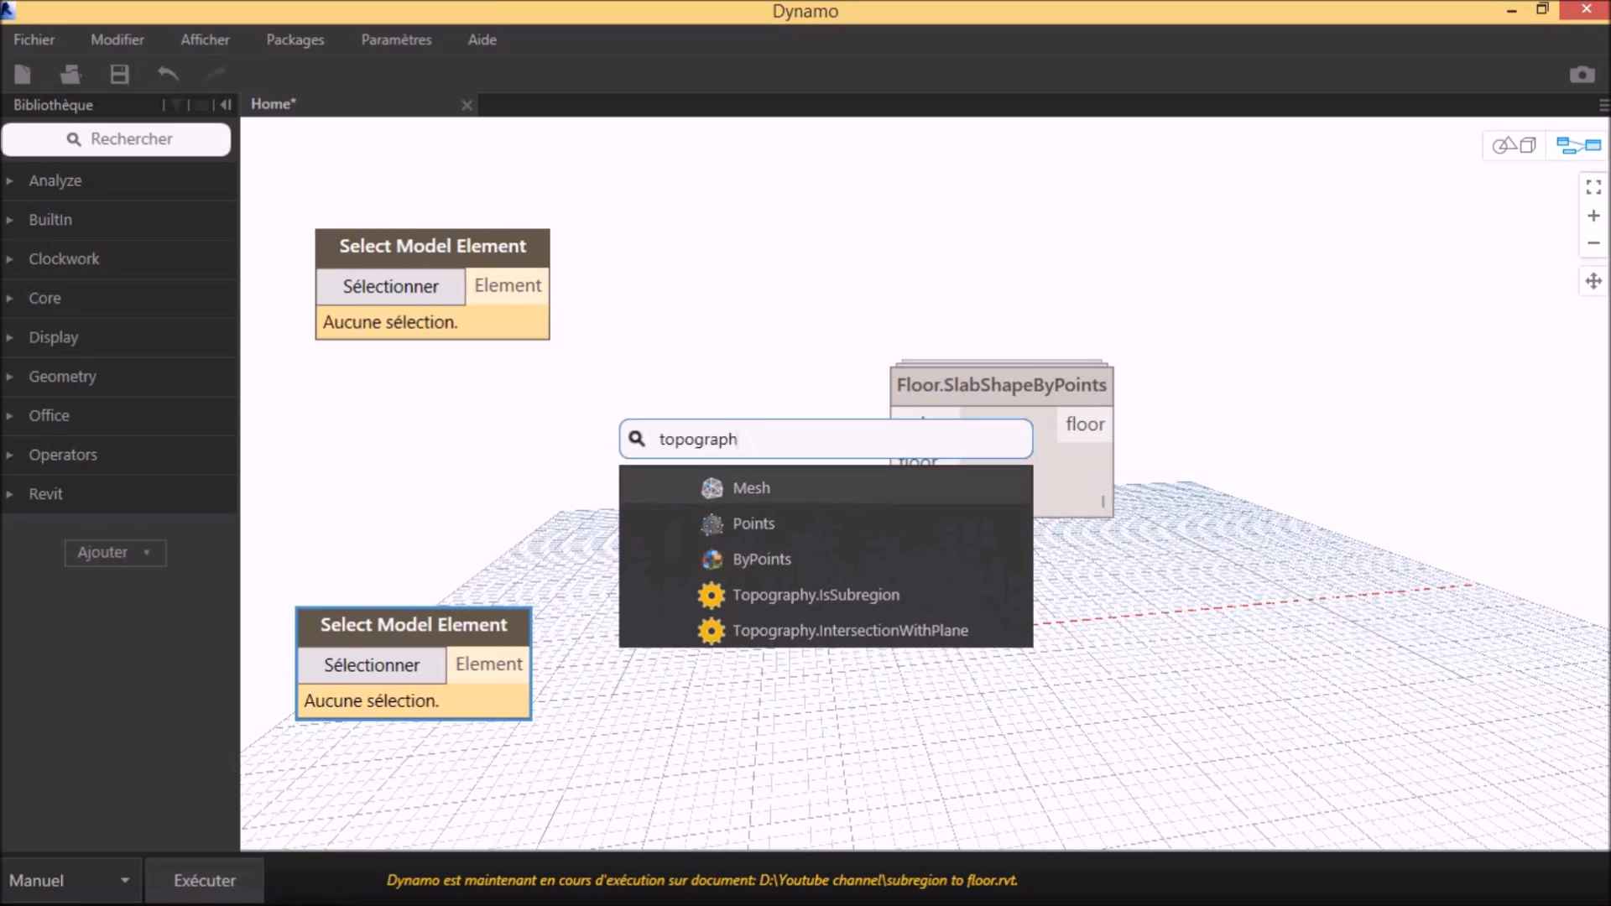
pyautogui.write('y p')
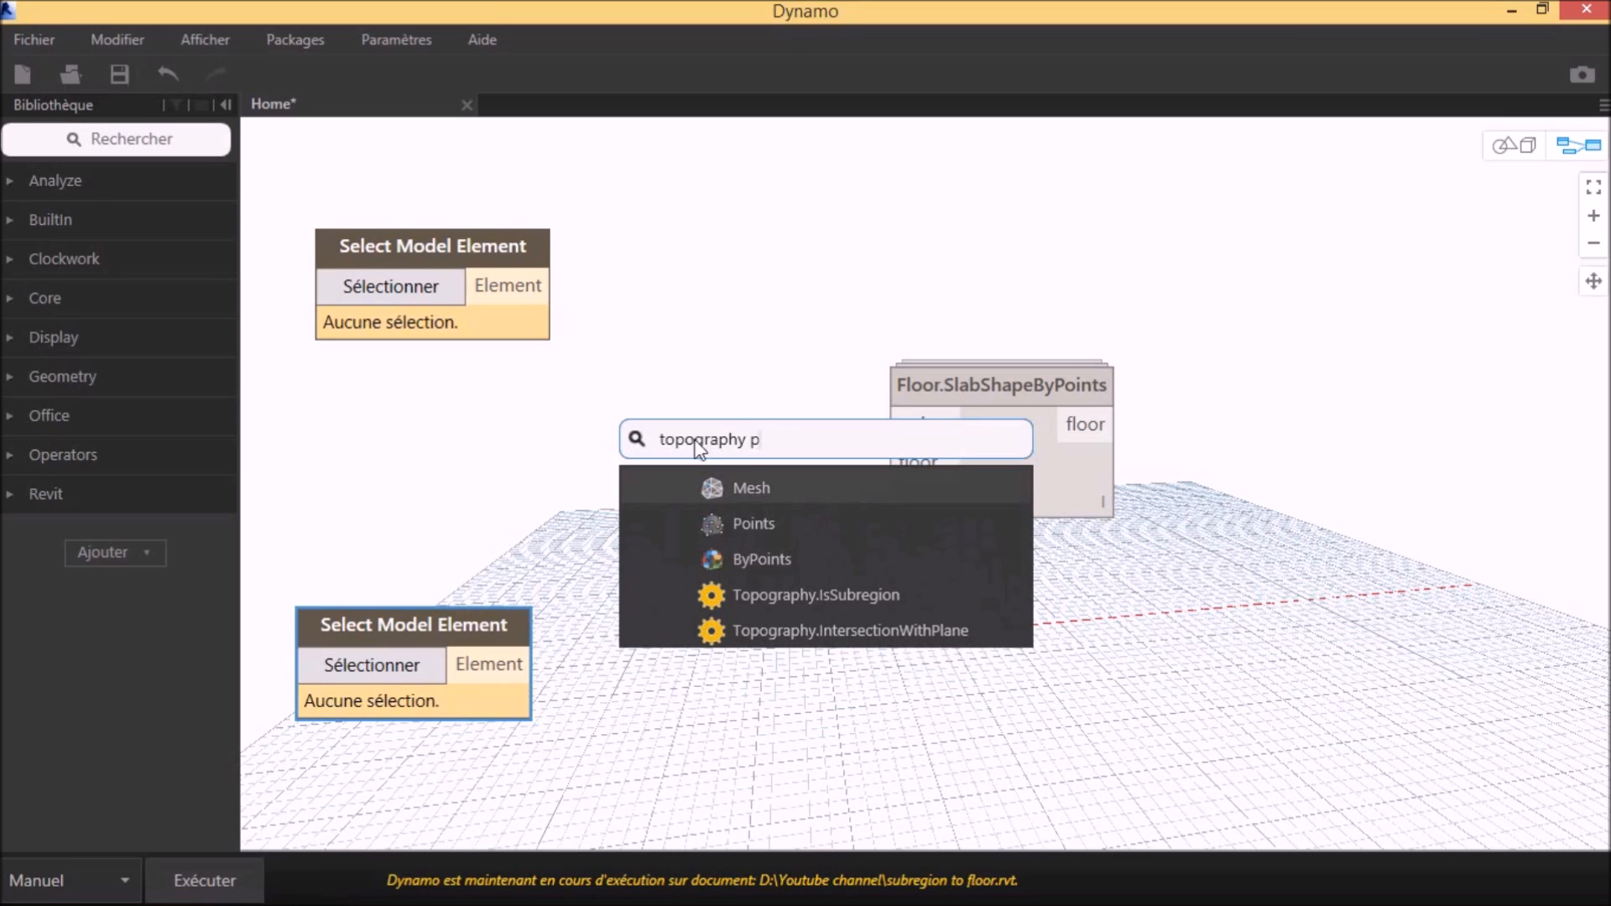
pyautogui.click(754, 524)
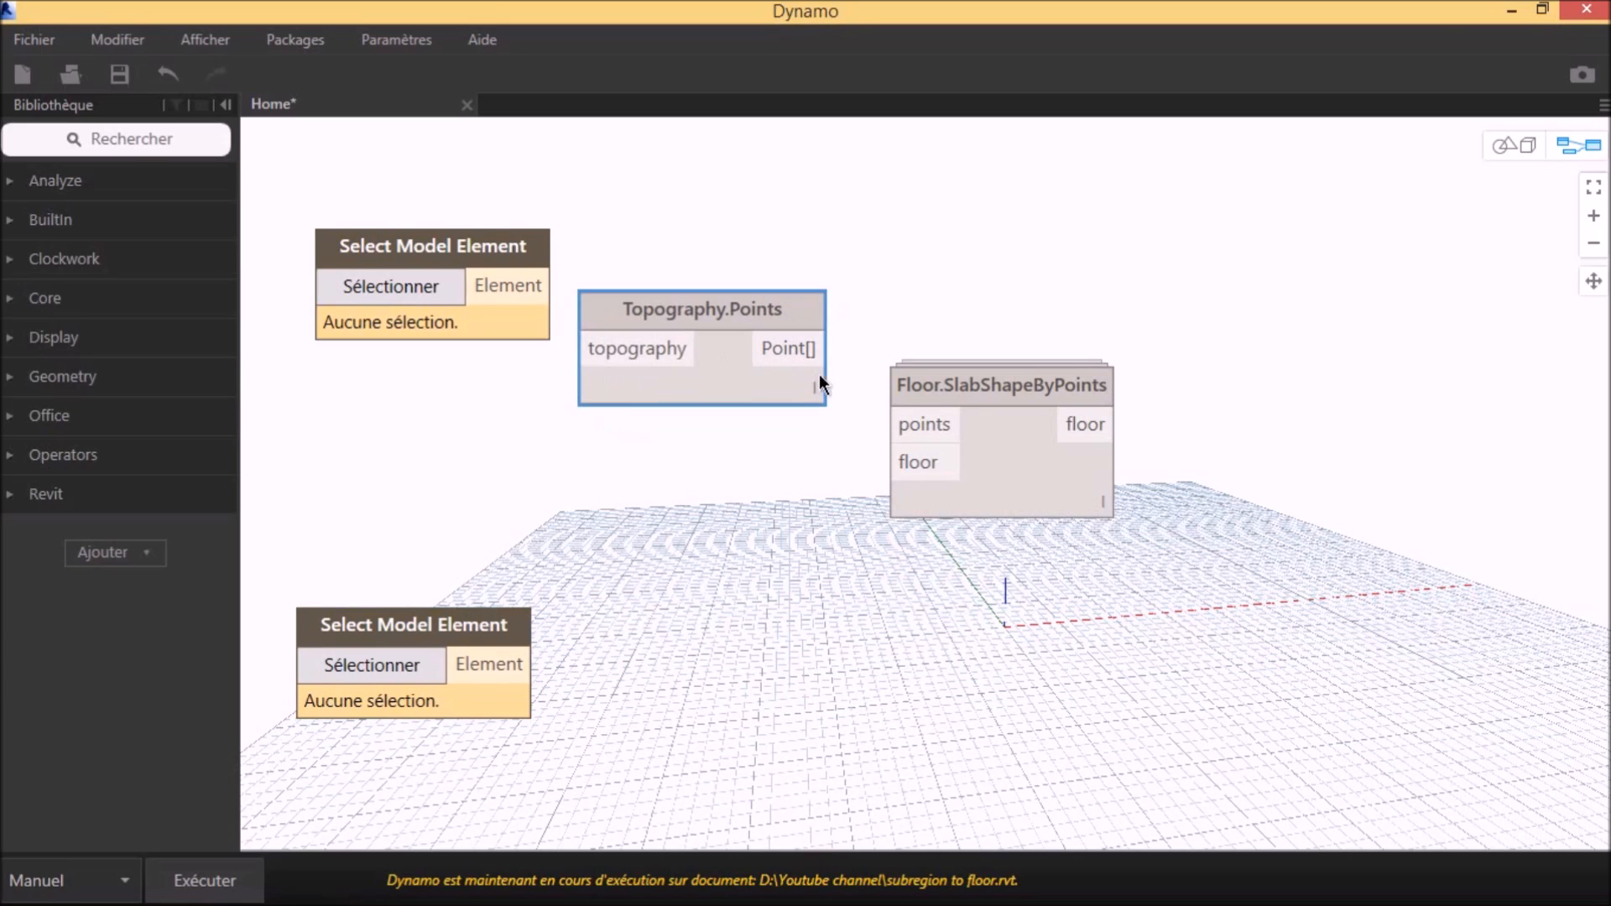
# - Wire Point[] into the slab's points input and the lower Element into its floor input
pyautogui.moveTo(817, 349); pyautogui.dragTo(923, 424)
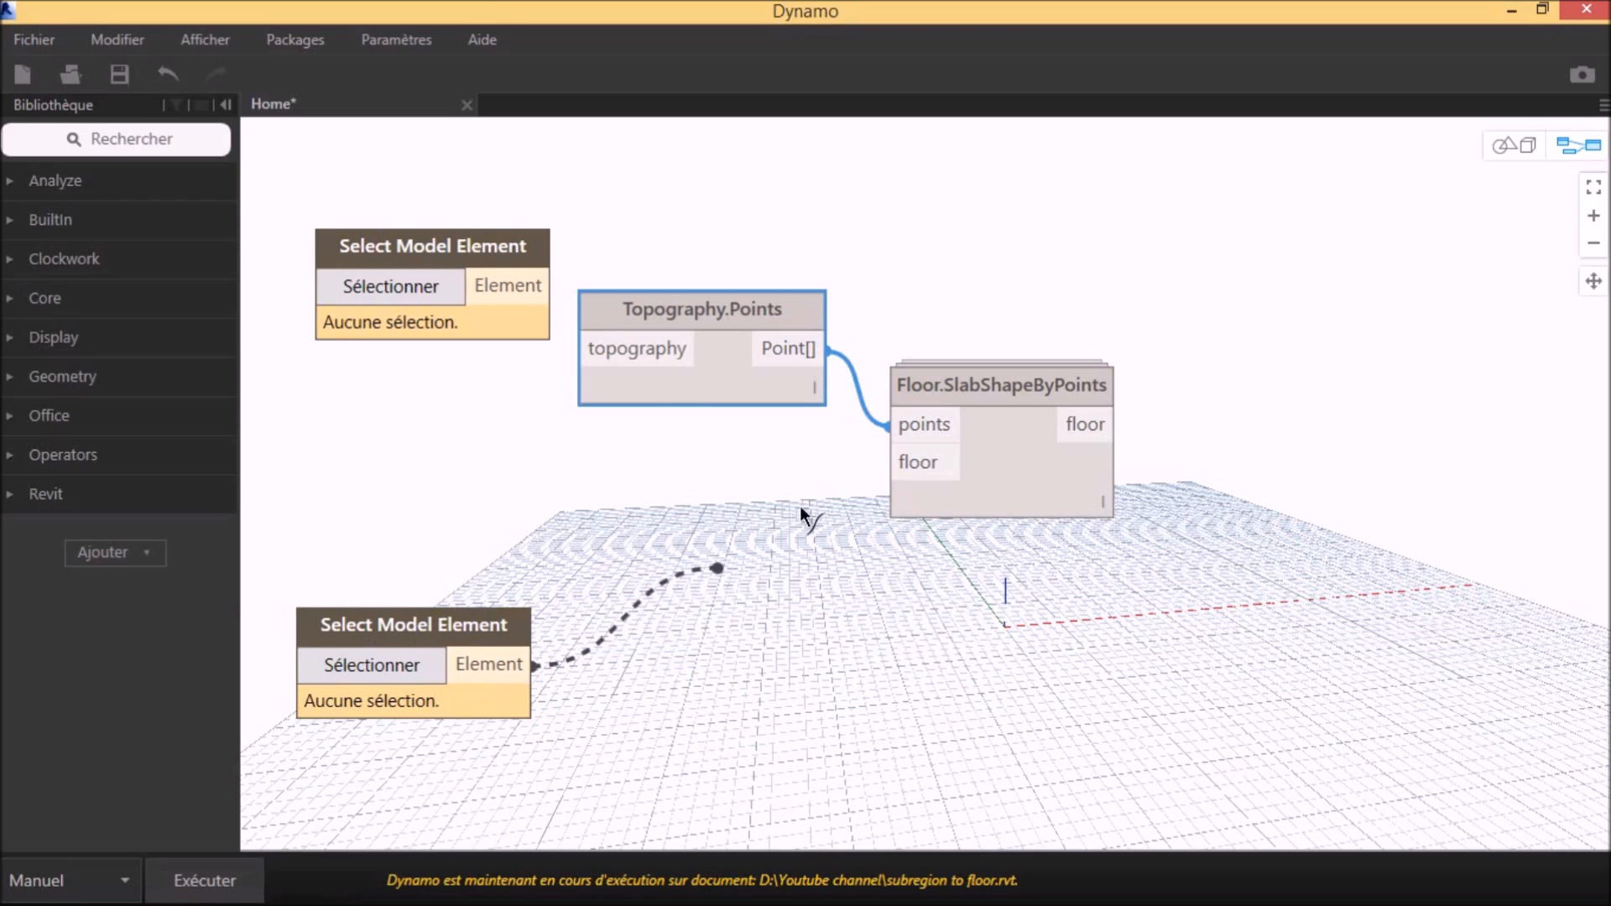
pyautogui.moveTo(533, 665); pyautogui.dragTo(889, 463)
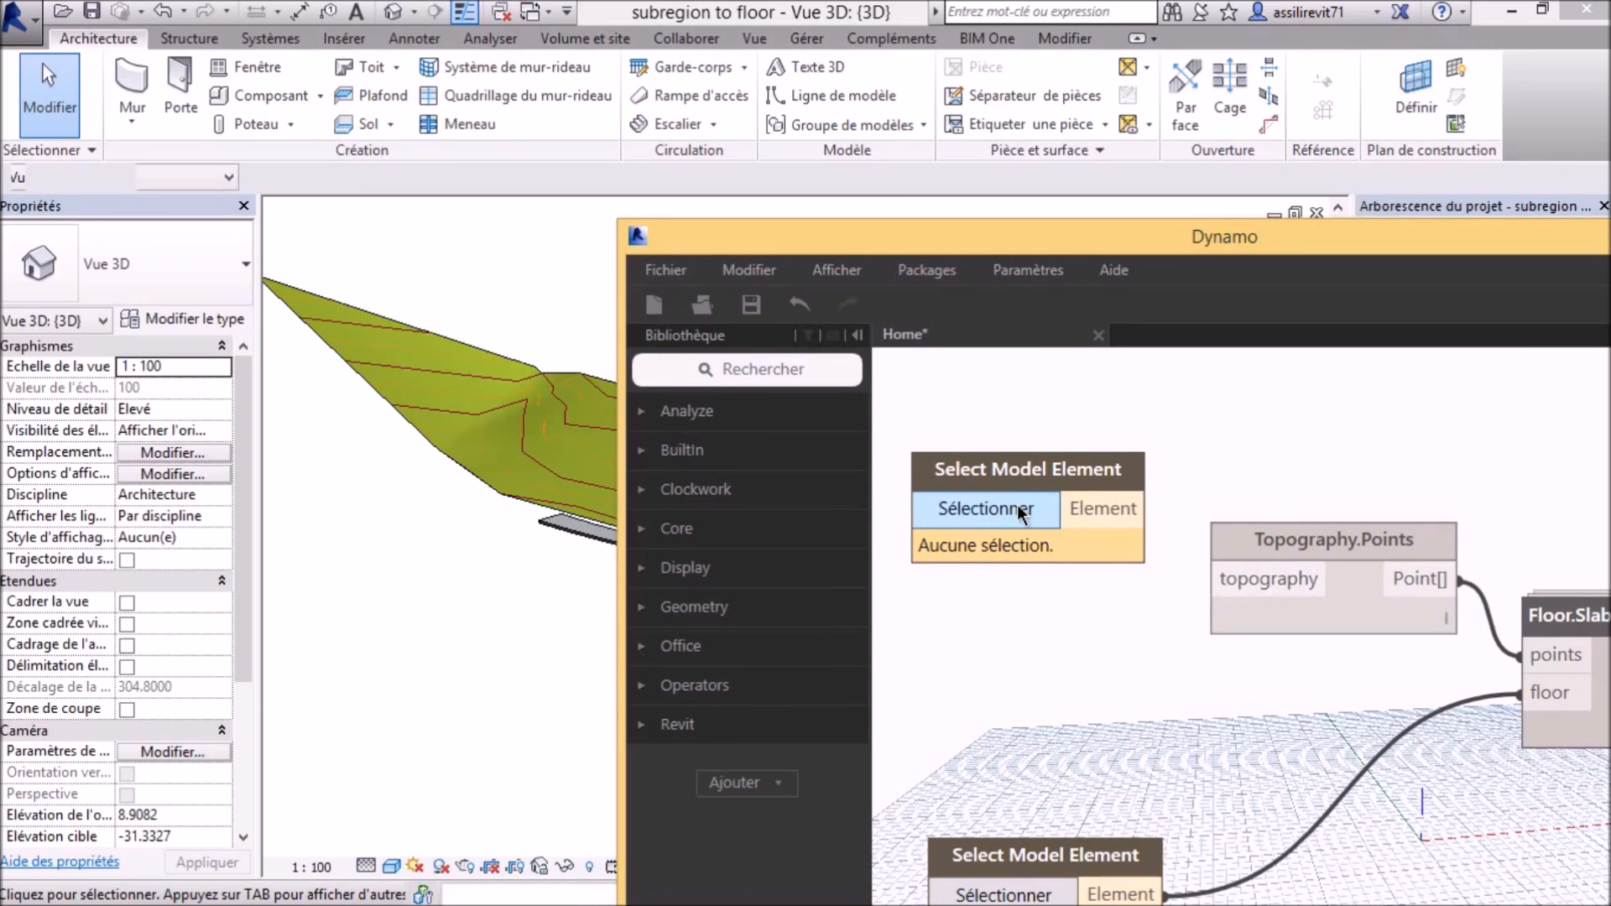
# - Pick the topography (236783) for the upper node and the floor slab (236137) for the lower
pyautogui.click(984, 508)
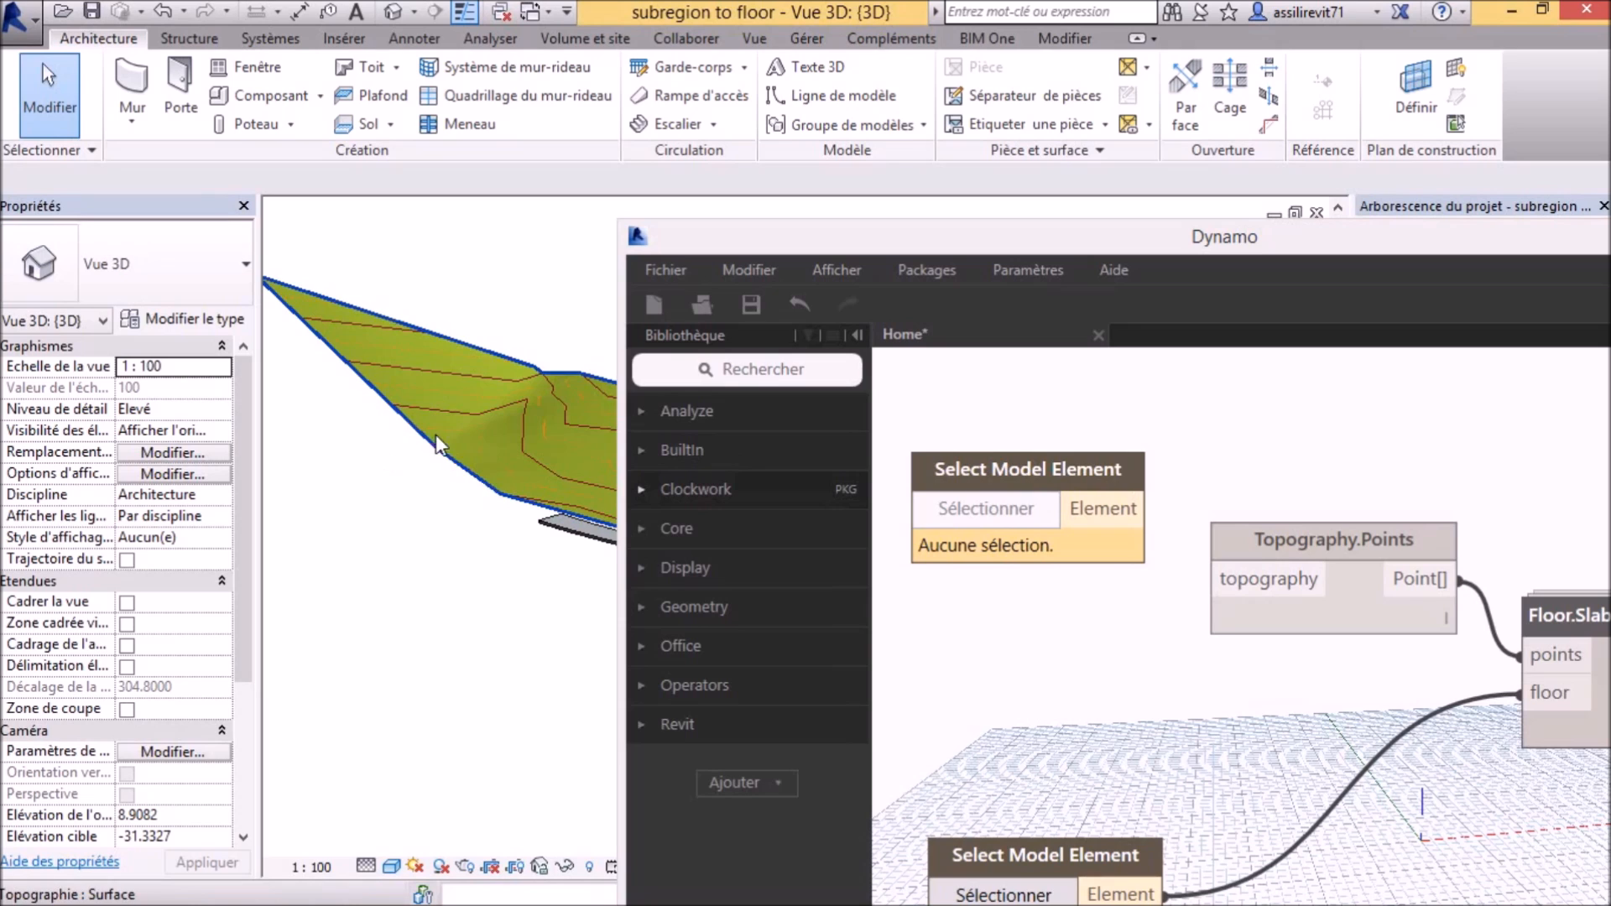
pyautogui.click(983, 509)
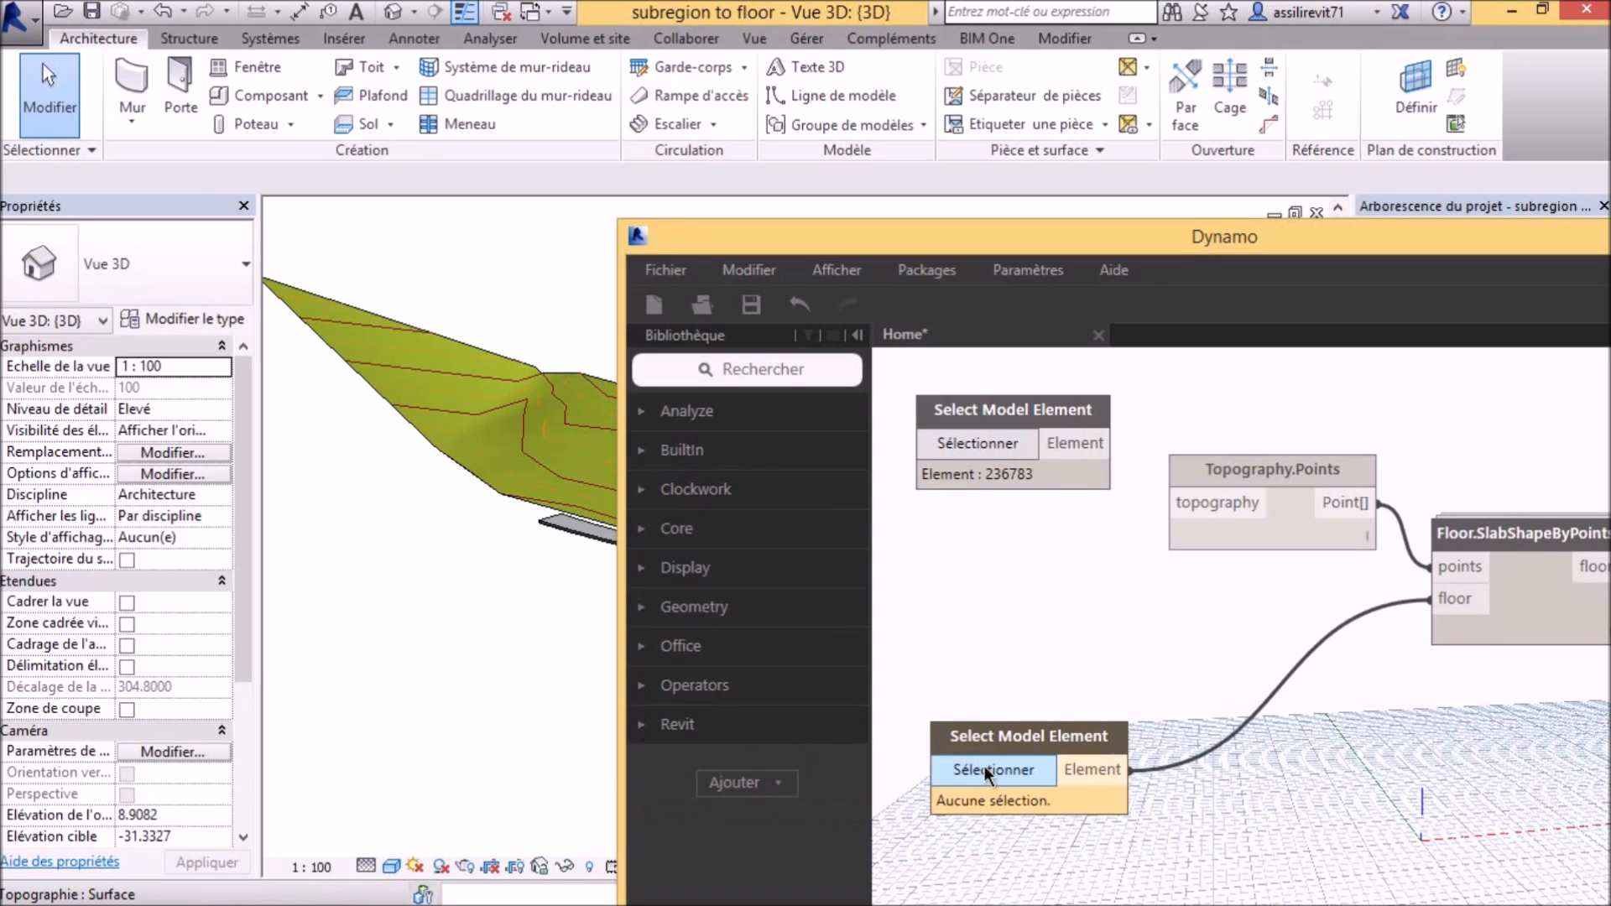
pyautogui.click(991, 771)
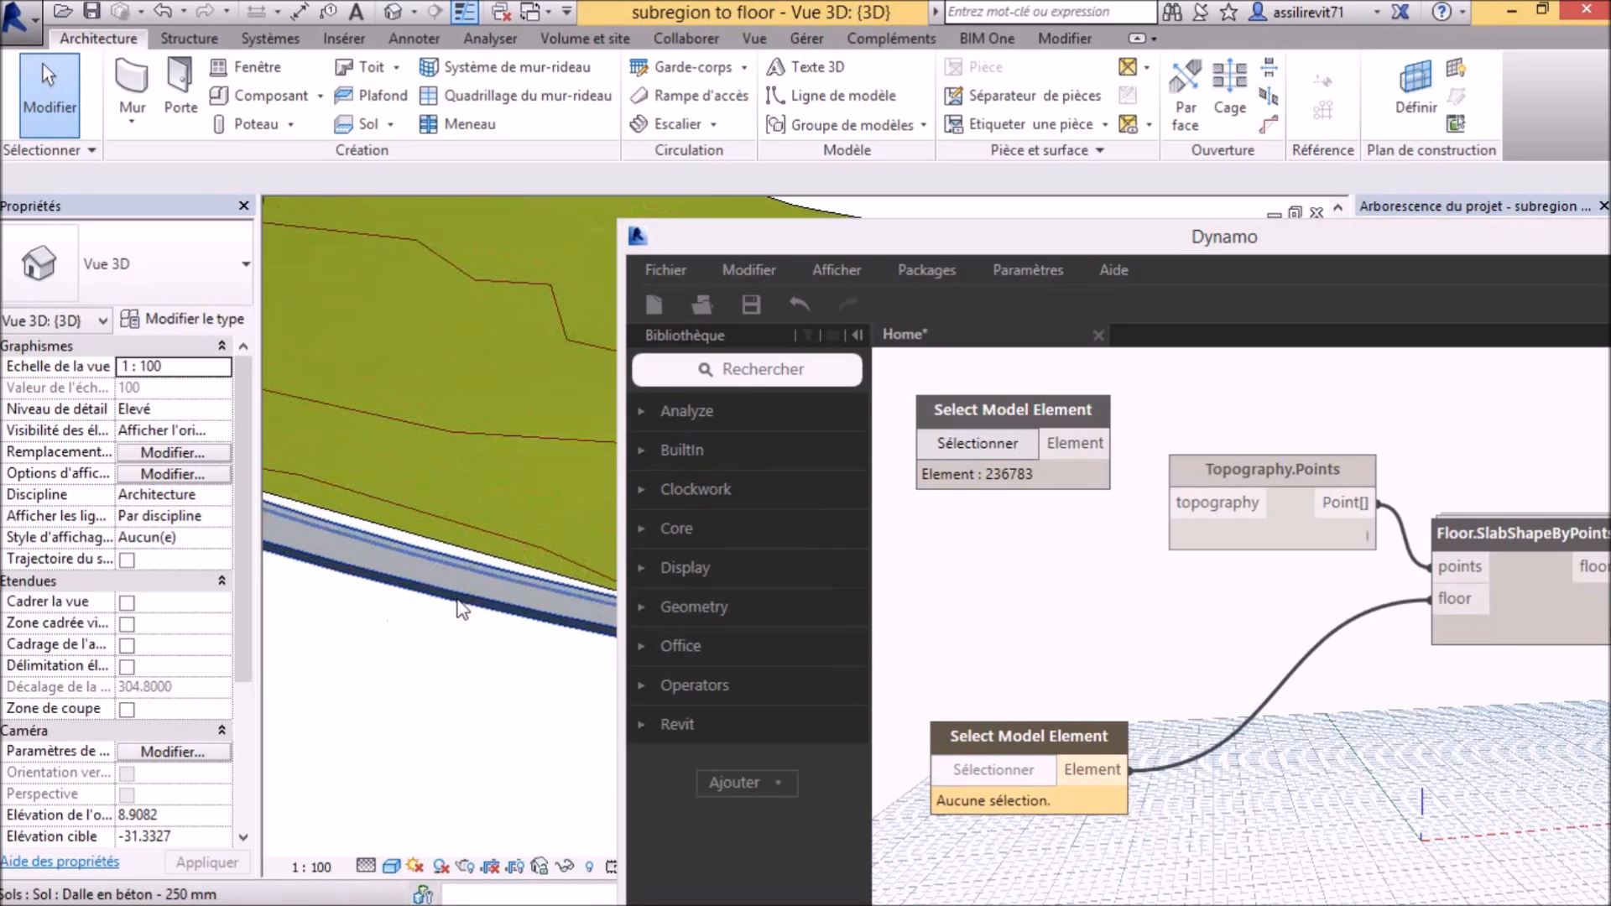
pyautogui.click(992, 770)
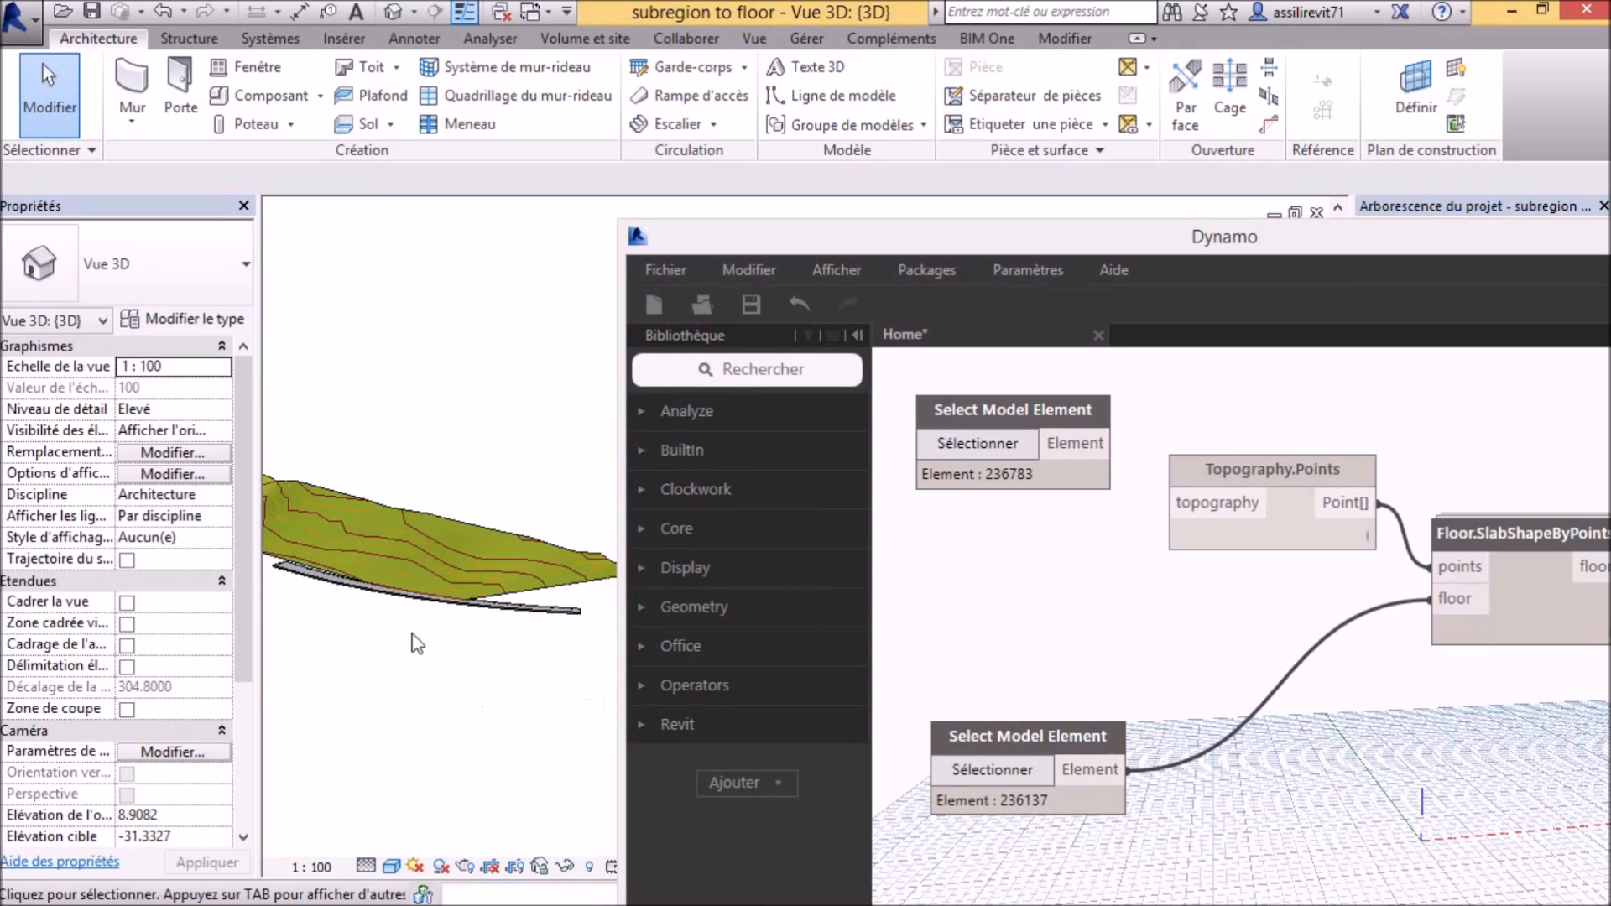
pyautogui.moveTo(1223, 255)
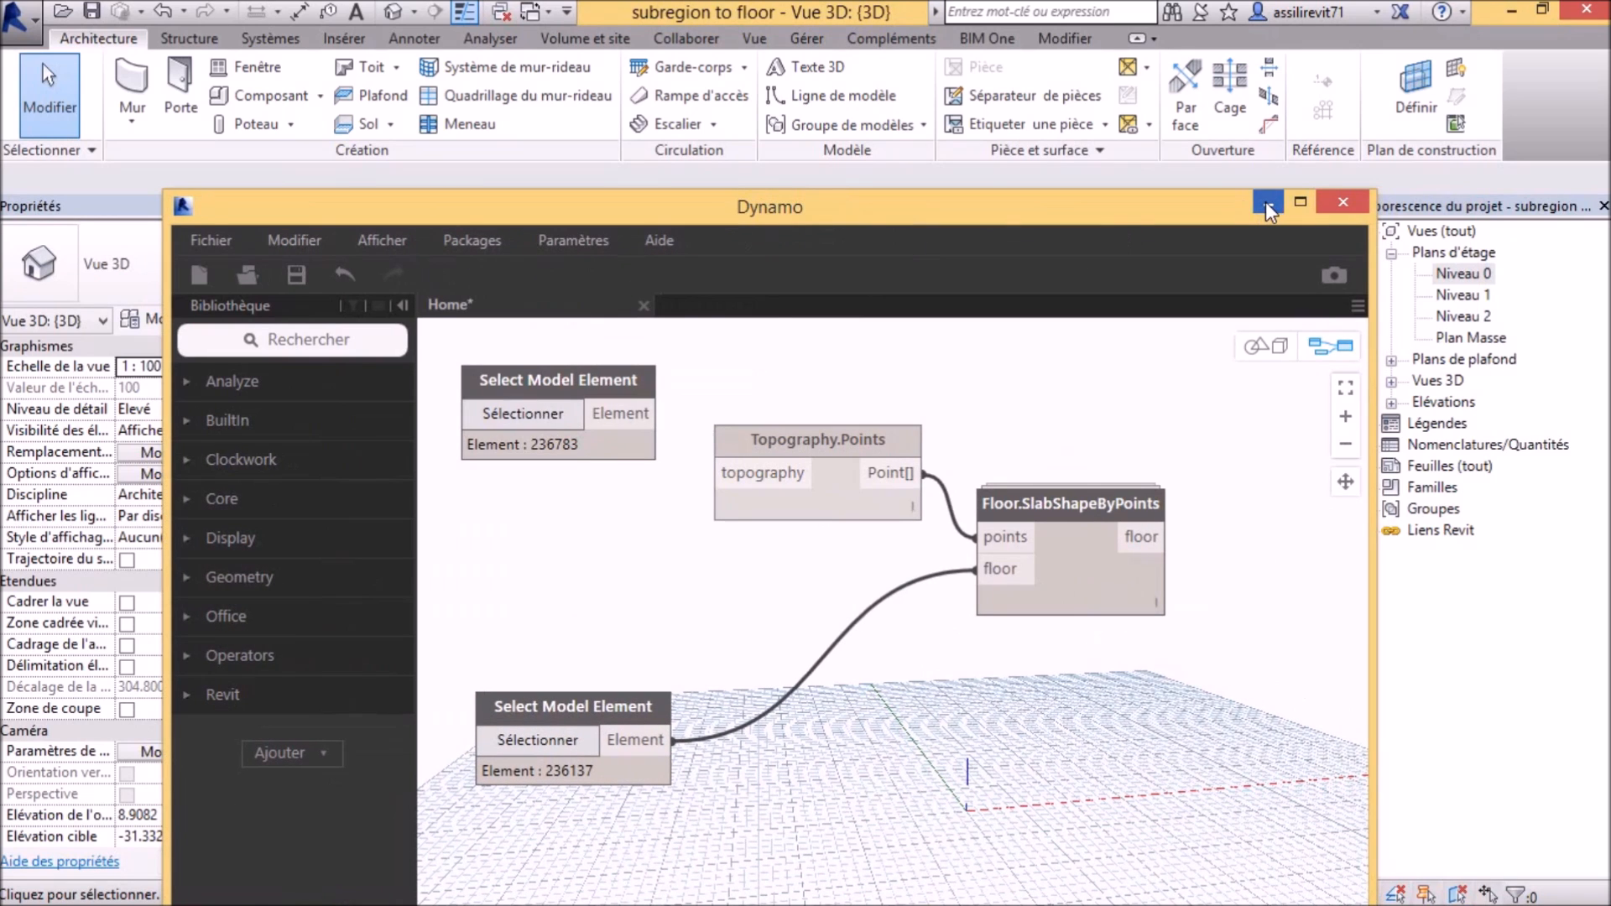
pyautogui.moveTo(1269, 202)
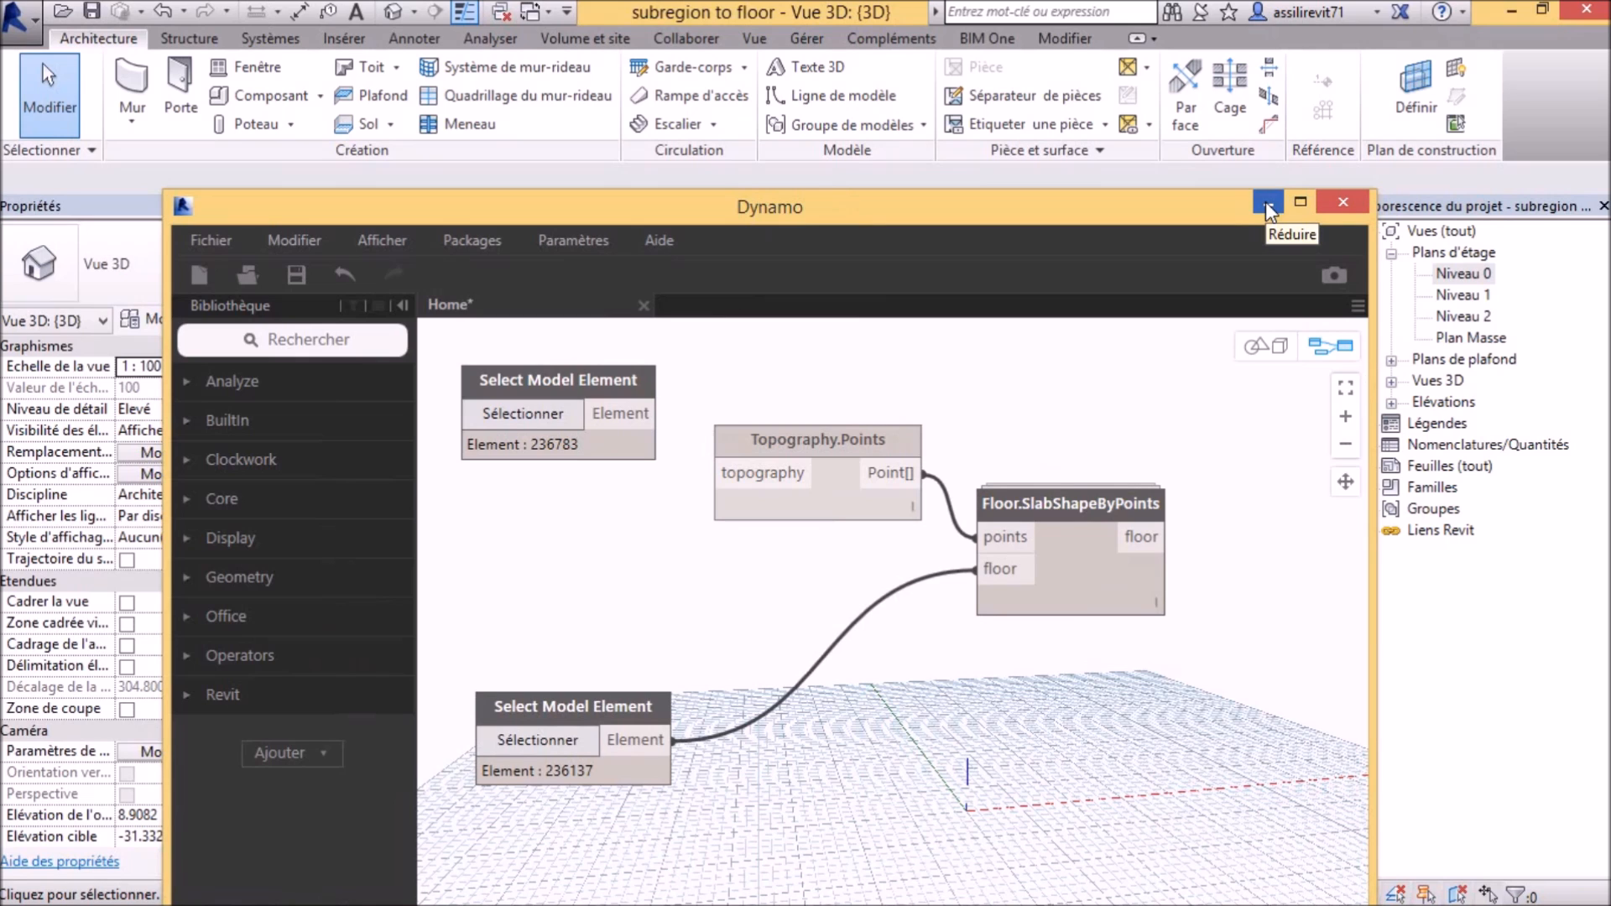
# - Minimize Dynamo and open the Niveau 0 floor plan in Revit
pyautogui.click(1268, 201)
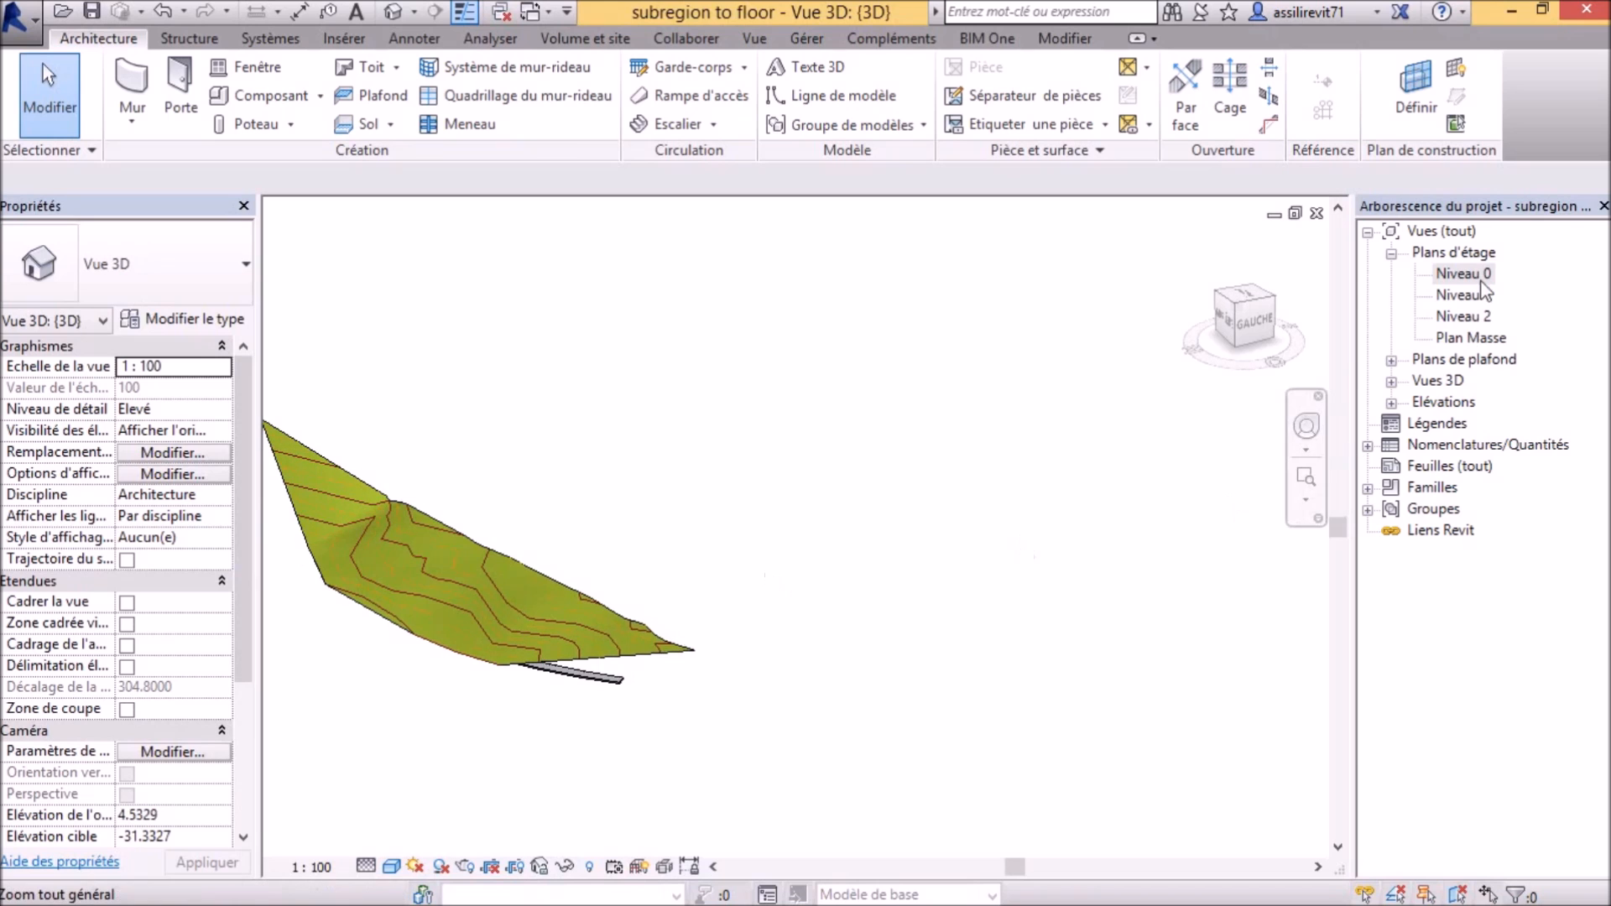
pyautogui.doubleClick(1463, 273)
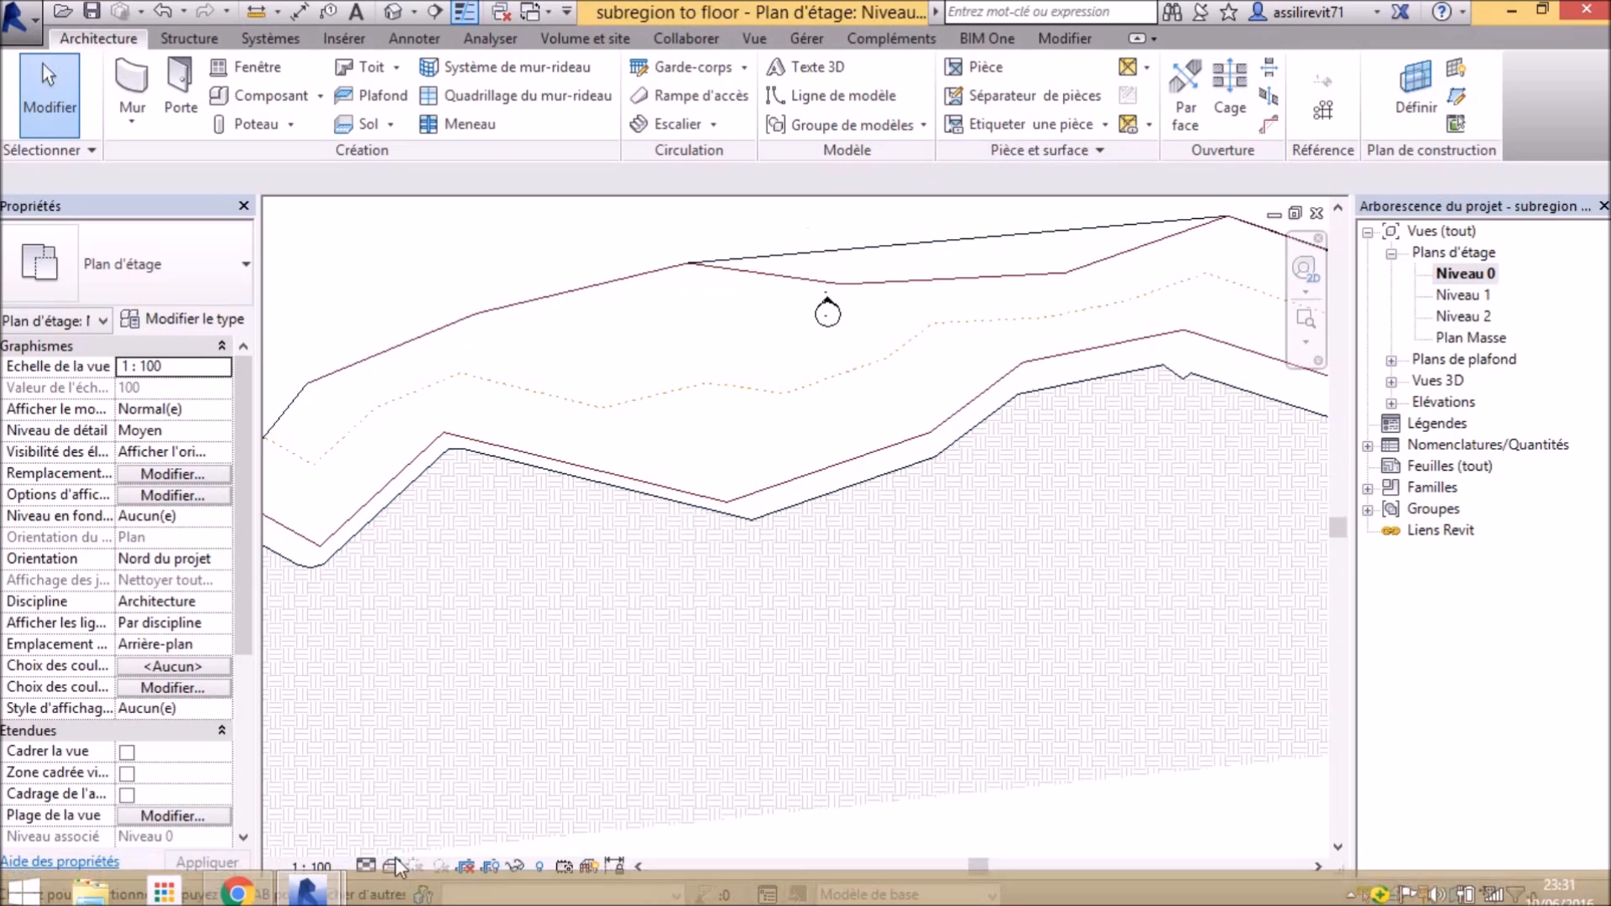
pyautogui.moveTo(533, 542)
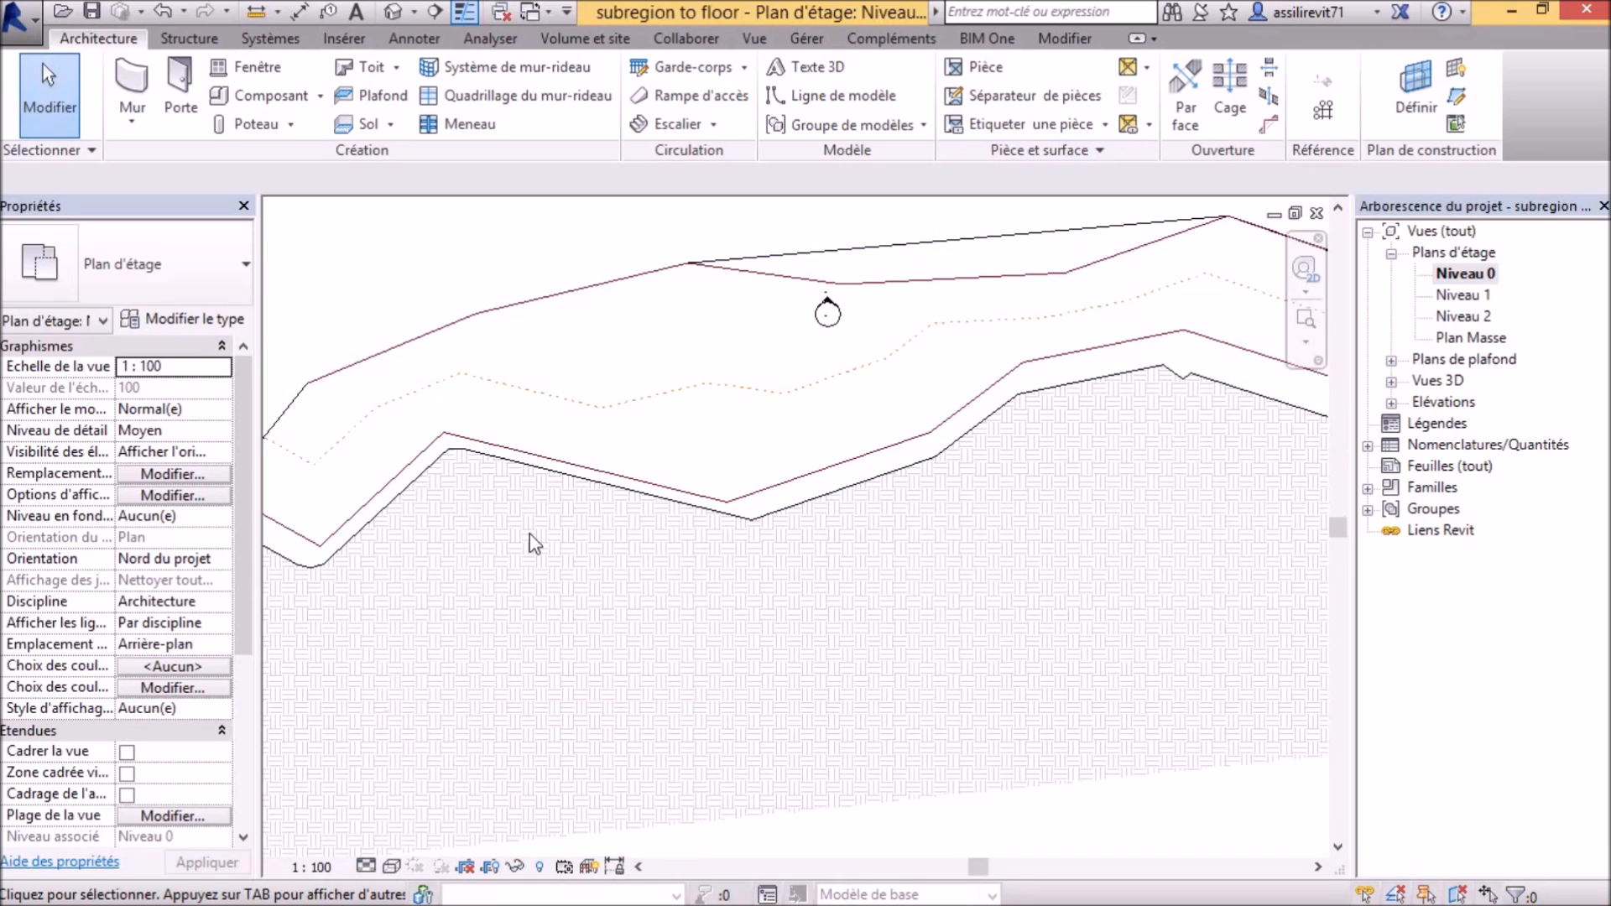
pyautogui.moveTo(581, 257)
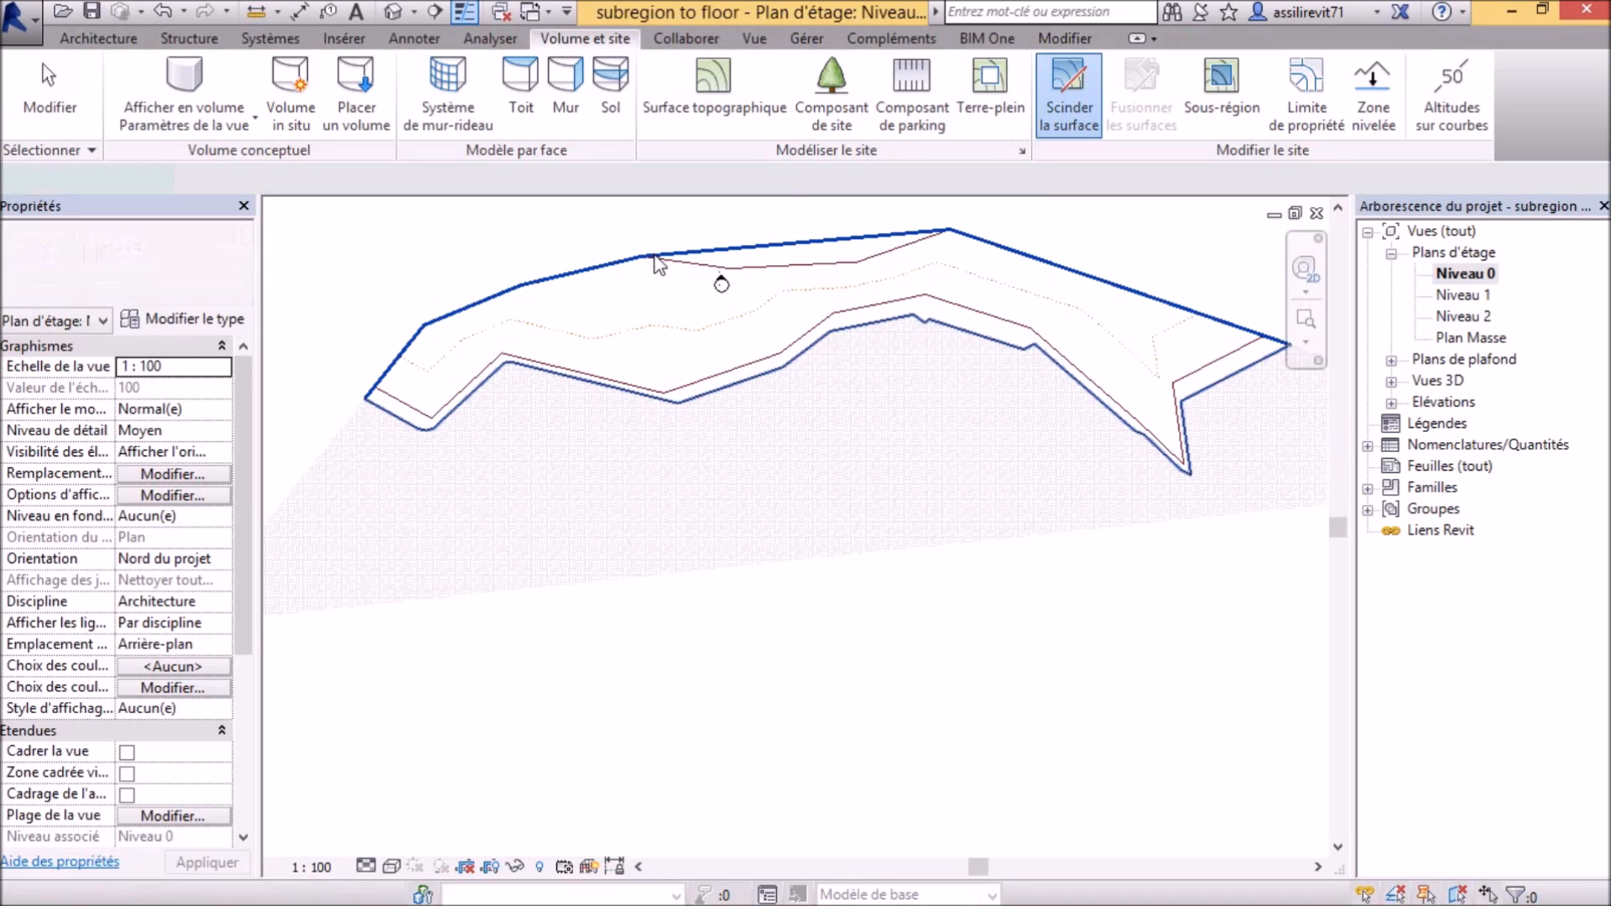
# - Set the Niveau 0 view range bottom to -5 so the floor outline shows, then start Scinder la surface
pyautogui.click(1069, 93)
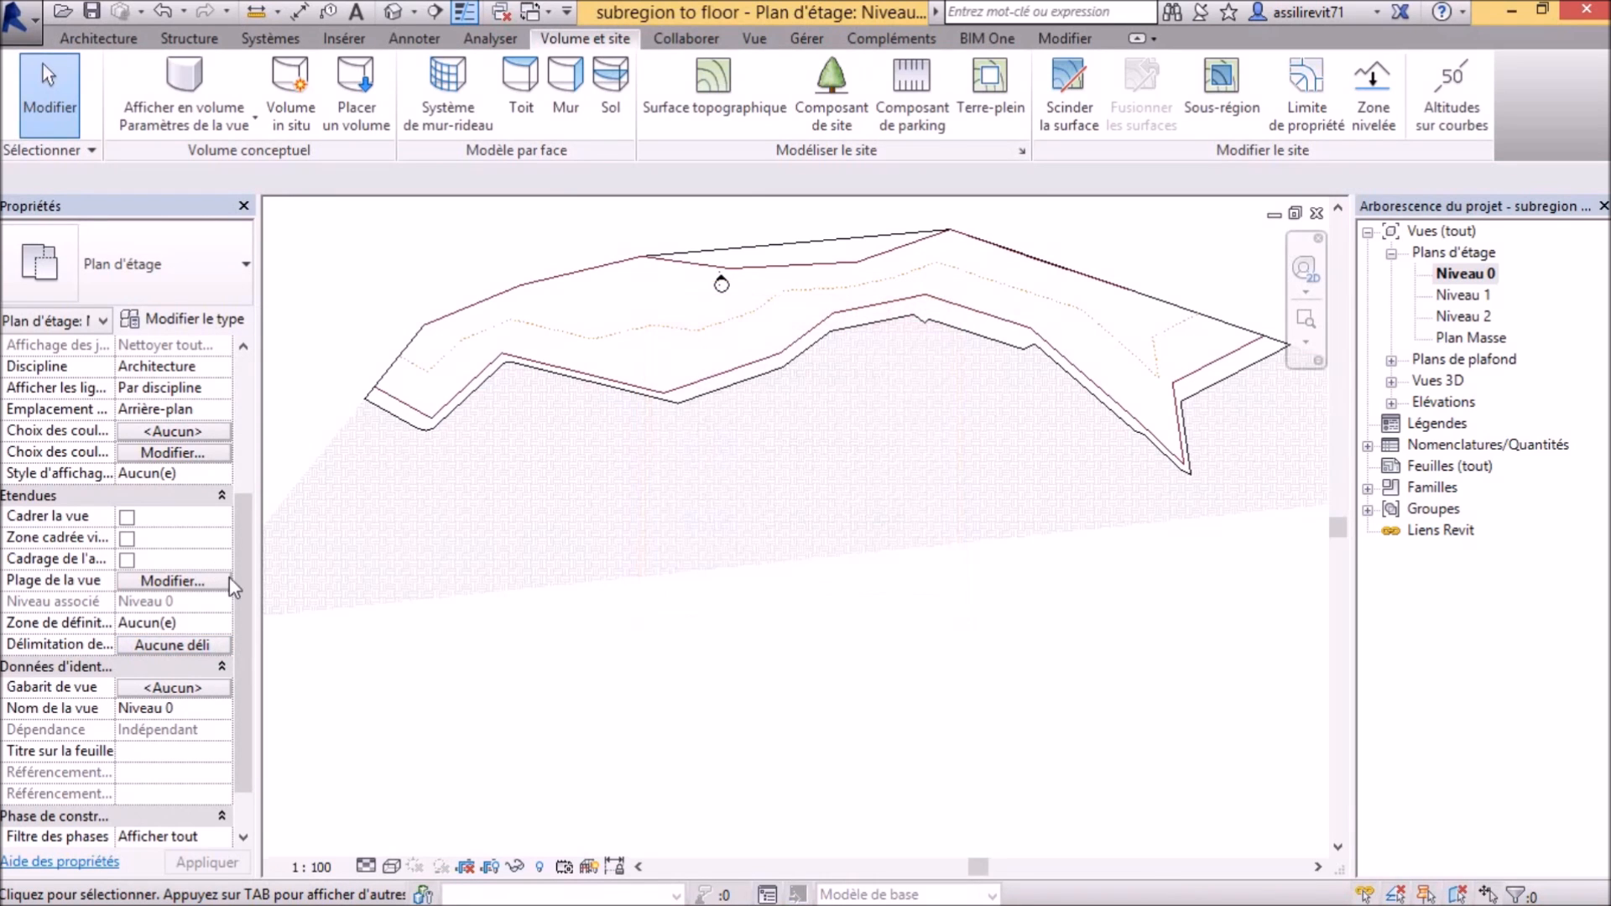
pyautogui.click(173, 581)
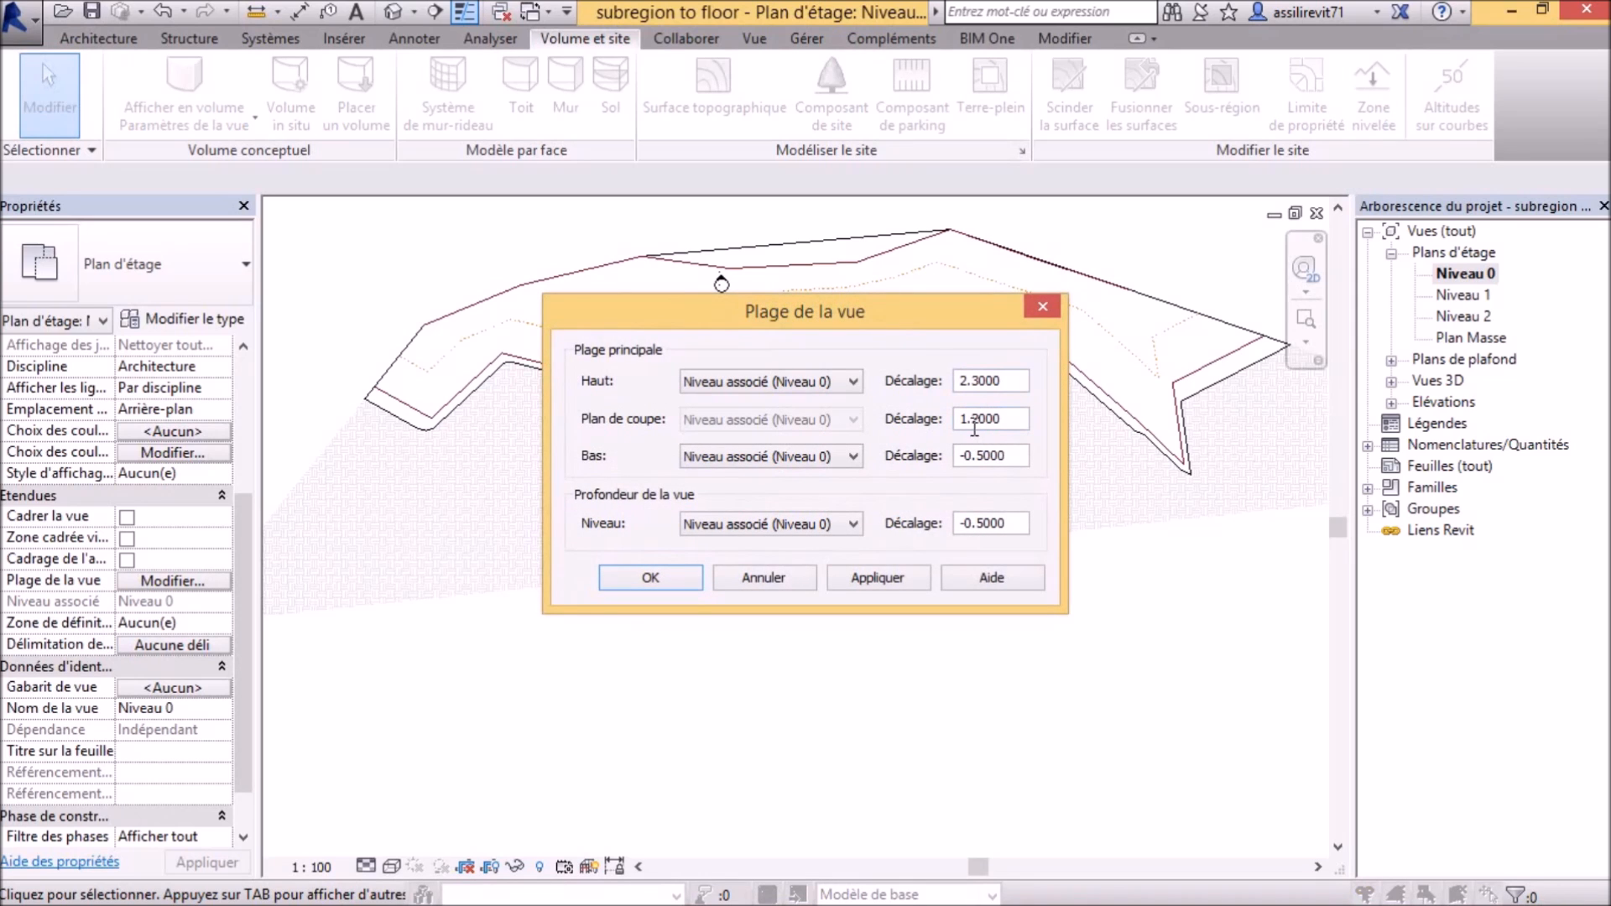
pyautogui.click(990, 454)
pyautogui.write('-5.0000')
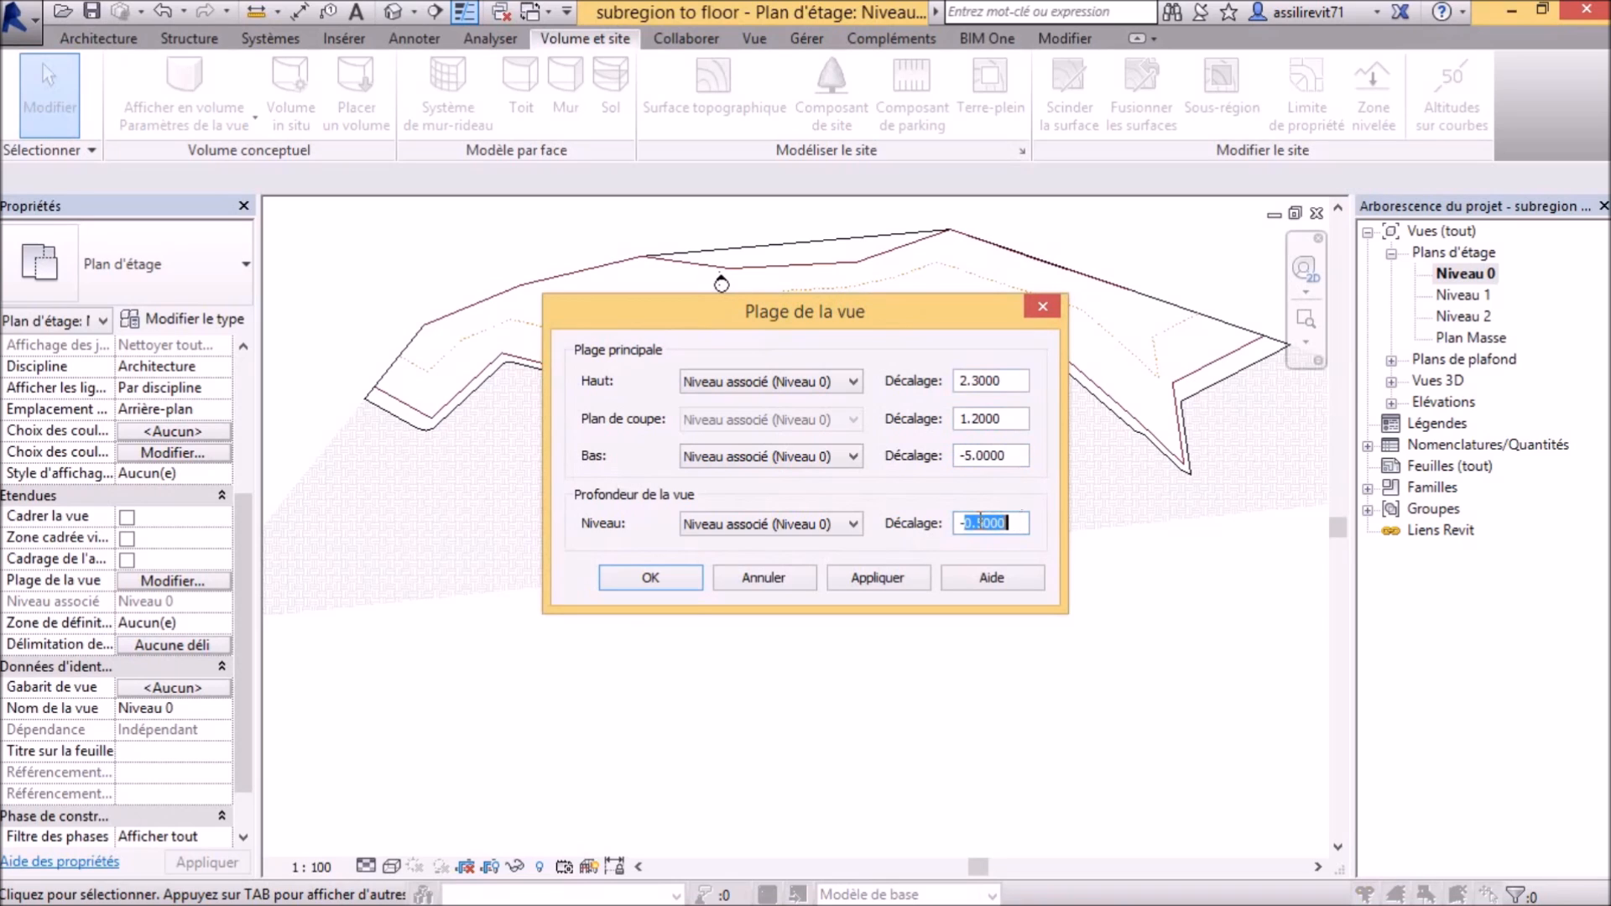
pyautogui.click(876, 576)
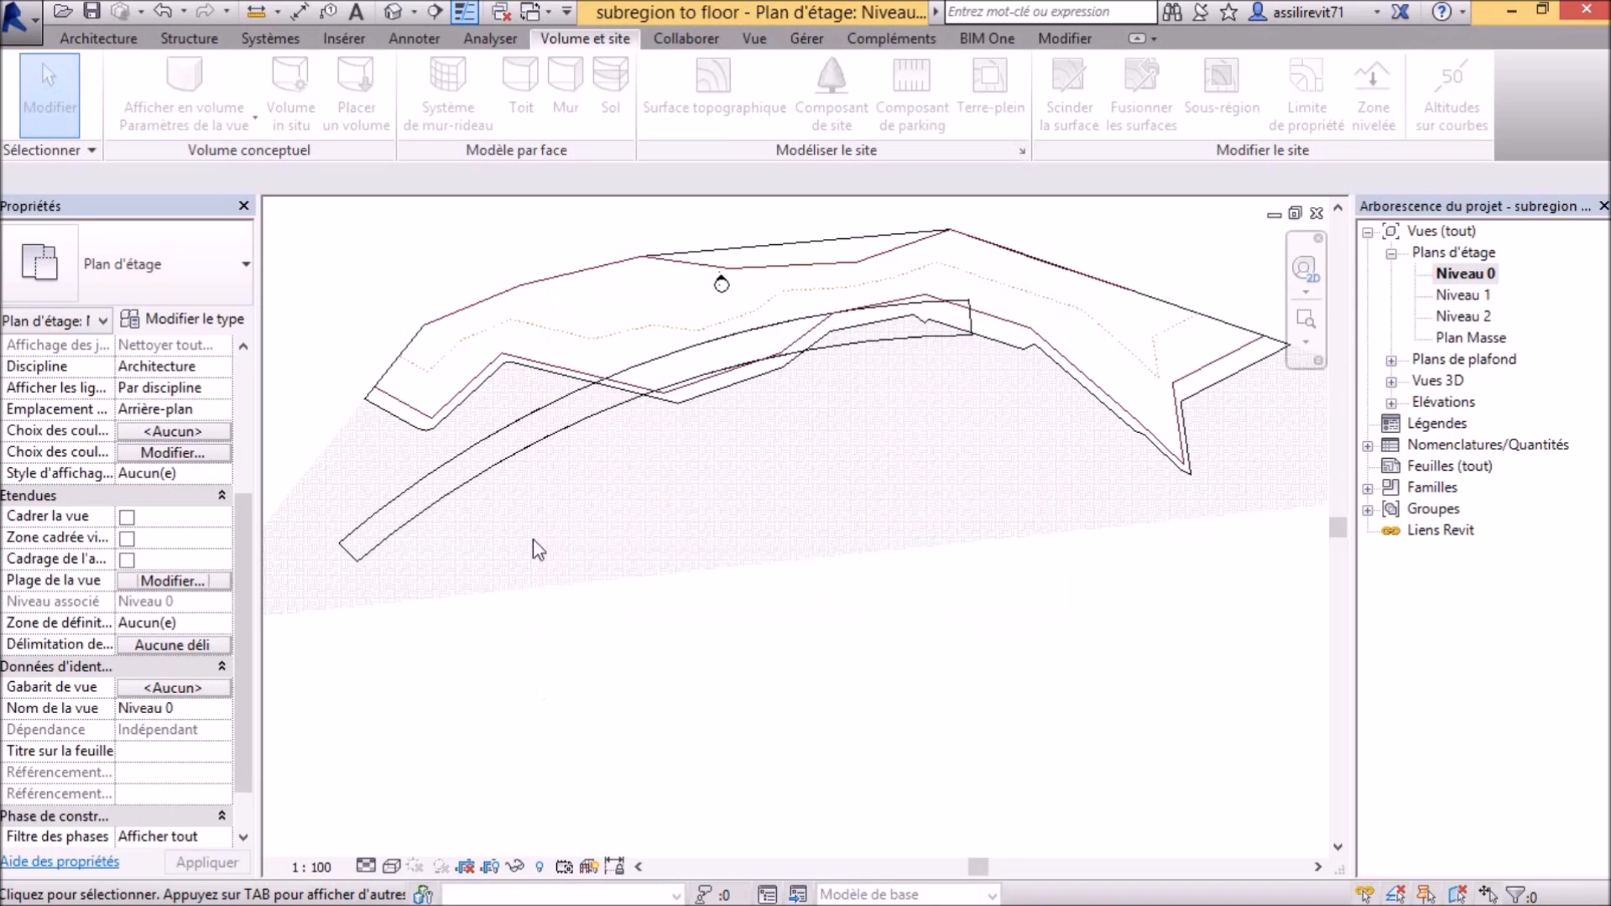
pyautogui.click(1068, 90)
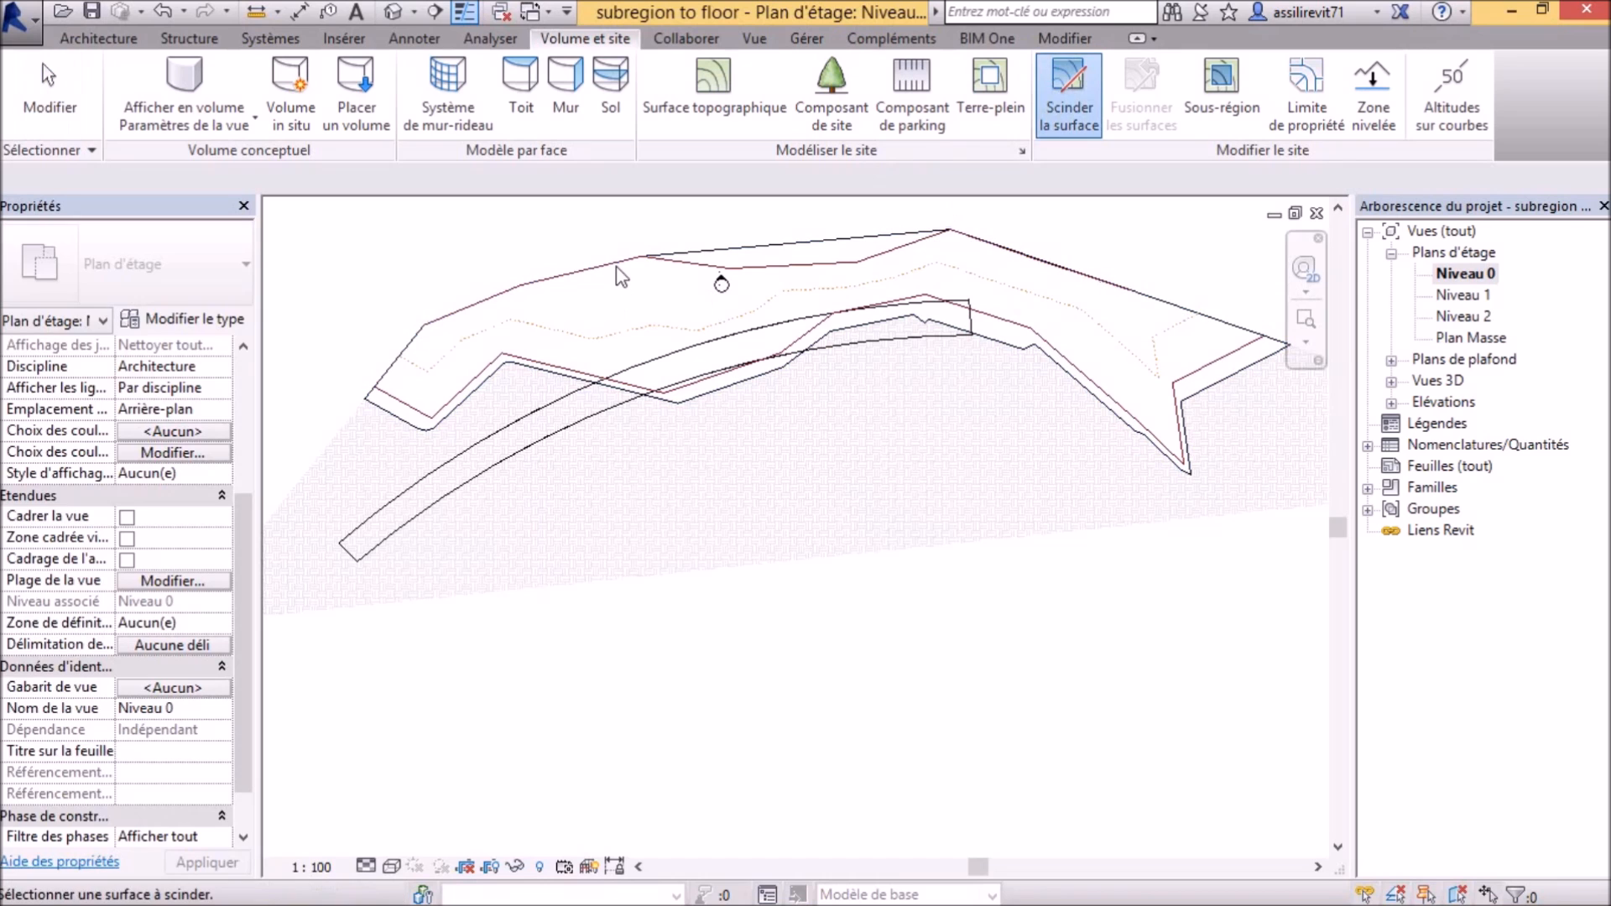
# - Select the toposurface to split it along the floor outline
pyautogui.click(1067, 93)
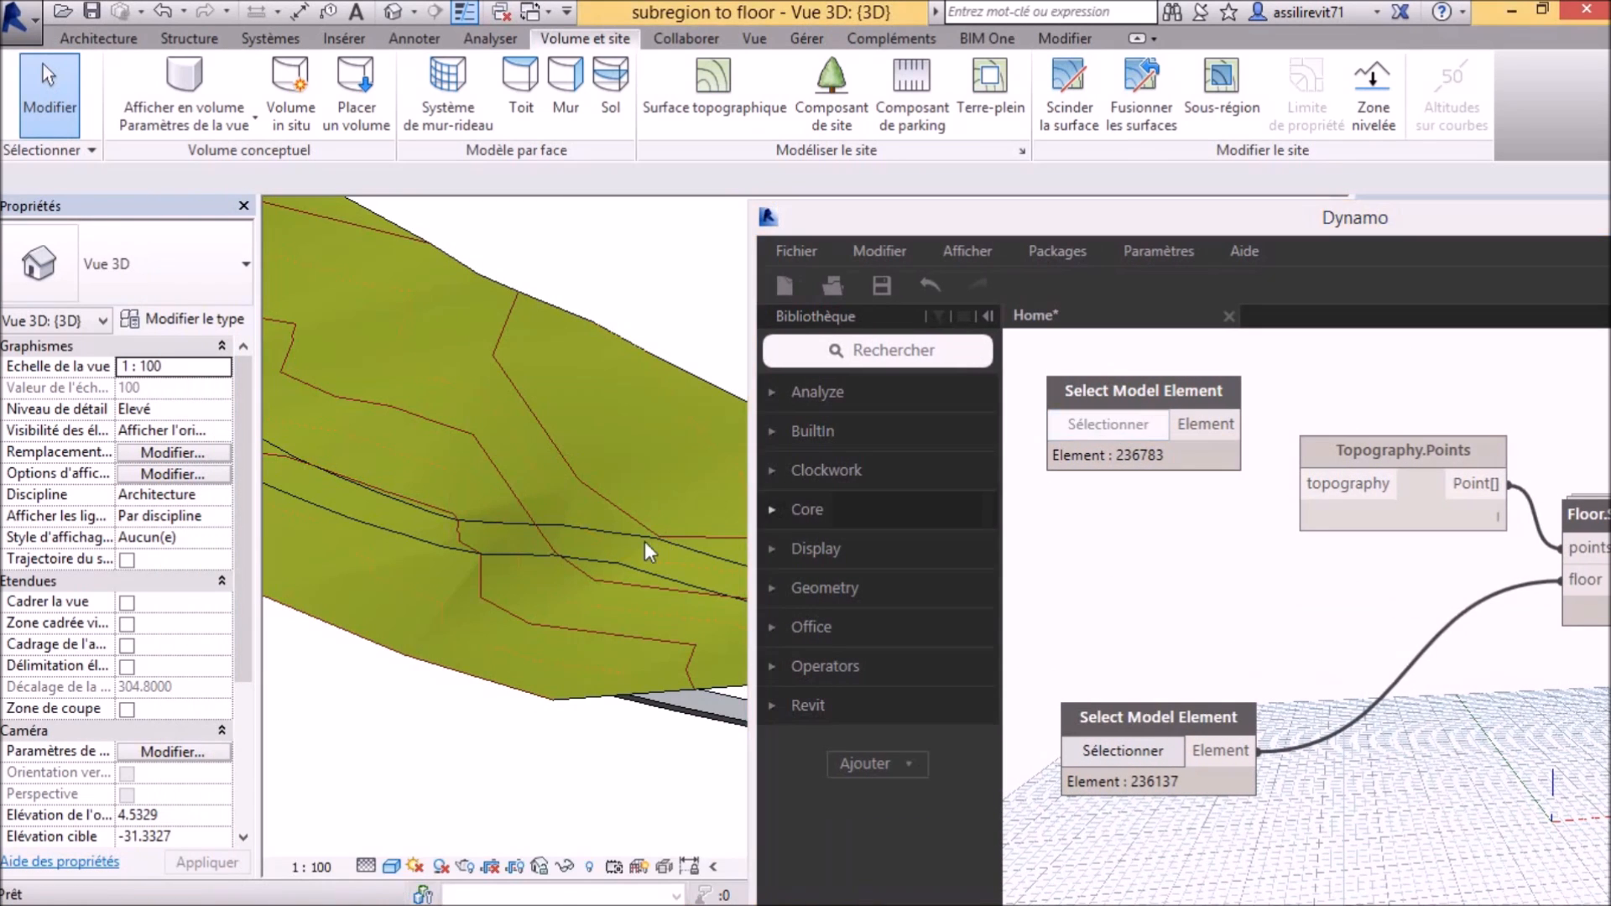
# - Run the Dynamo graph with Exécuter so the Revit floor takes shape points from the topography
pyautogui.click(648, 550)
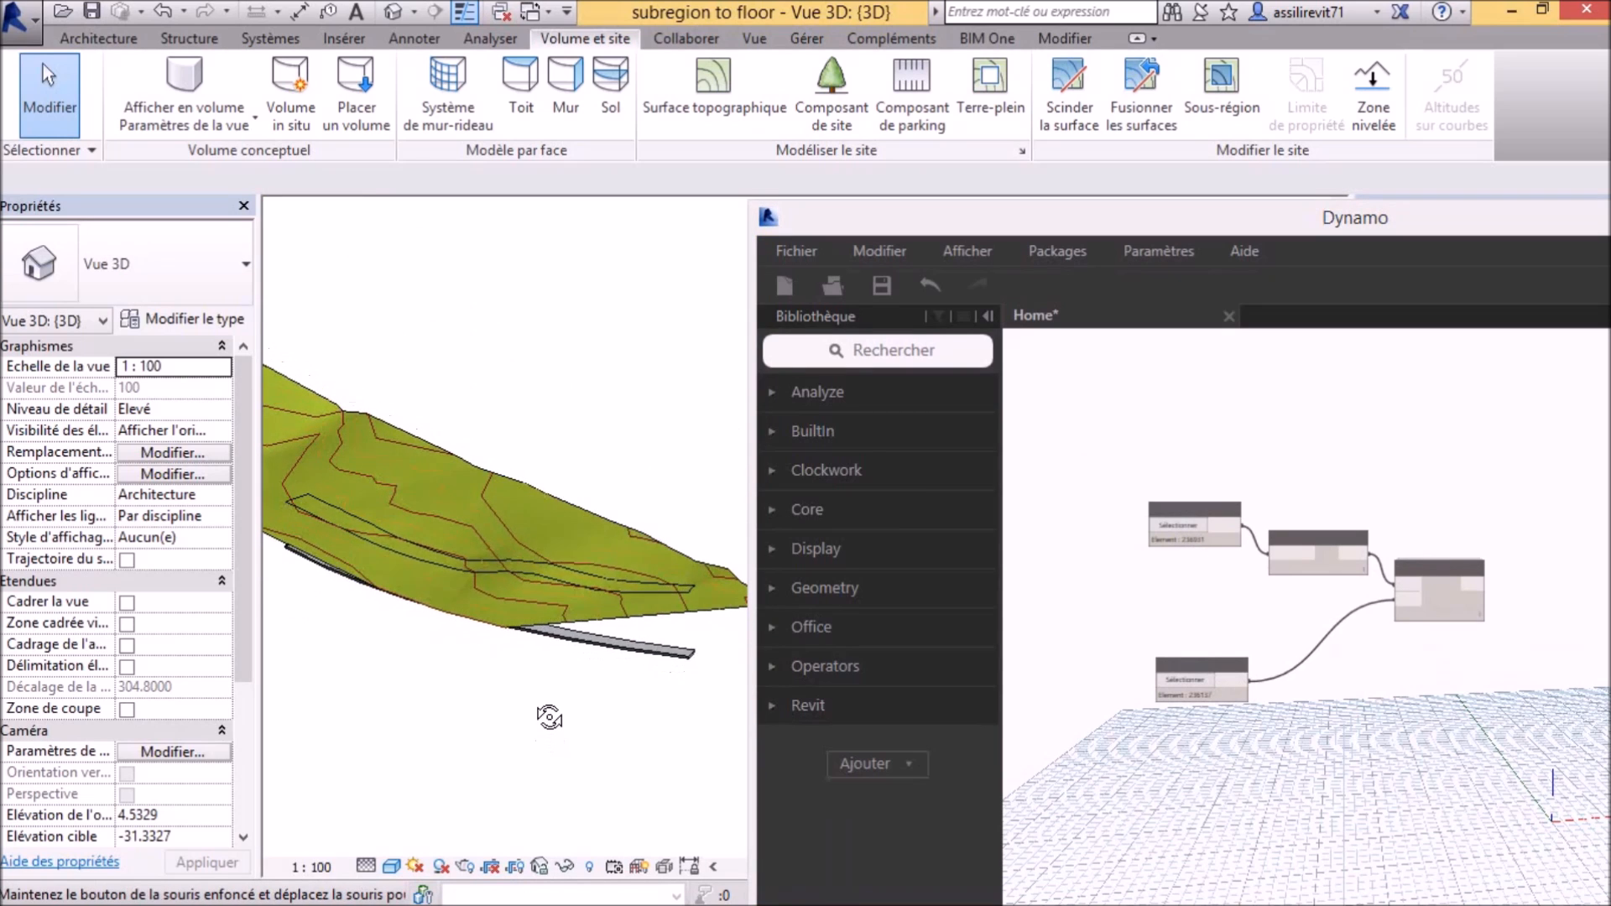
pyautogui.moveTo(550, 717); pyautogui.dragTo(590, 696)
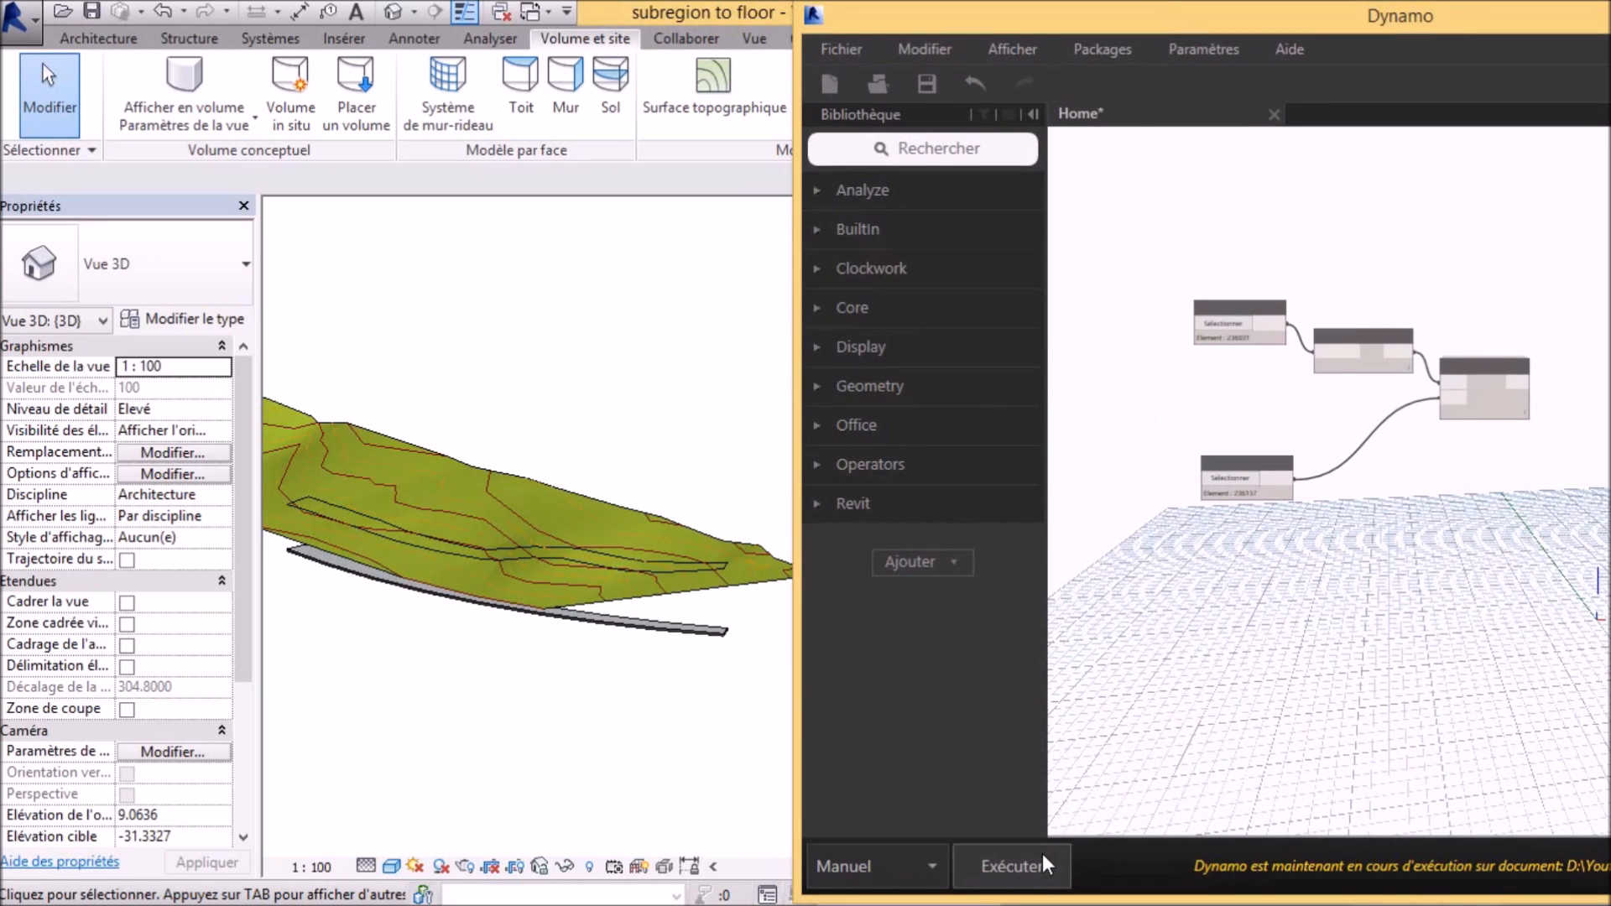
pyautogui.click(1010, 866)
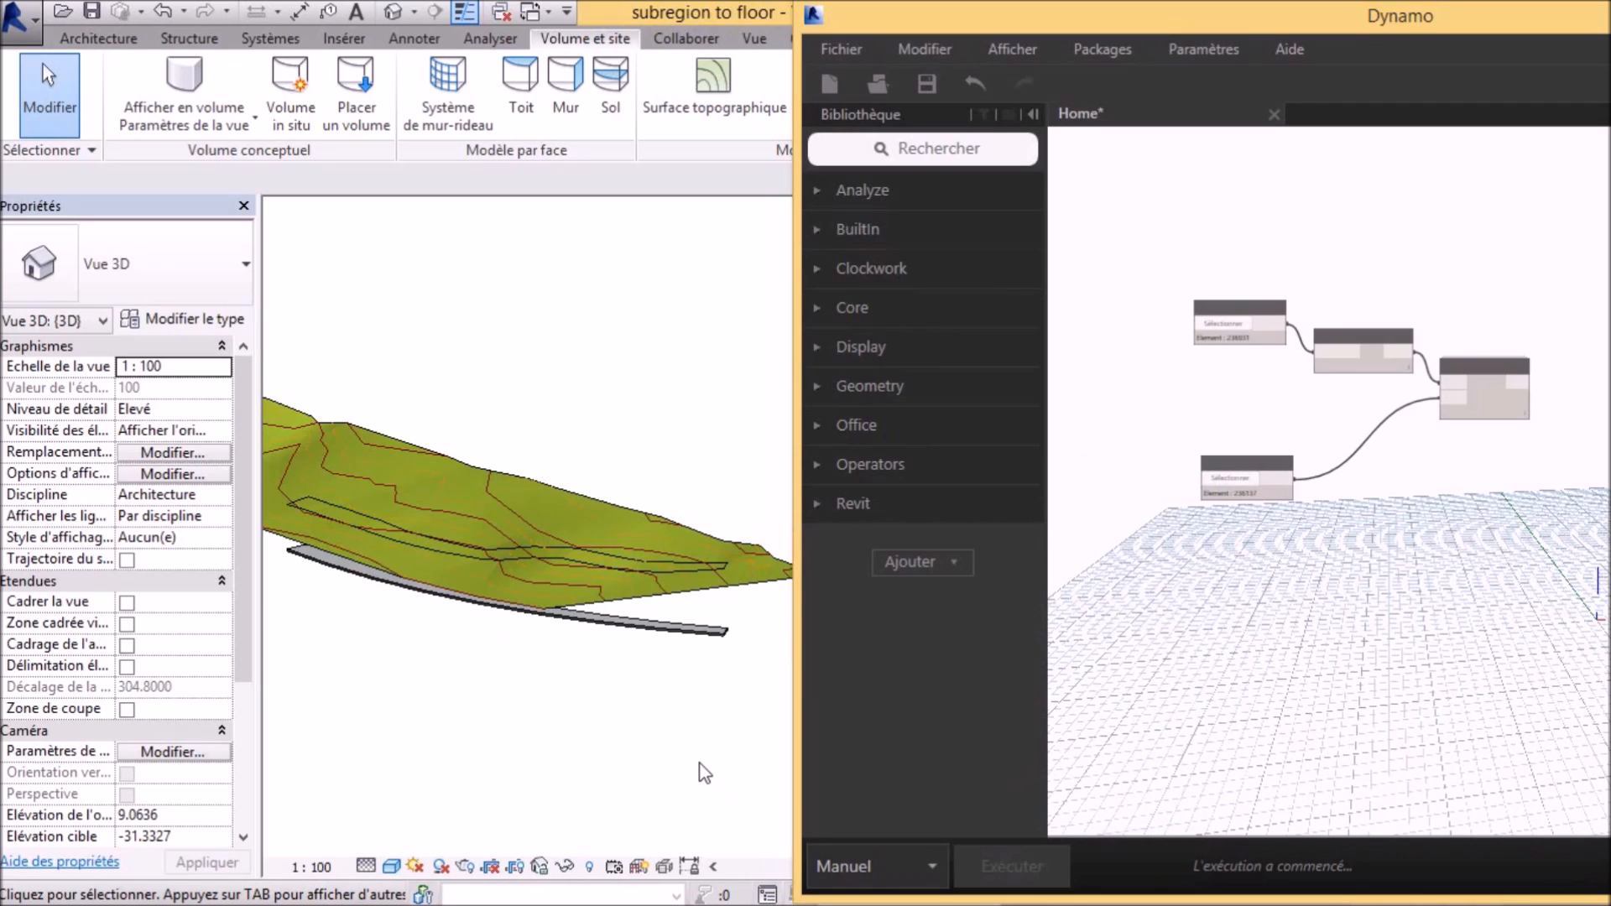
pyautogui.click(698, 762)
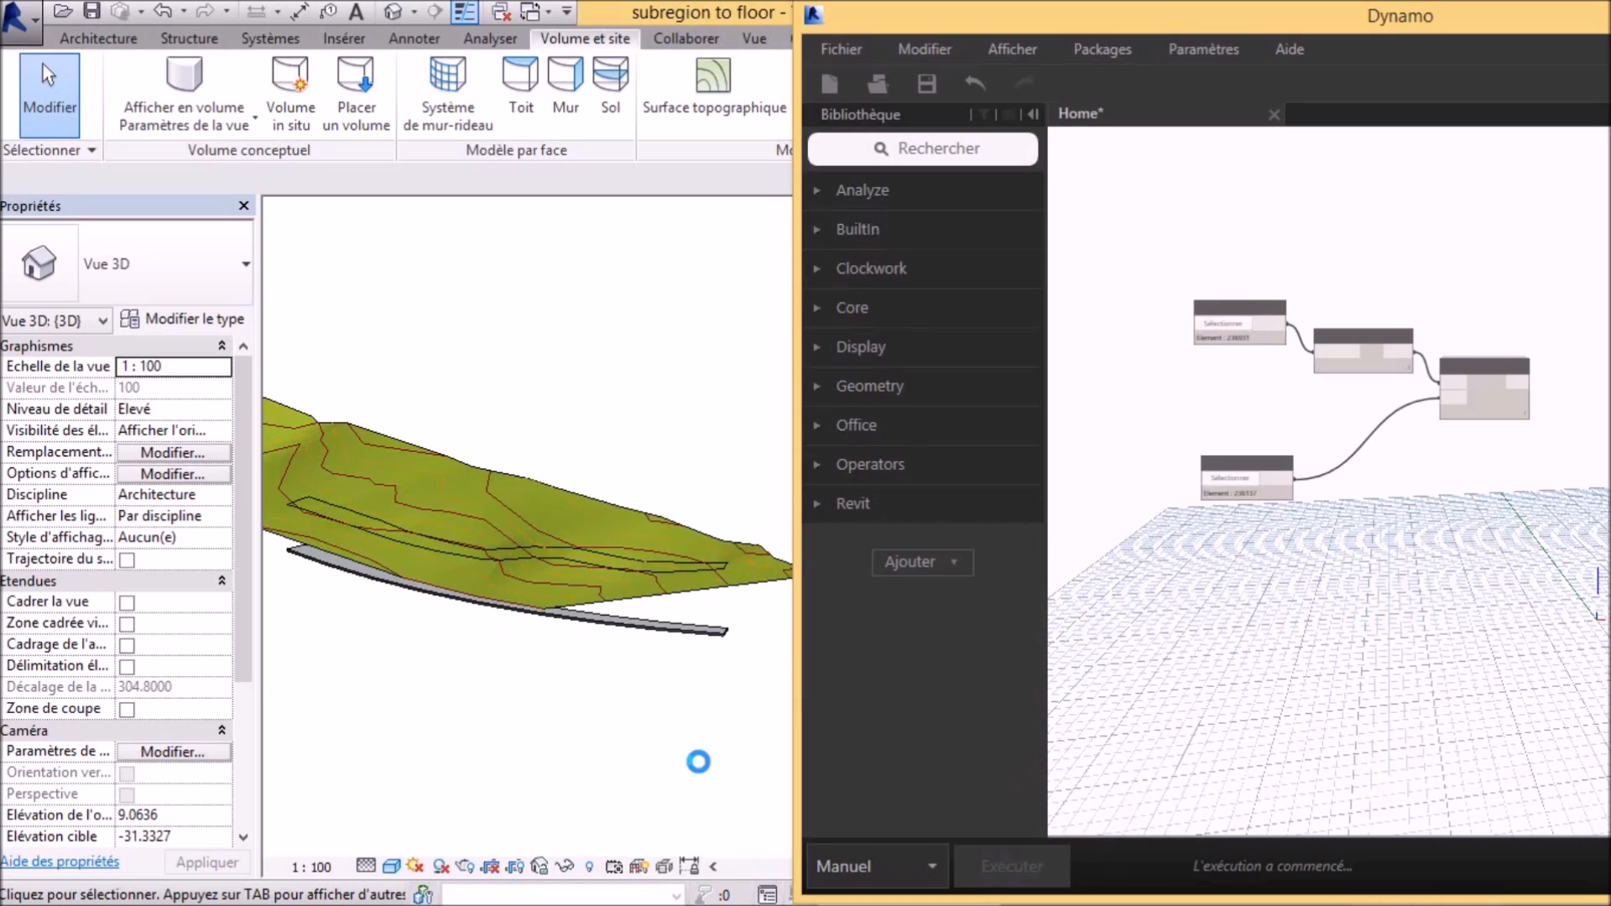
pyautogui.click(1010, 866)
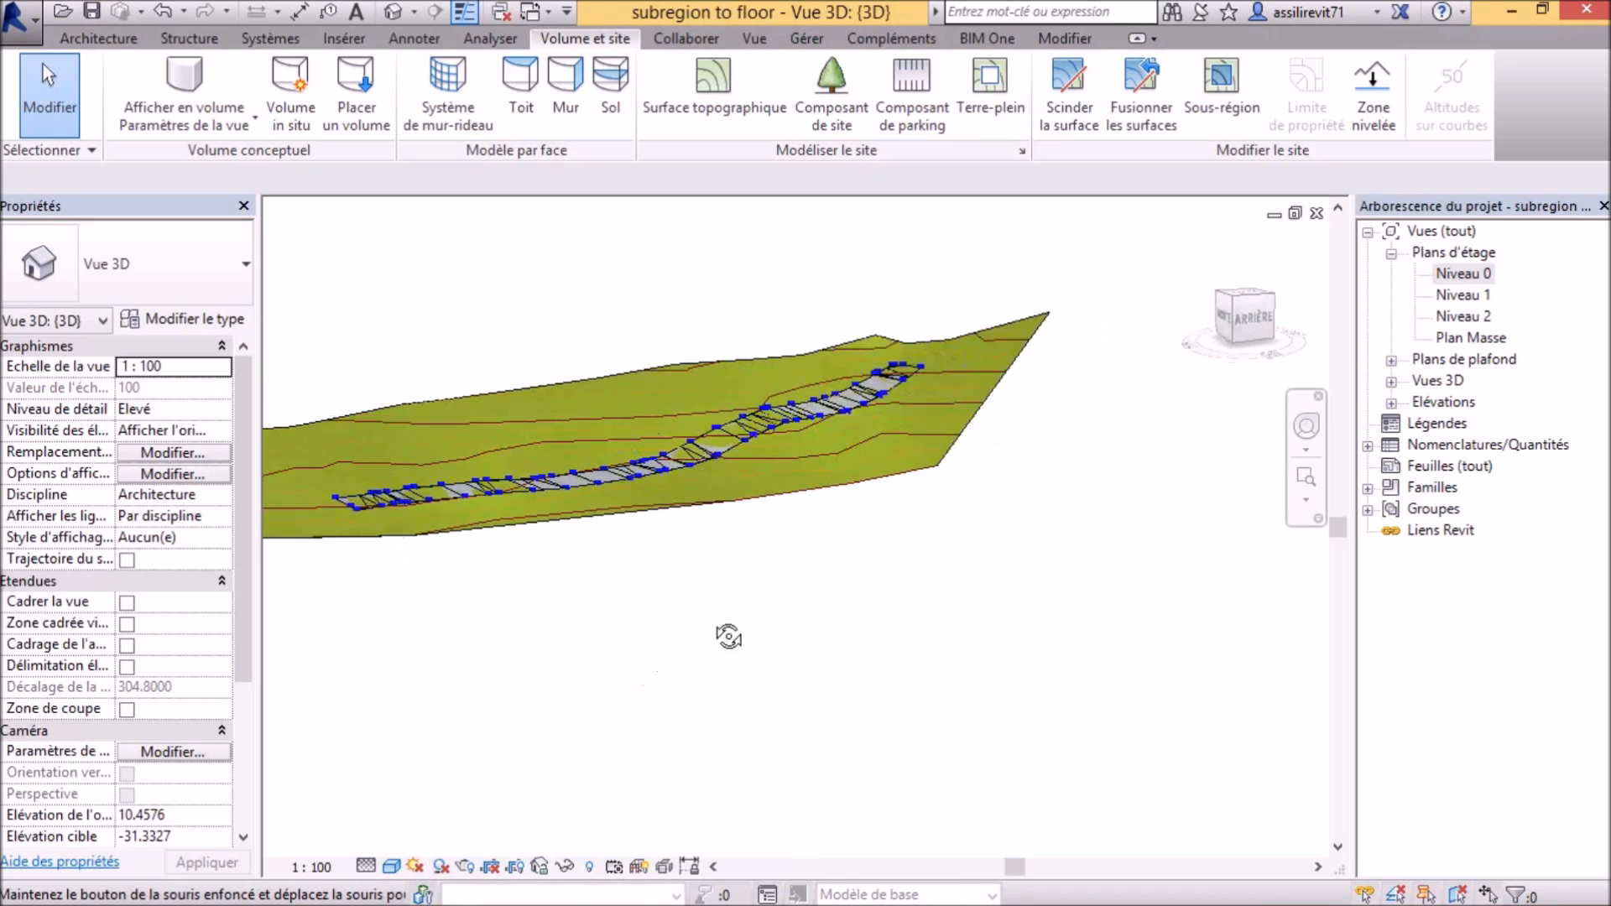
# - Orbit the 3D view to inspect the isolated floor's wavy profile following the terrain
pyautogui.moveTo(728, 634); pyautogui.dragTo(637, 654)
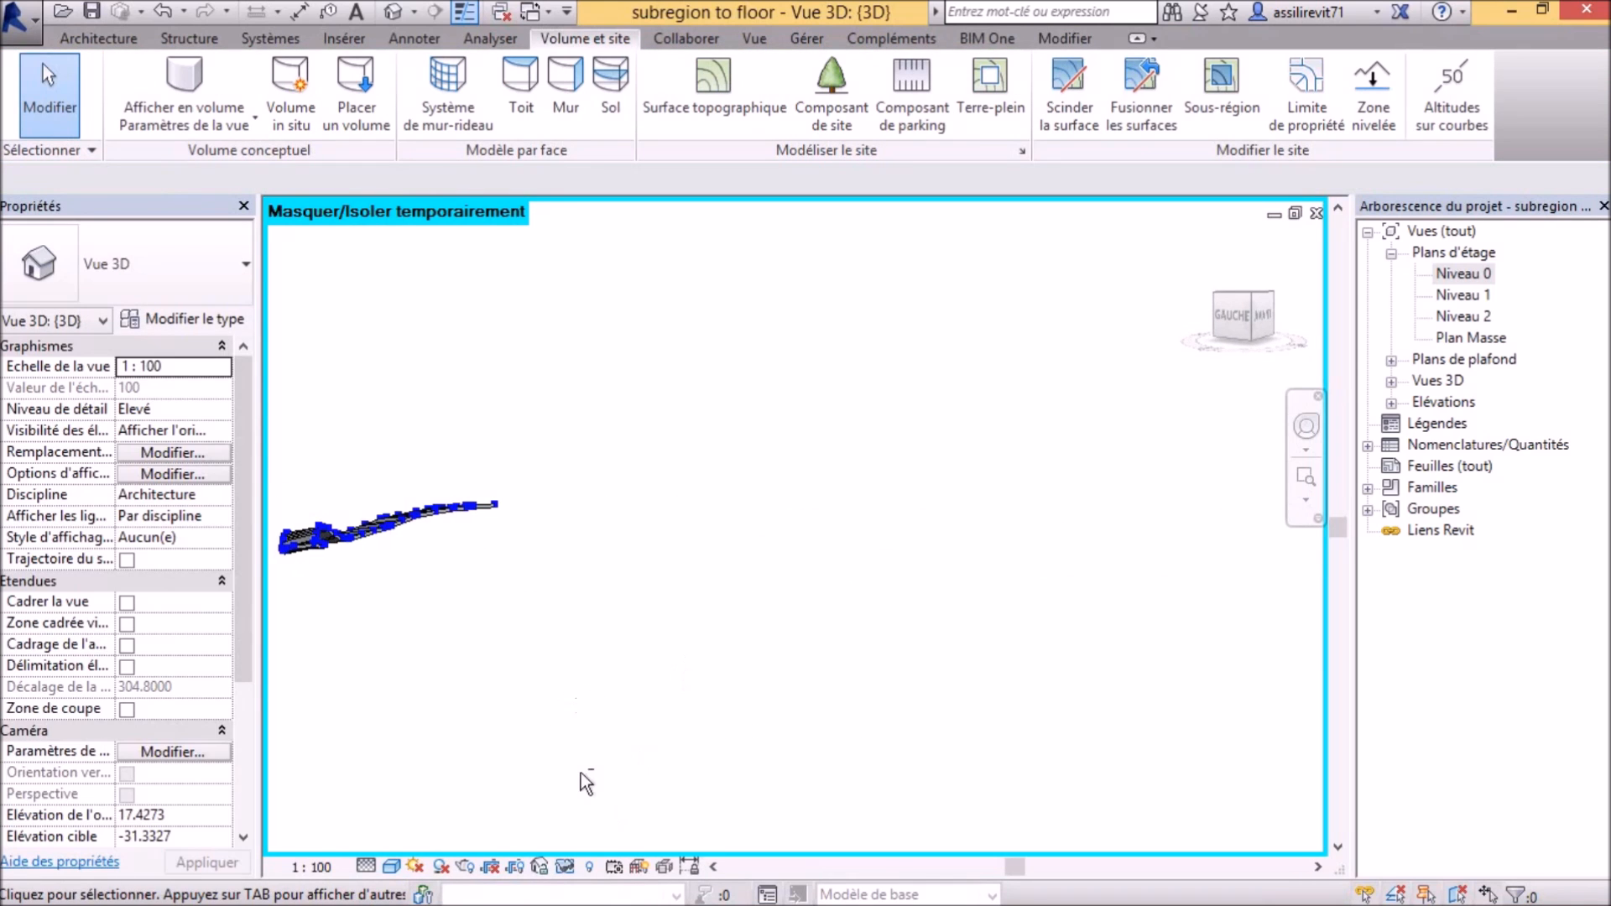
pyautogui.moveTo(585, 780); pyautogui.dragTo(751, 605)
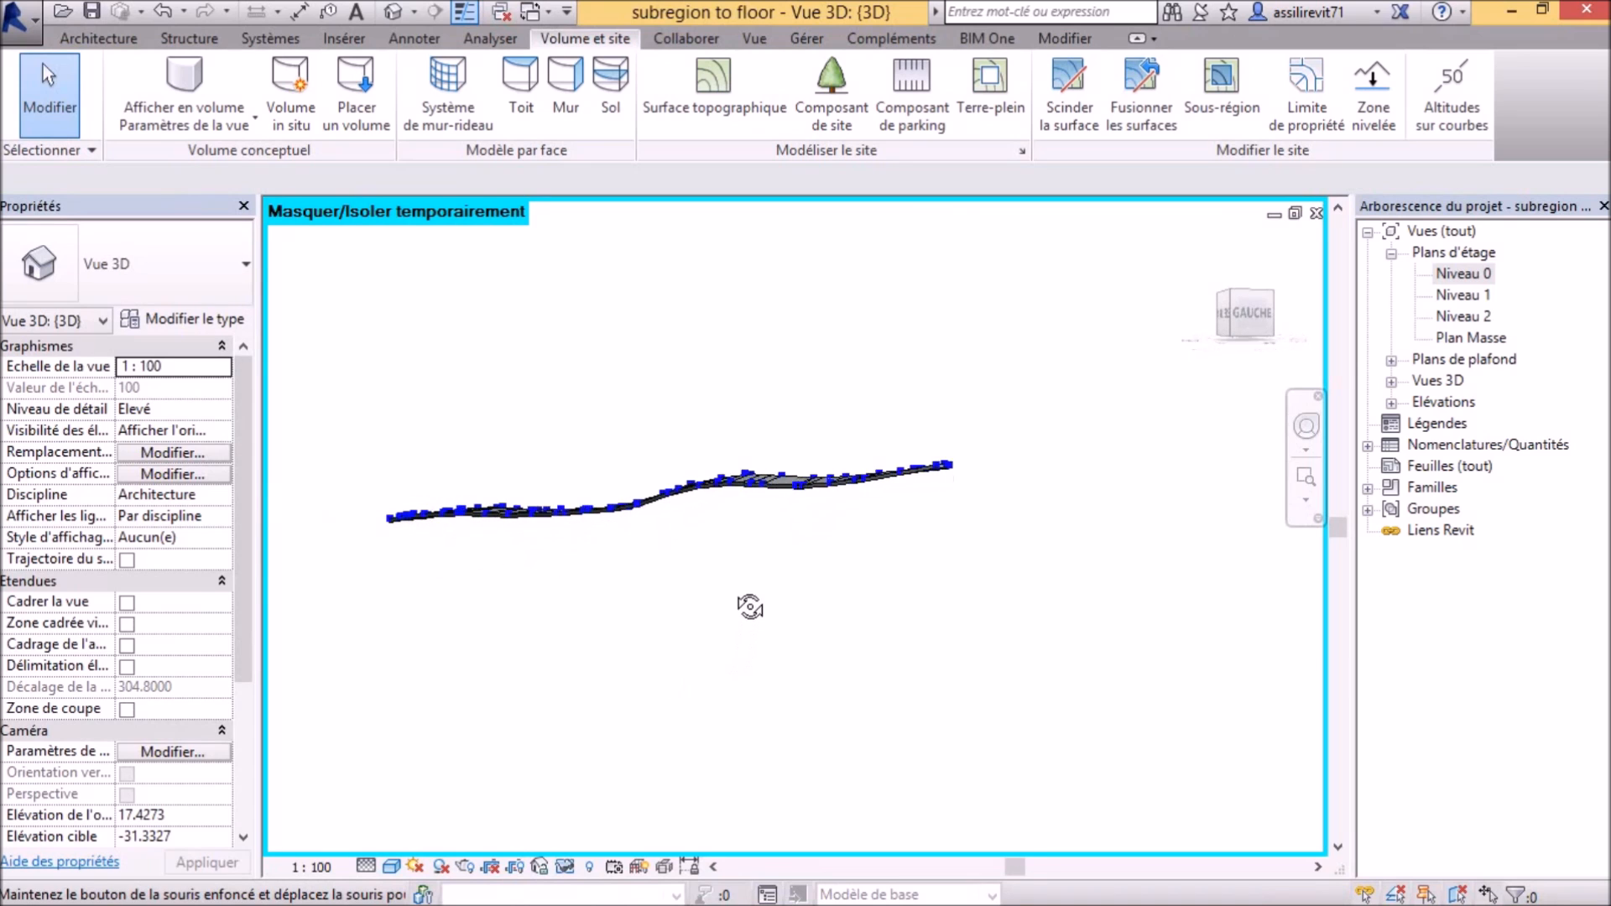